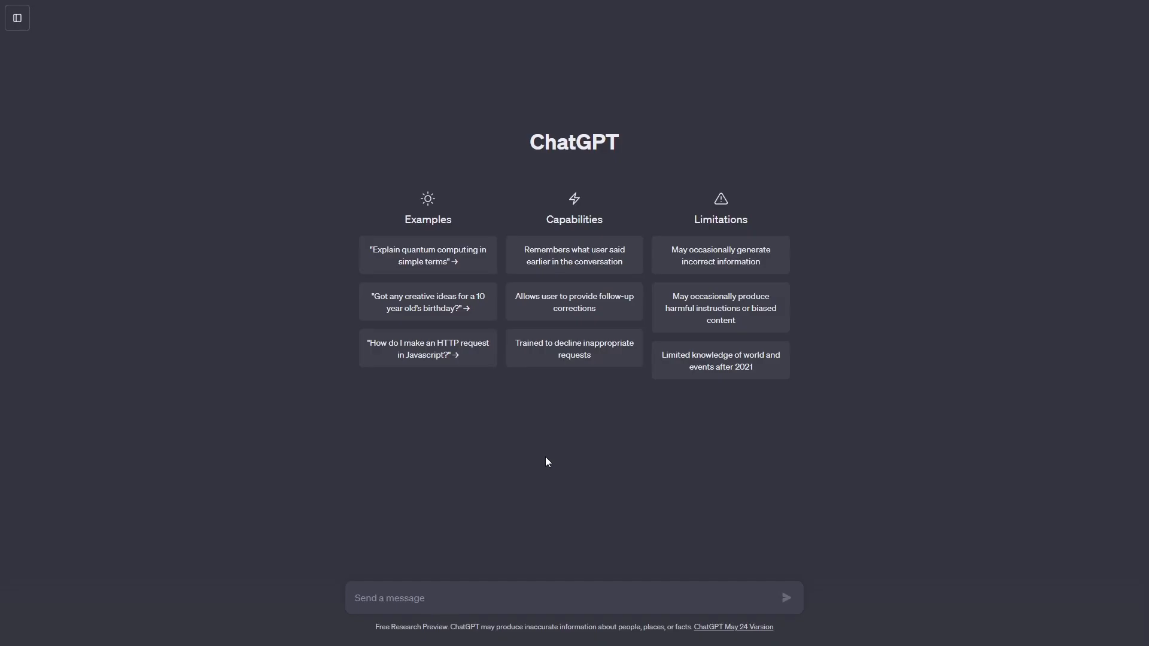
mouse_move(565, 475)
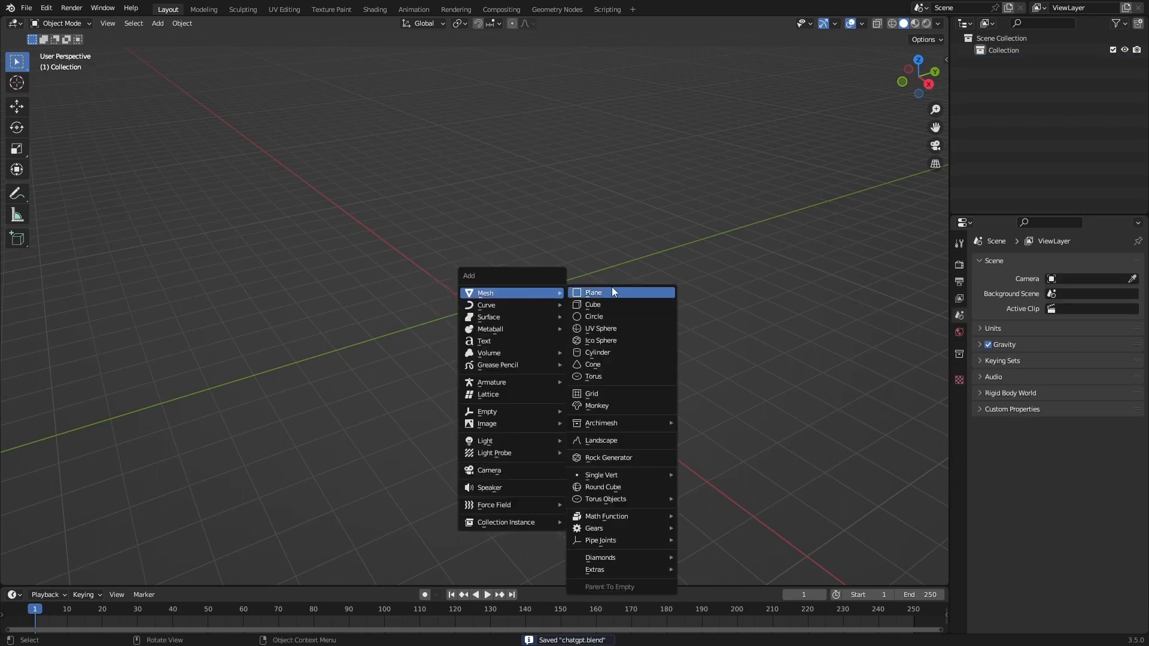
Step: Add a 40x plane, subdivide it, and sink its centre into a wide smooth hollow
click(594, 293)
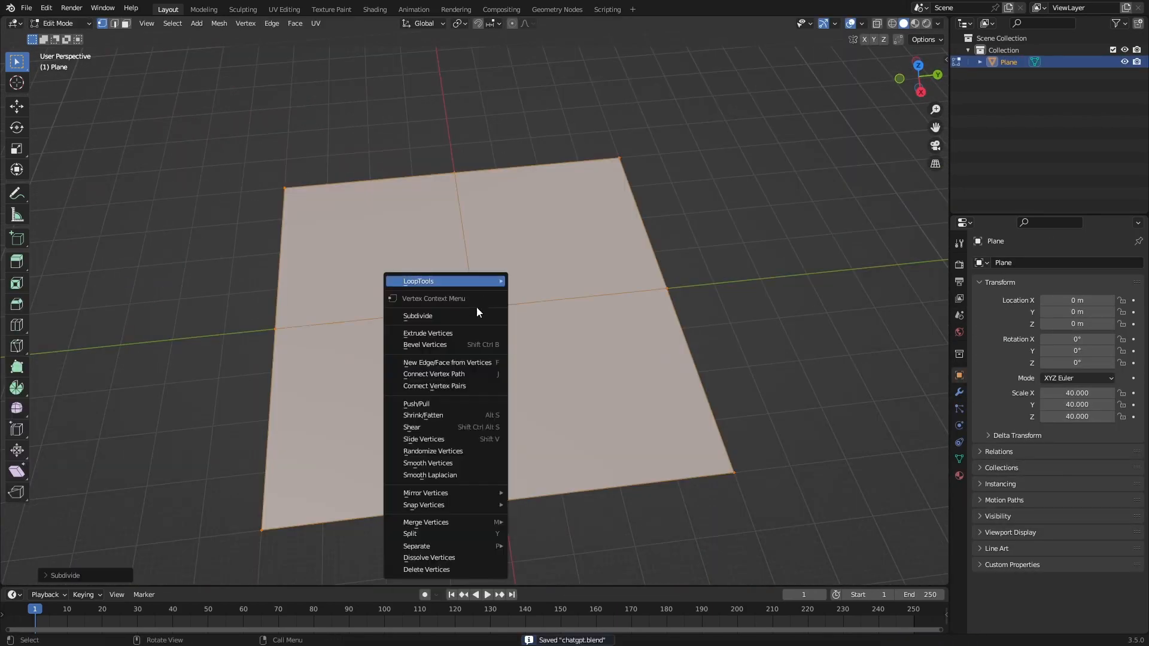
click(418, 316)
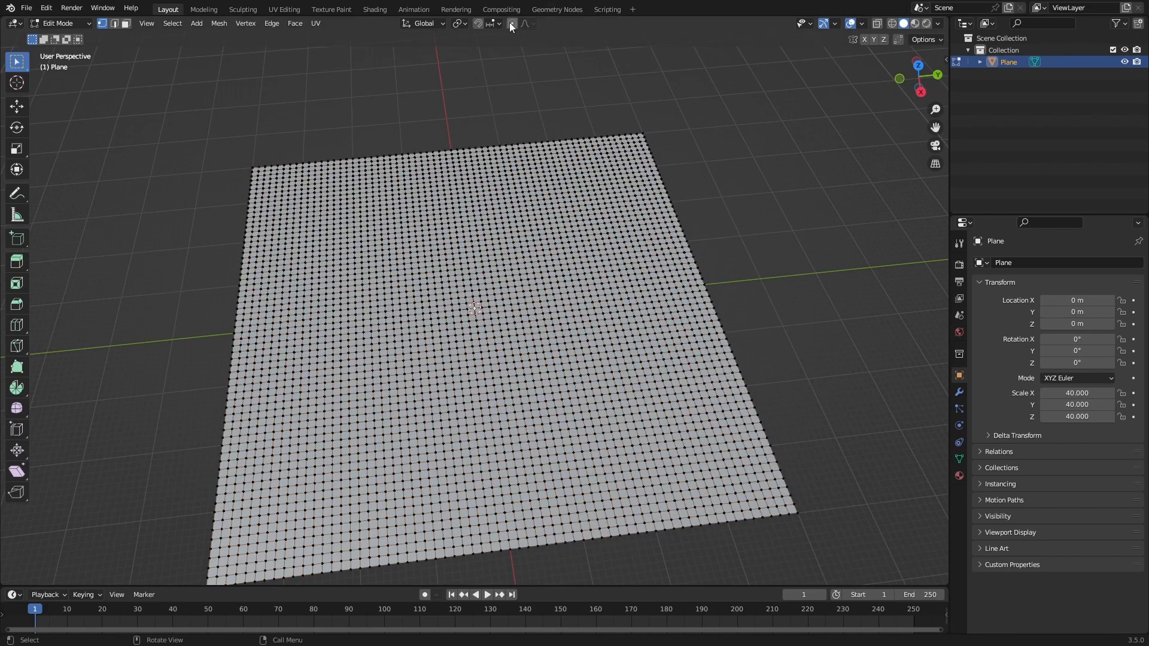
key(g)
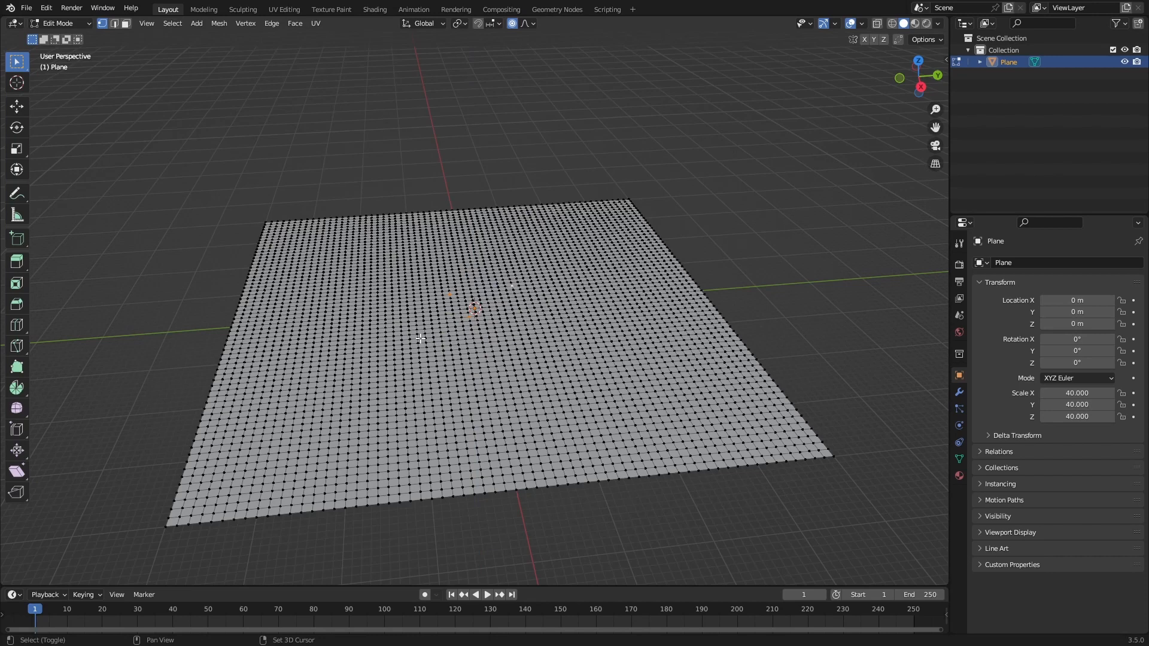
key(g)
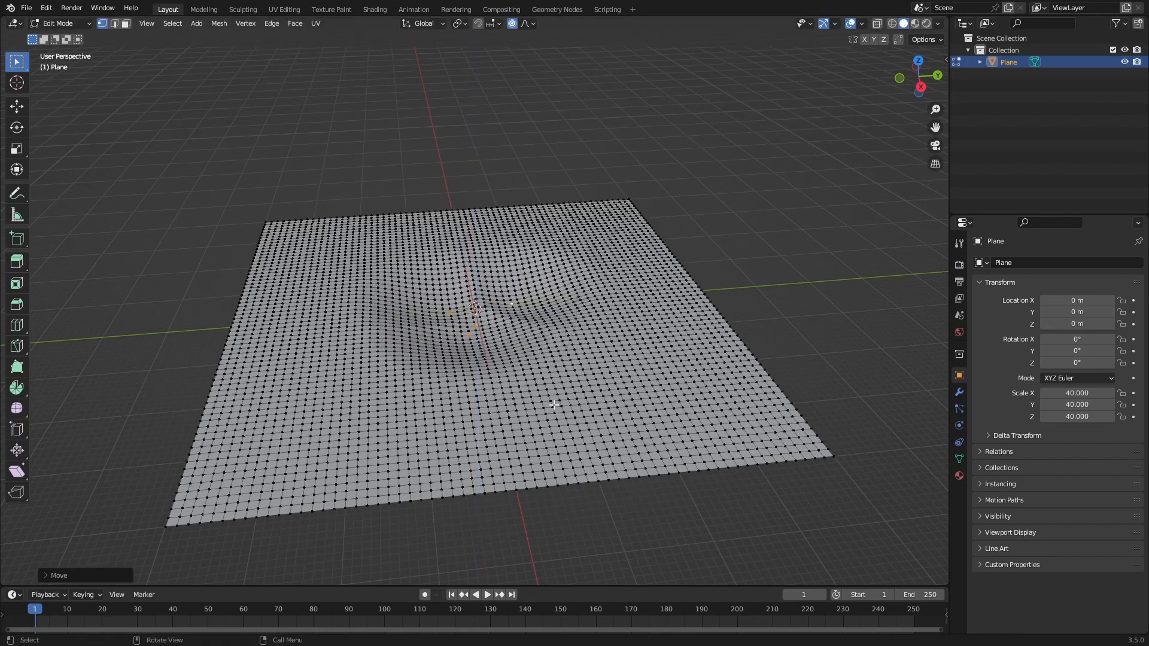
key(s)
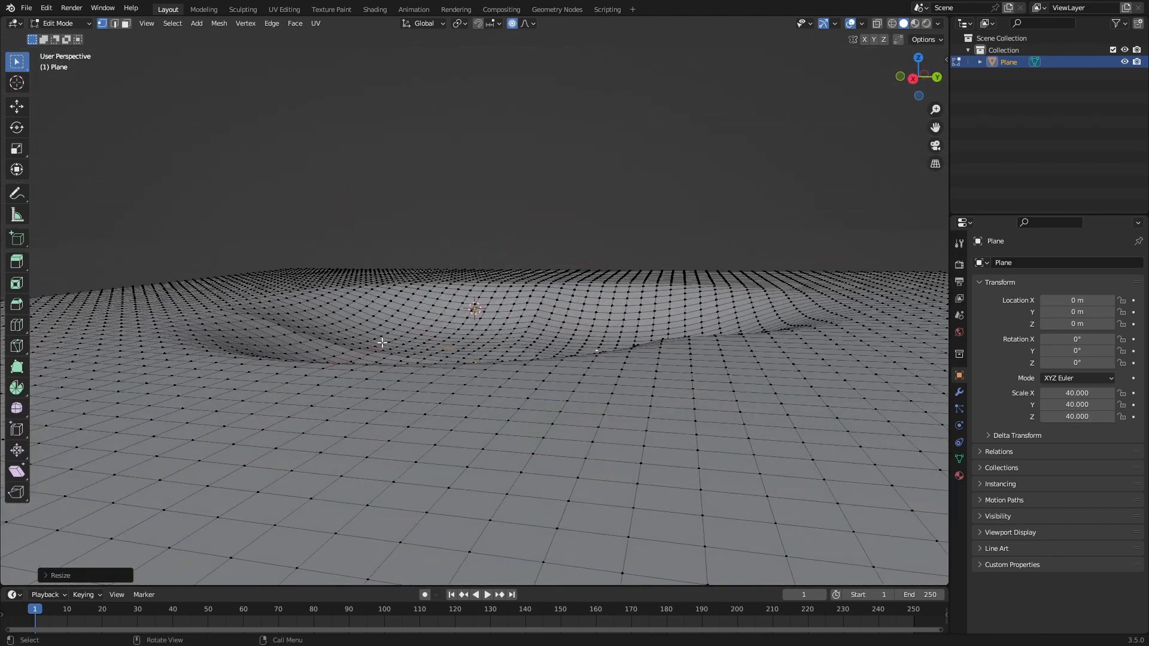
key(Tab)
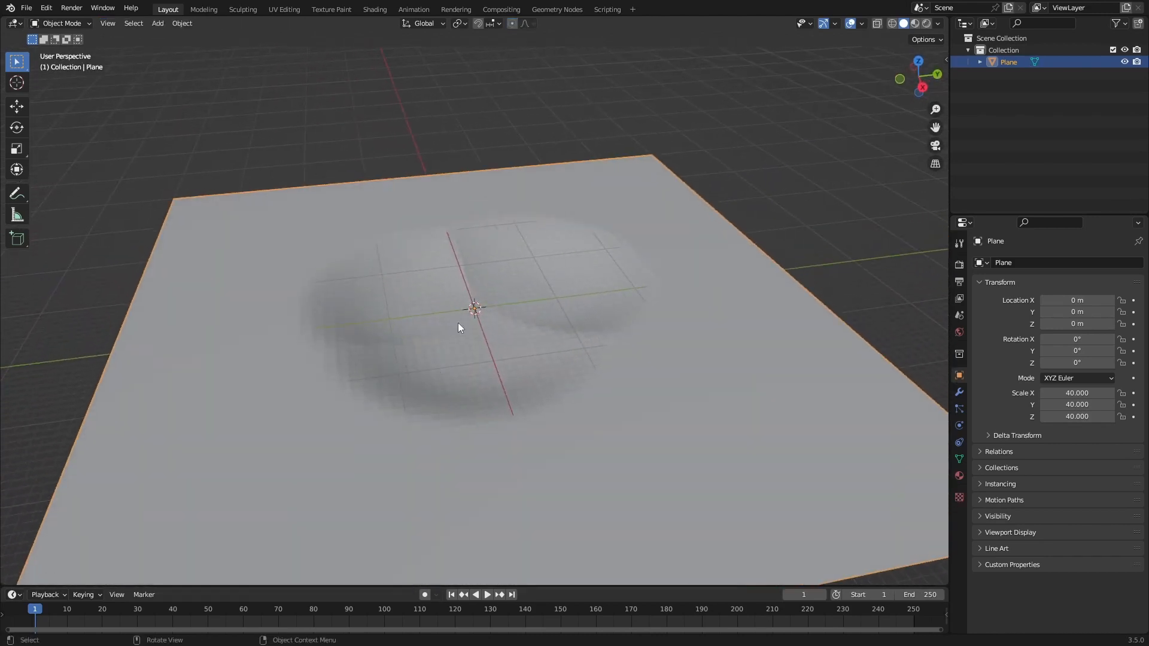
Step: Give the terrain a Displace modifier driven by a loaded image texture for rolling hills
click(959, 392)
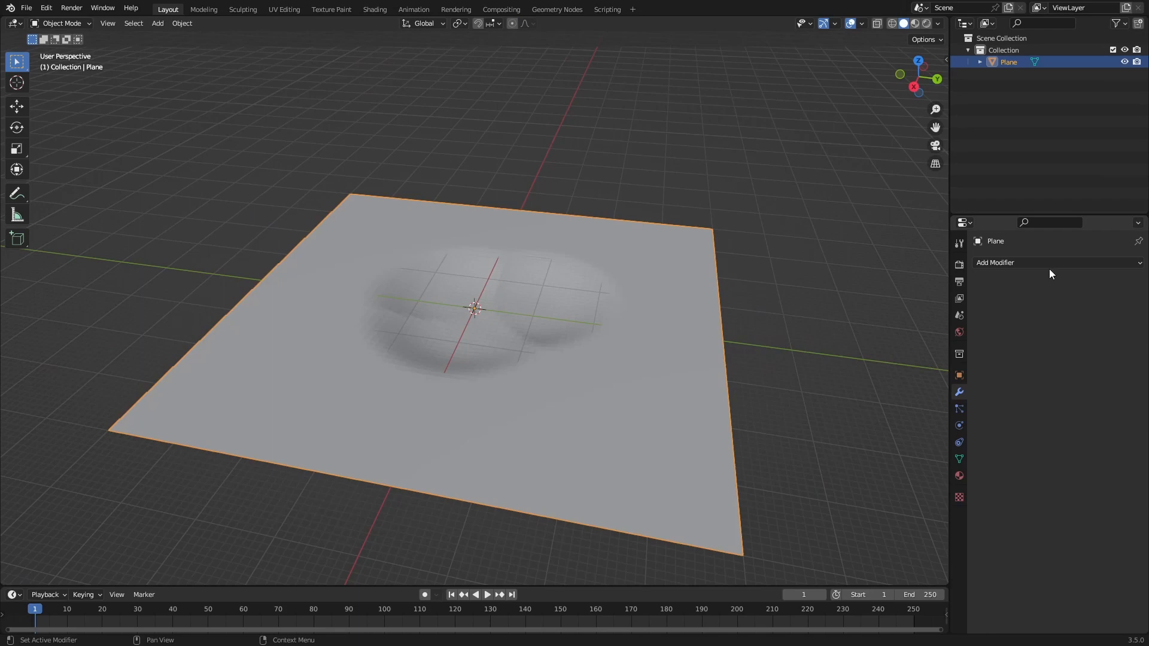
click(959, 497)
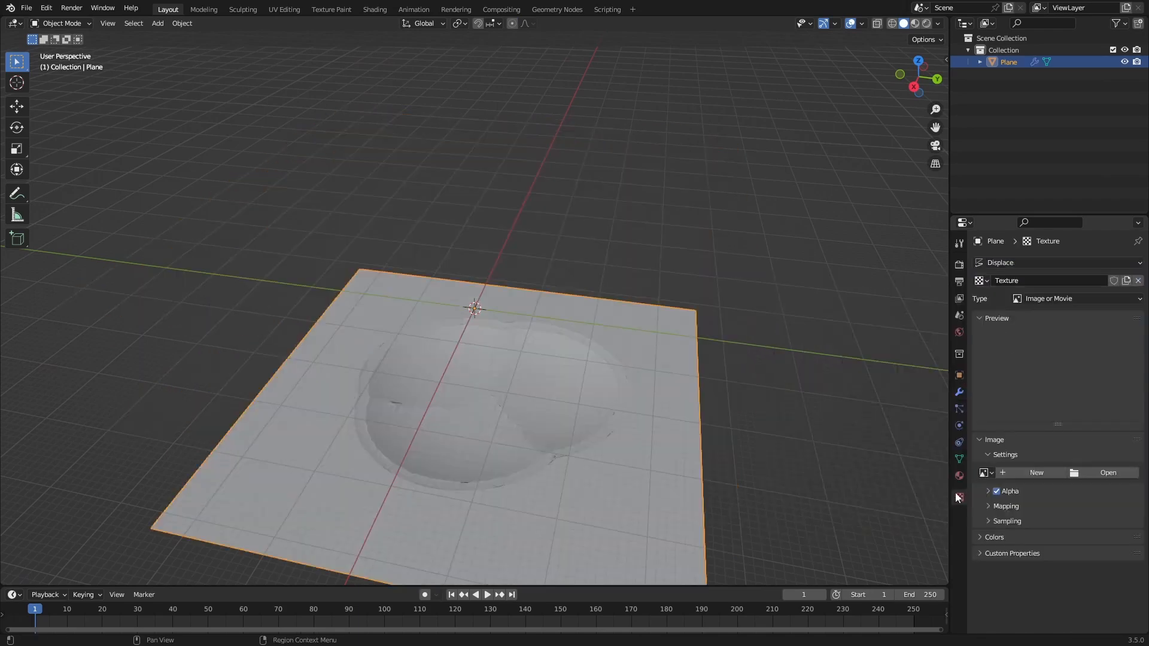
click(1077, 298)
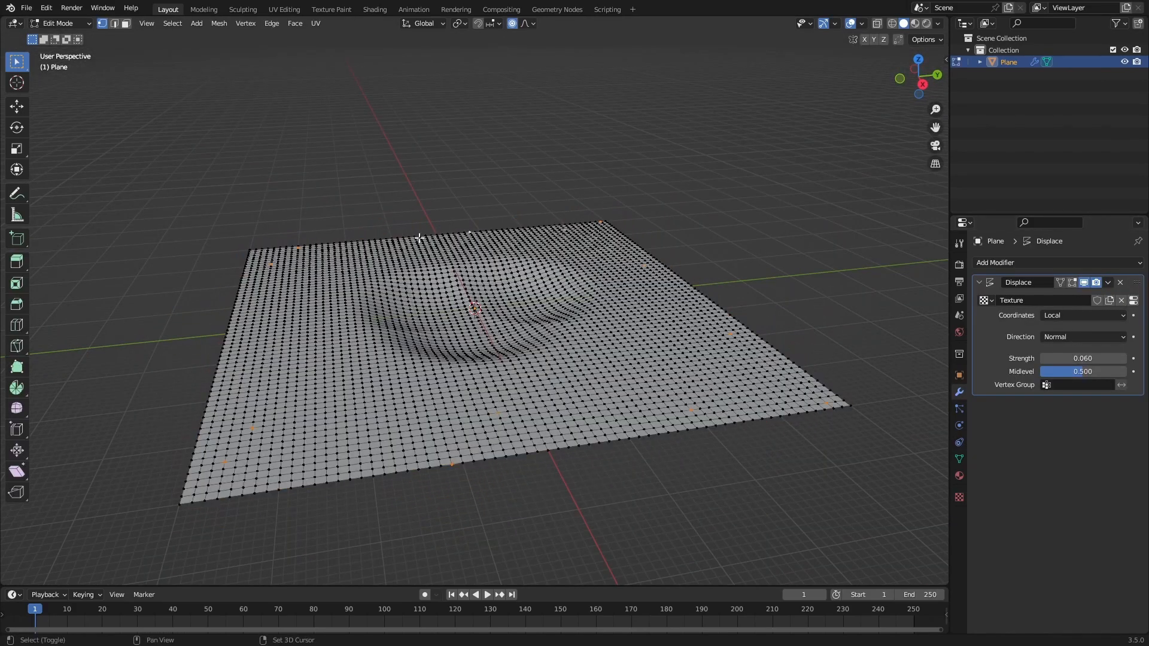
key(Tab)
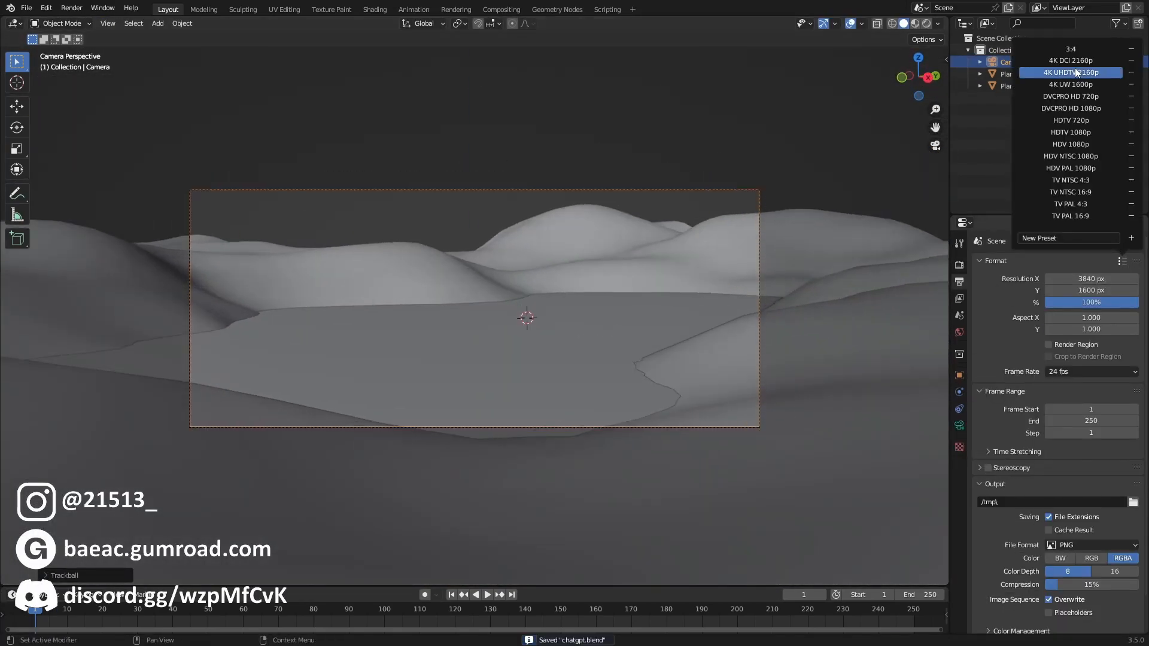
Step: Add Plane.001 across the pond basin as water and create a new material for it
click(400, 255)
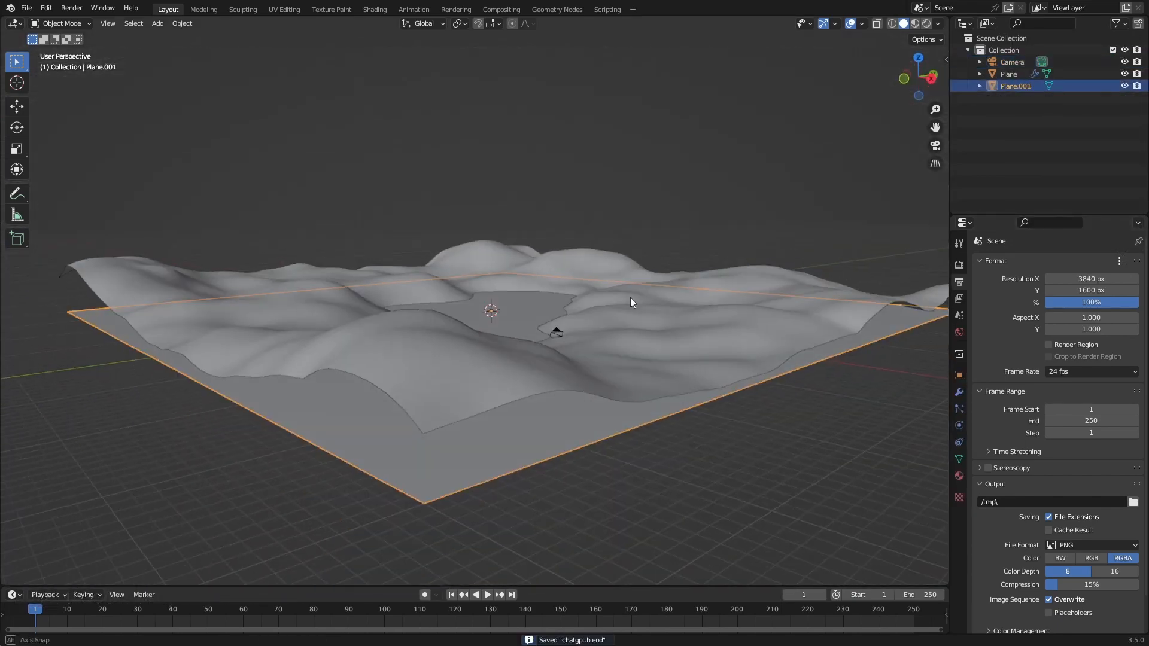
click(26, 8)
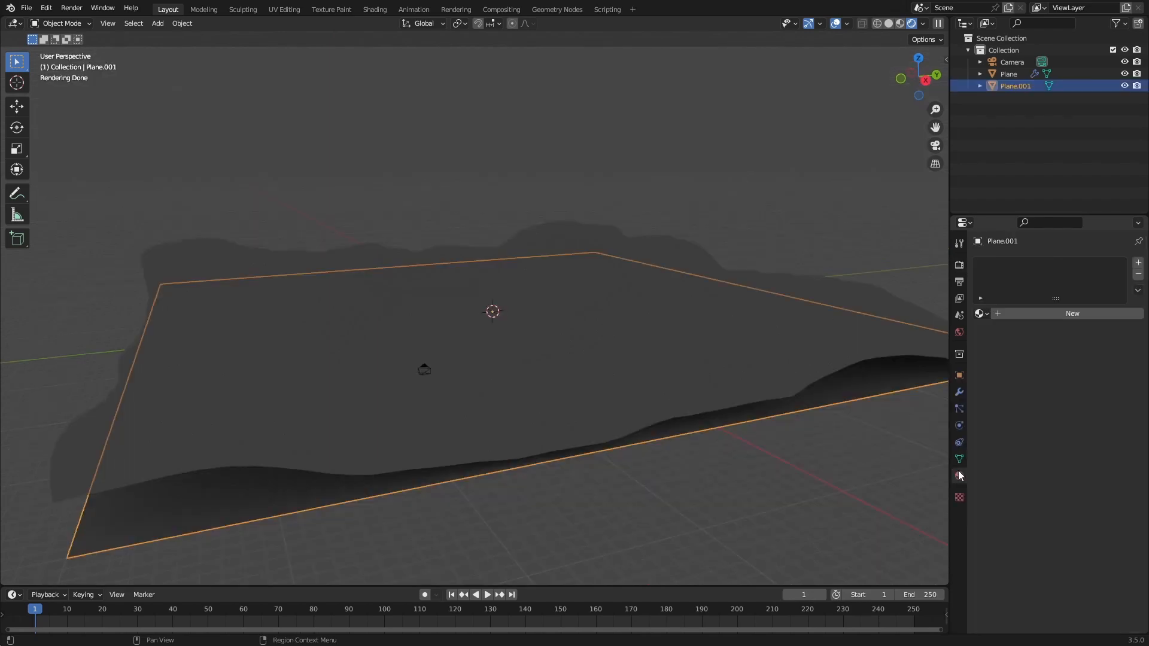
click(959, 458)
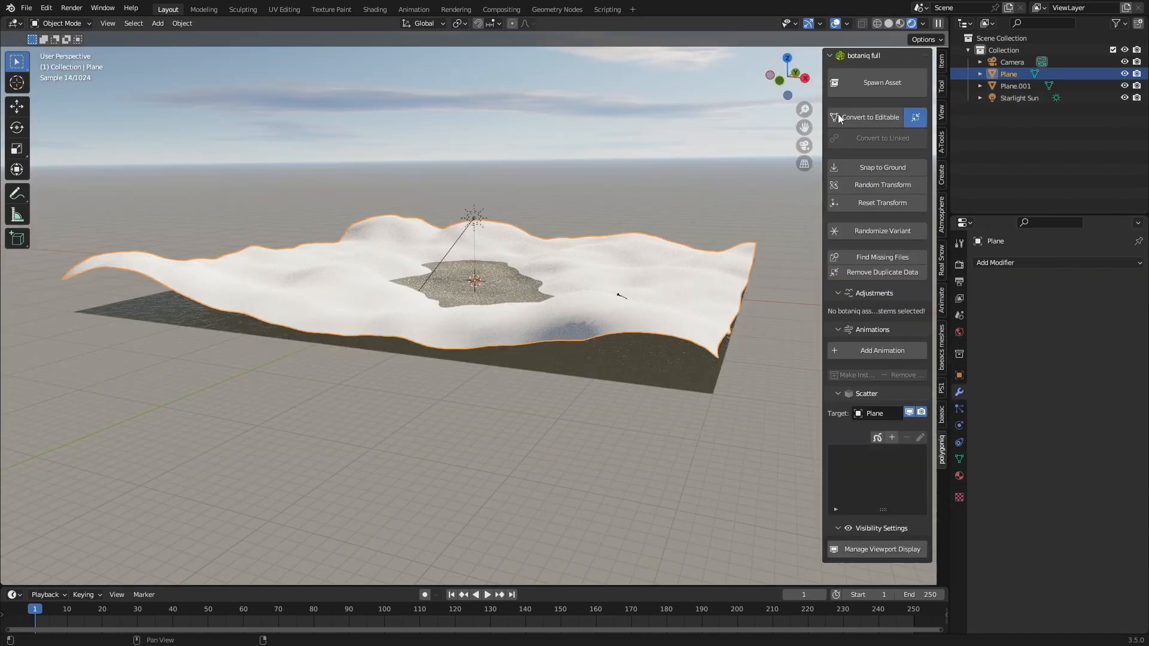
Step: Spawn several botaniq Populus tremuloides summer aspen variants and select them all in the Outliner
click(882, 82)
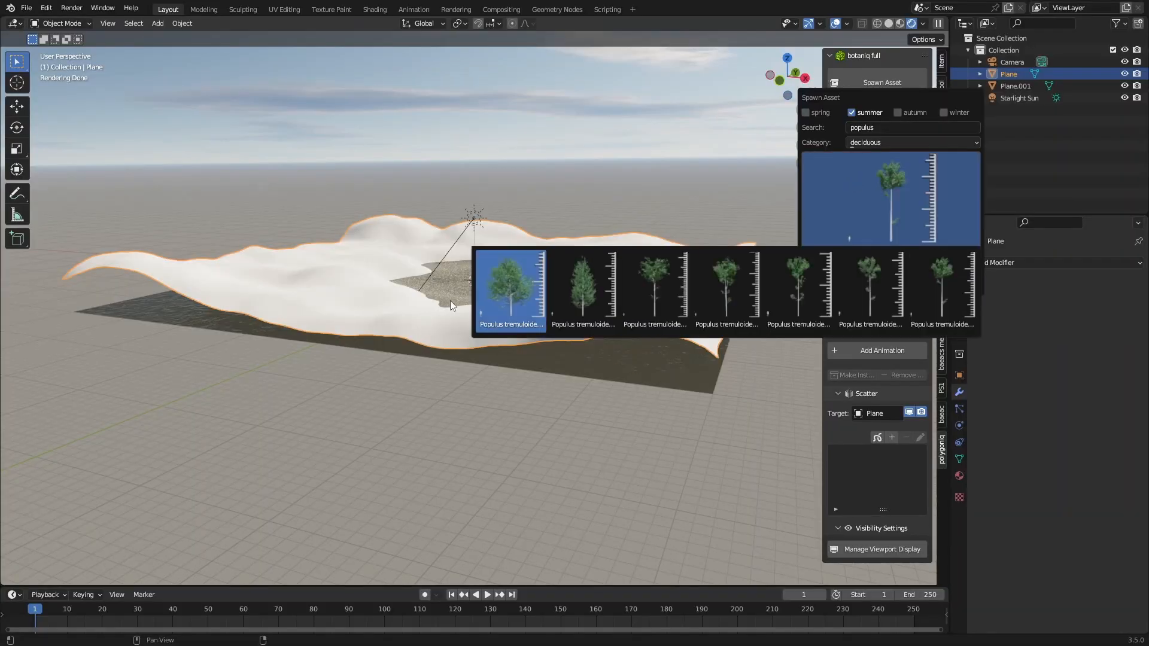
click(510, 286)
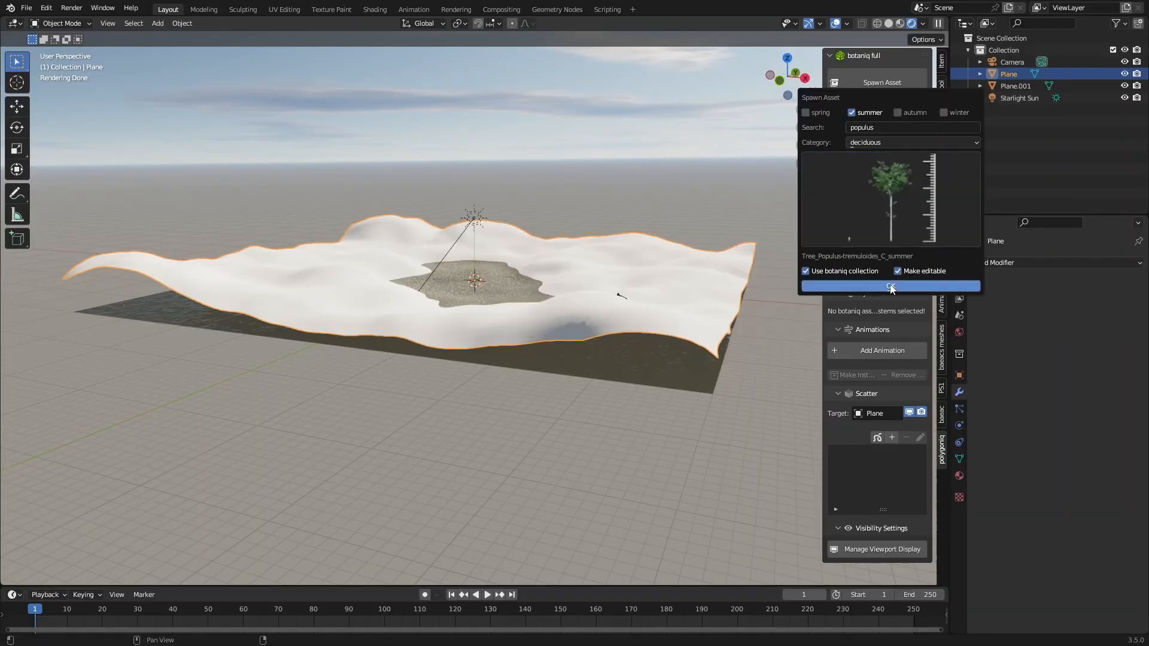
click(890, 287)
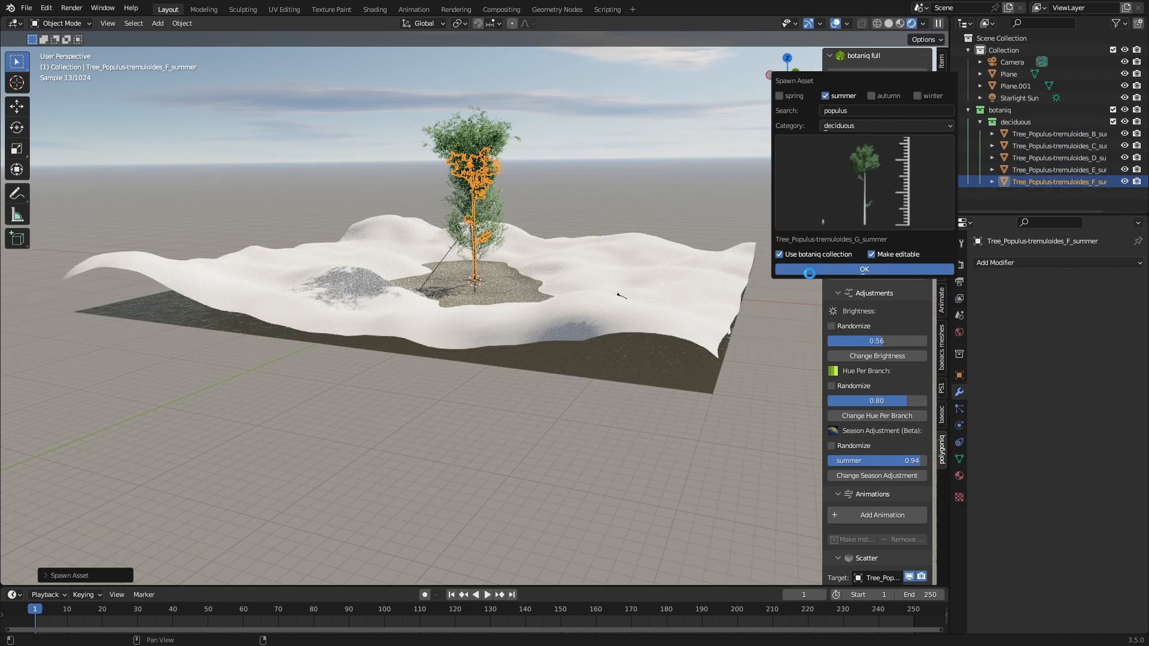
click(863, 269)
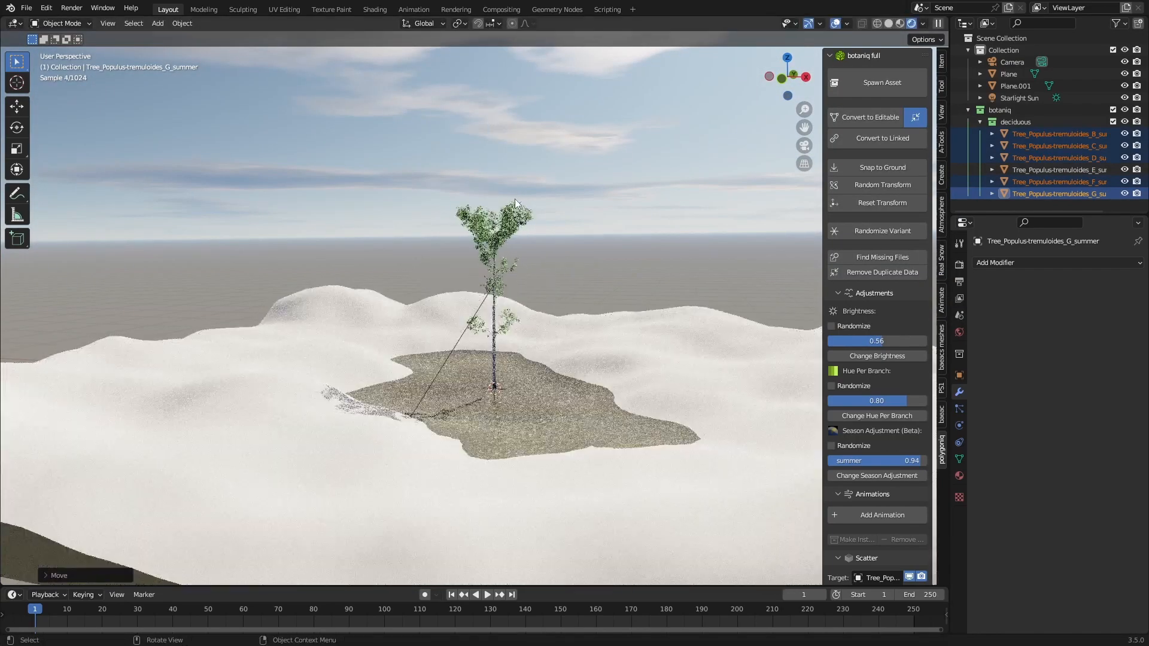
click(1058, 169)
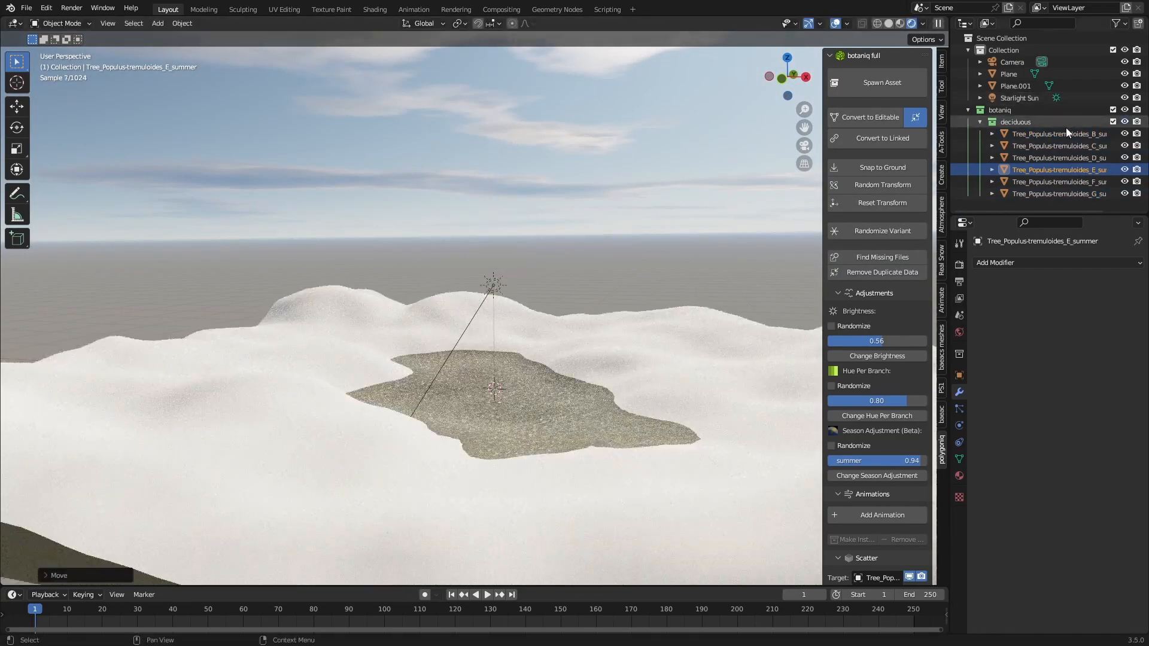
click(1058, 134)
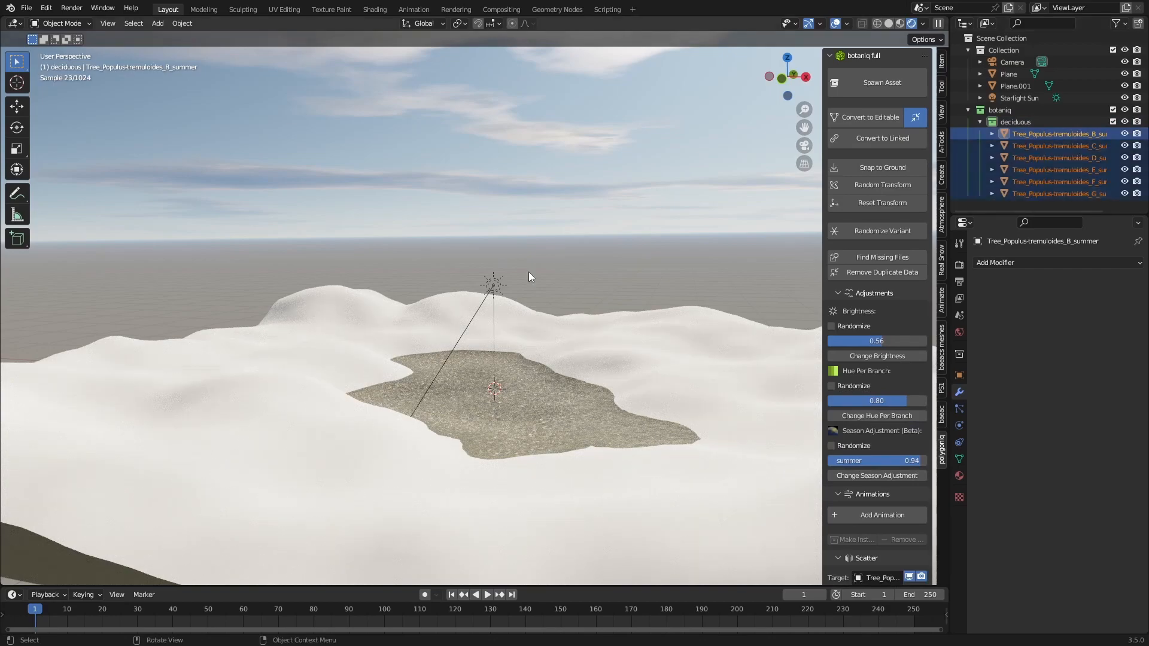
key(r)
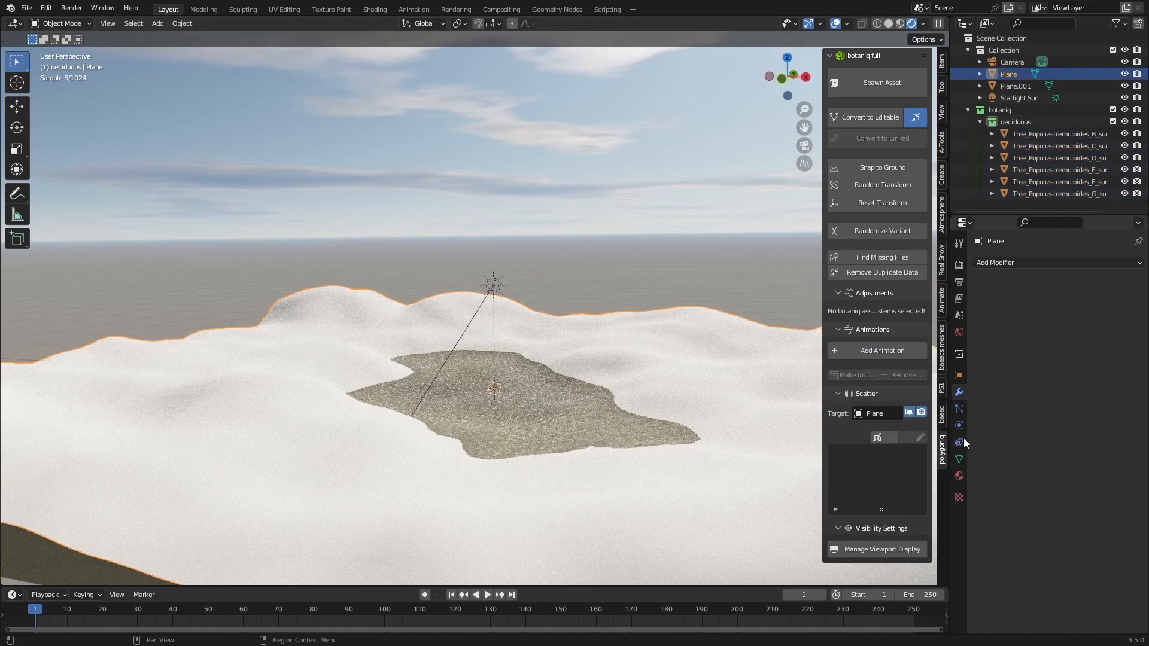
Step: Add a hair particle system to the ground and assign selected vertices to a Trees vertex group
click(958, 443)
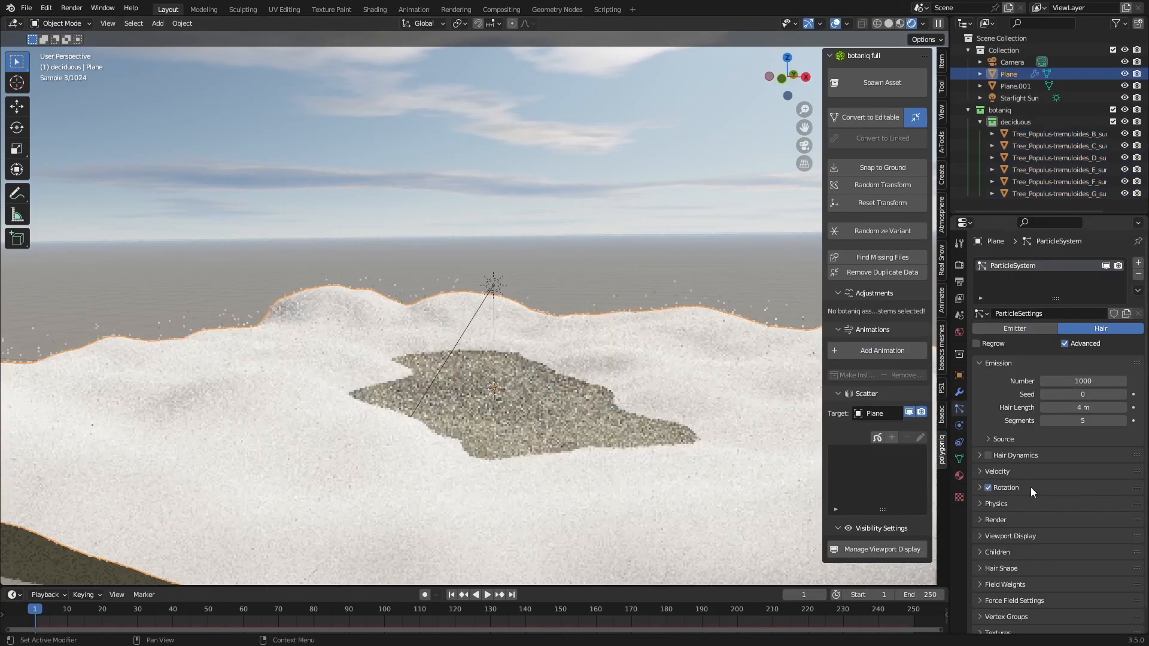
click(1083, 505)
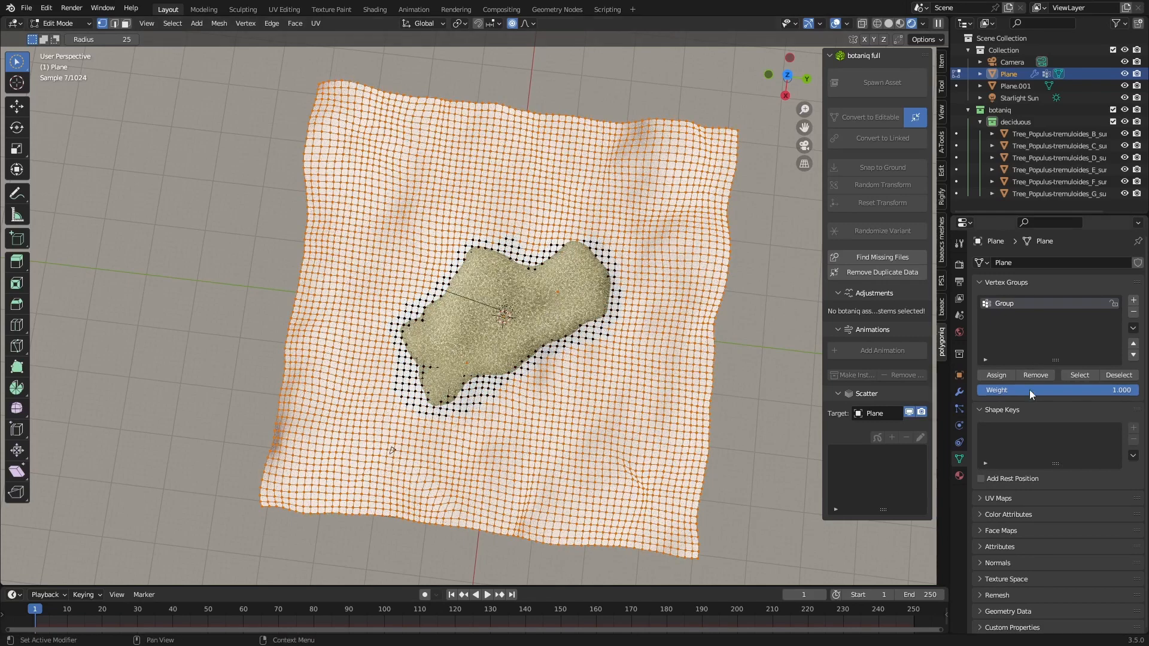
double_click(1026, 303)
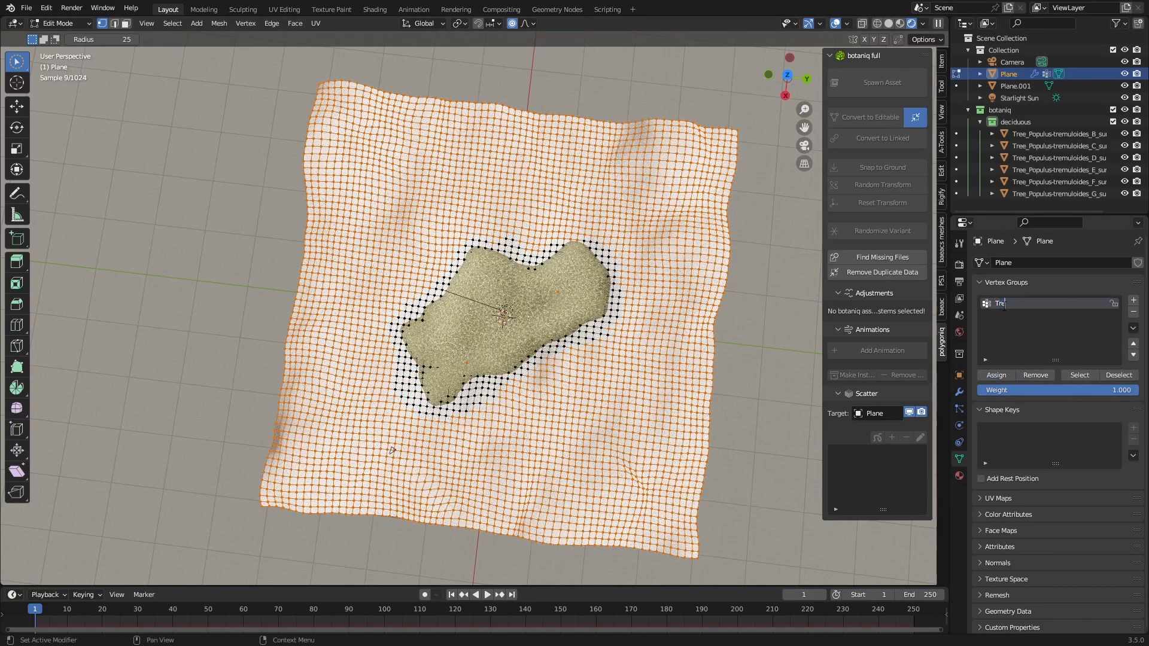
click(1133, 299)
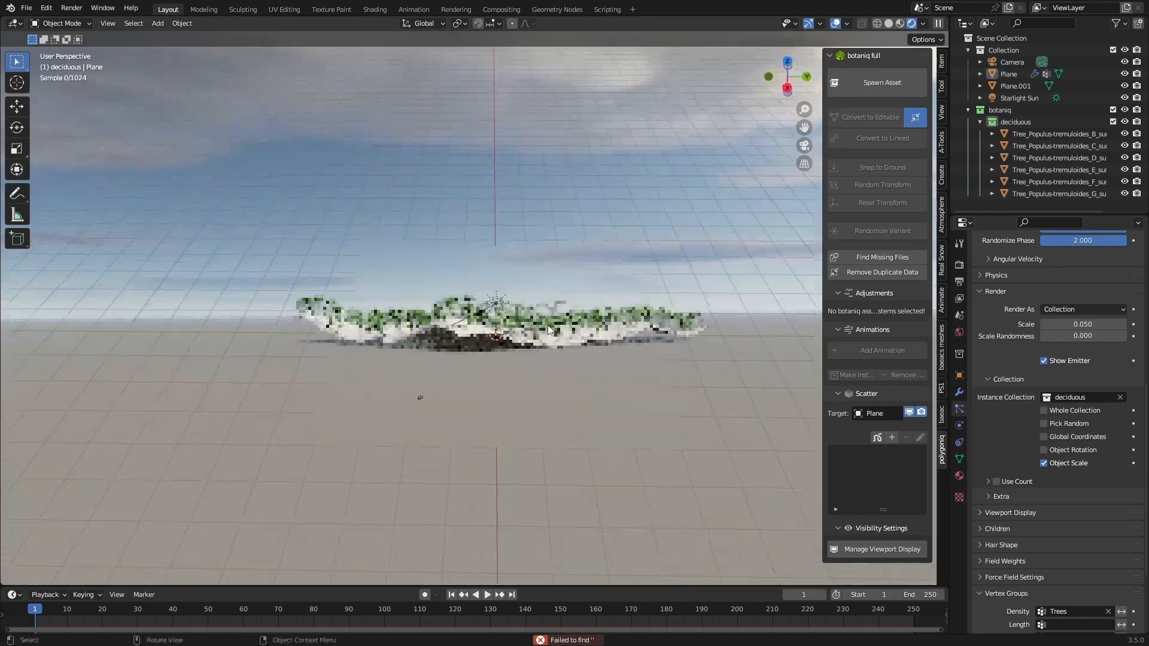
key(Tab)
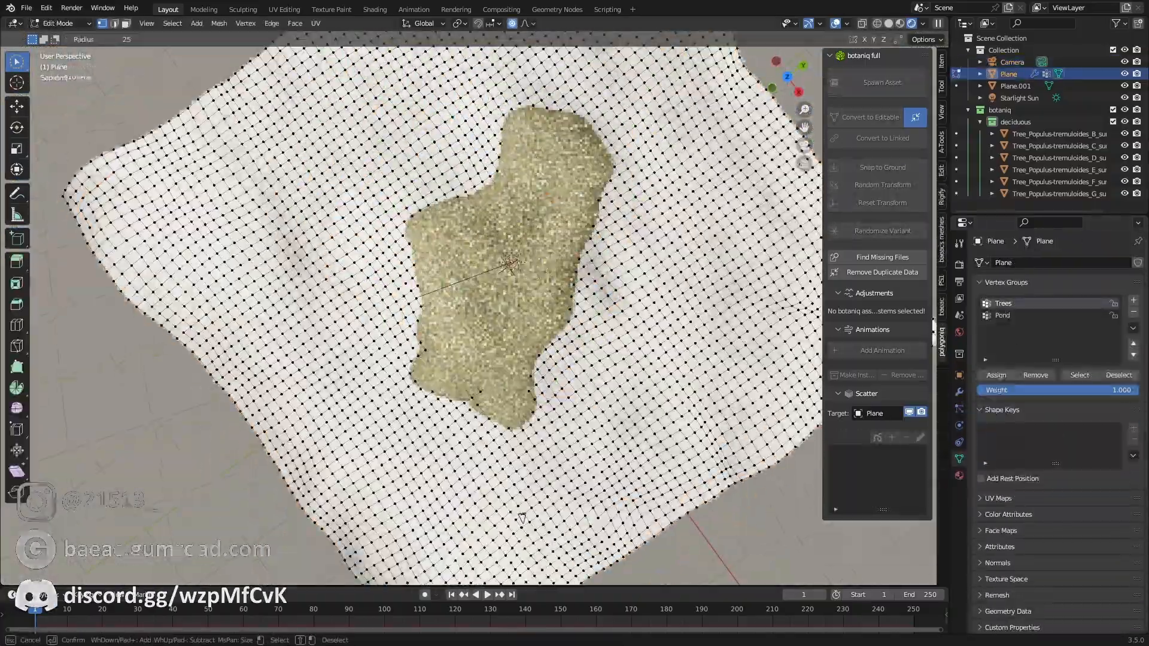
Step: Scatter the deciduous Populus aspen trees densely over the terrain around the pond
key(Tab)
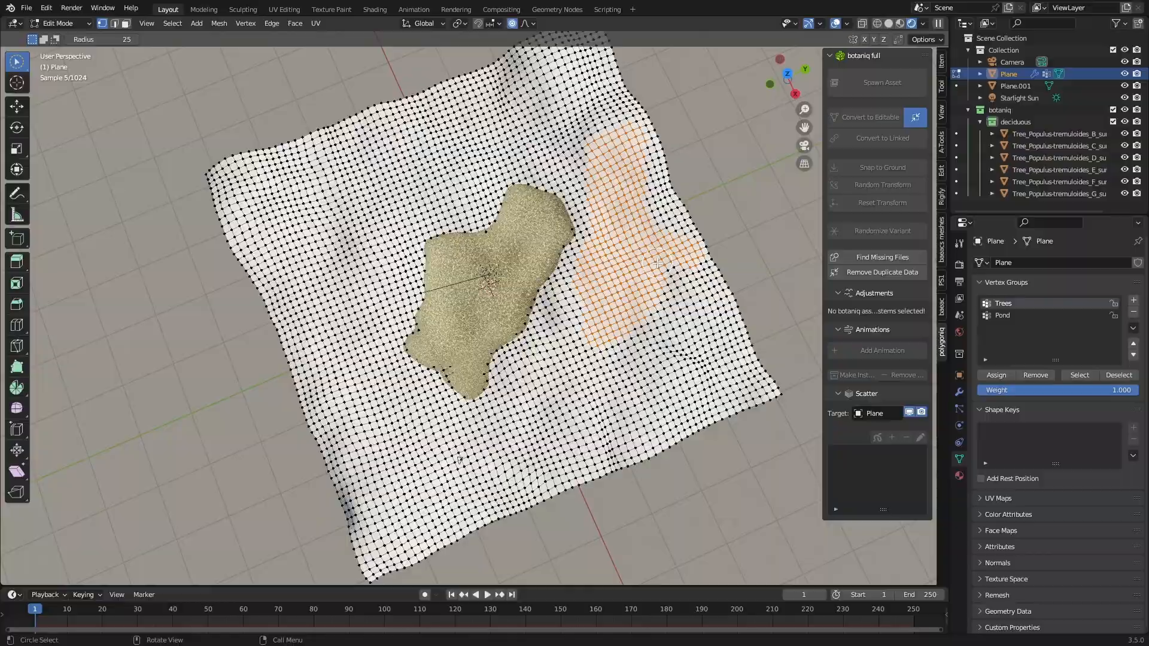
click(59, 23)
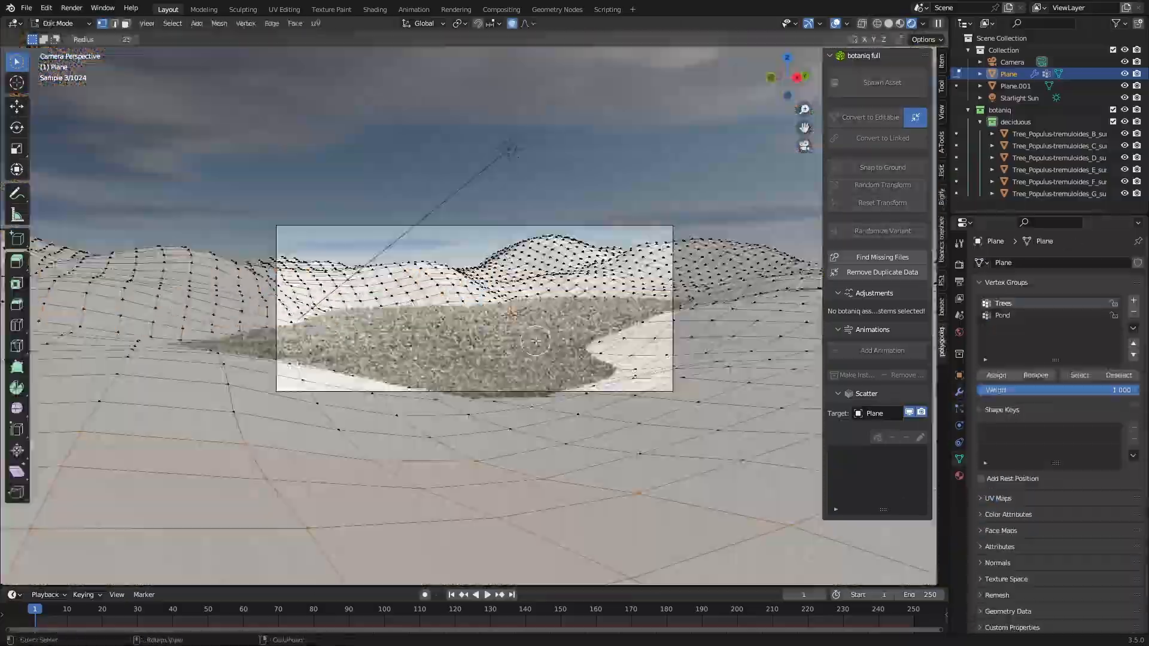
click(1012, 61)
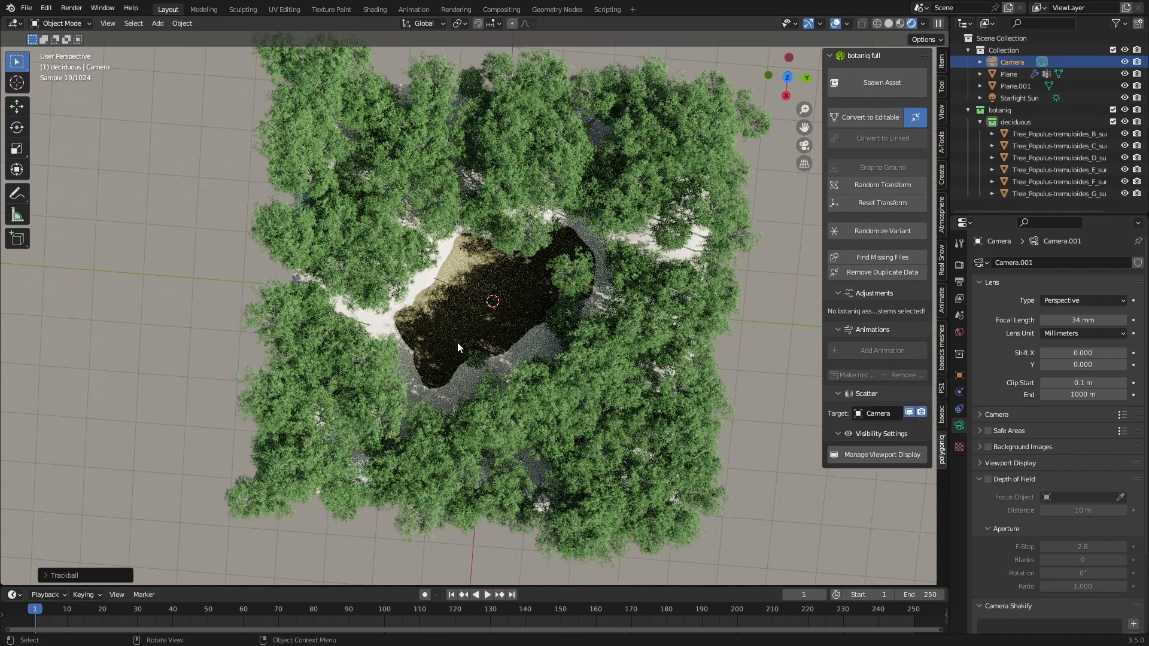
Step: Select Plane, view the aspen-ringed pond through the camera, then show Plane's modifier properties
click(1010, 73)
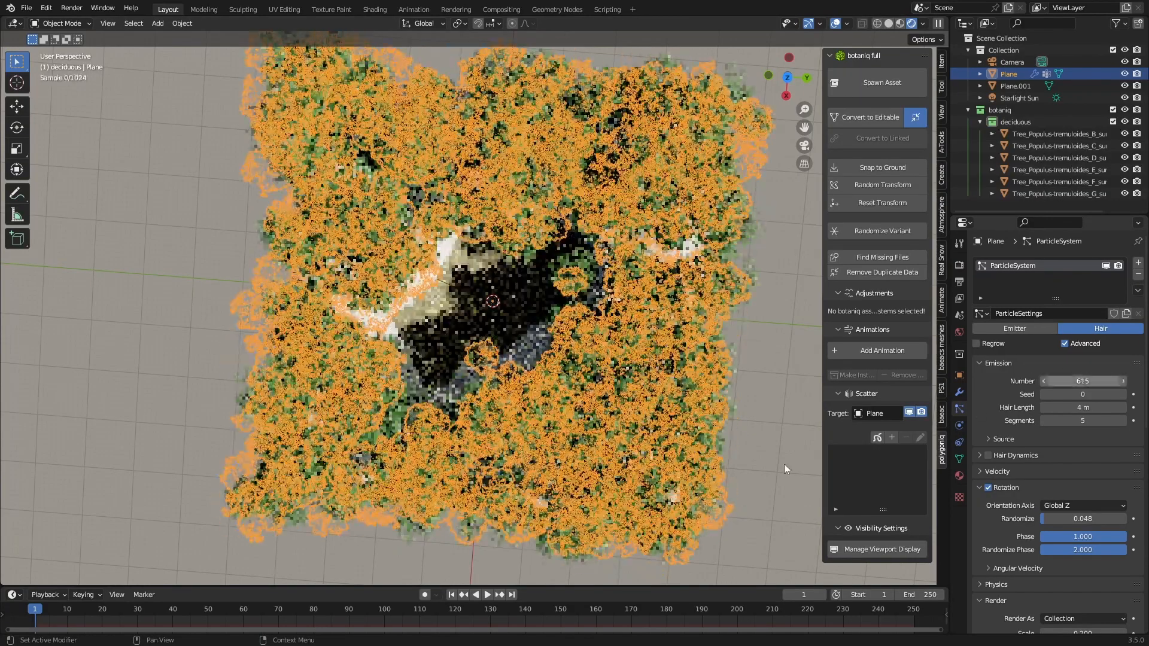
click(1012, 62)
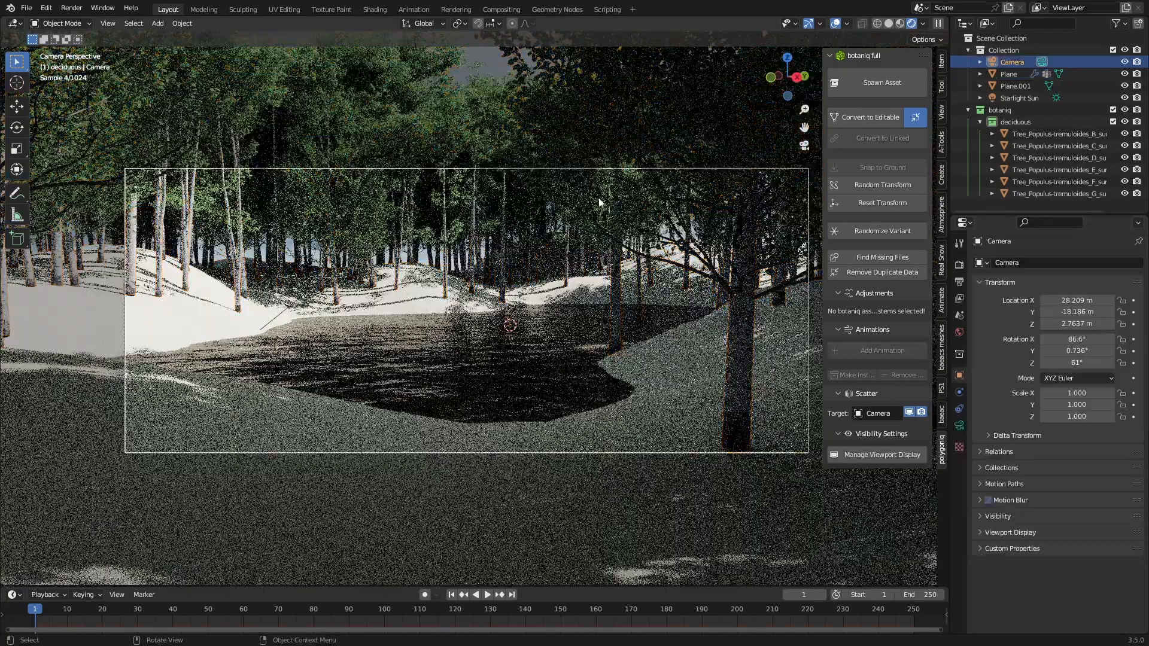
click(1009, 73)
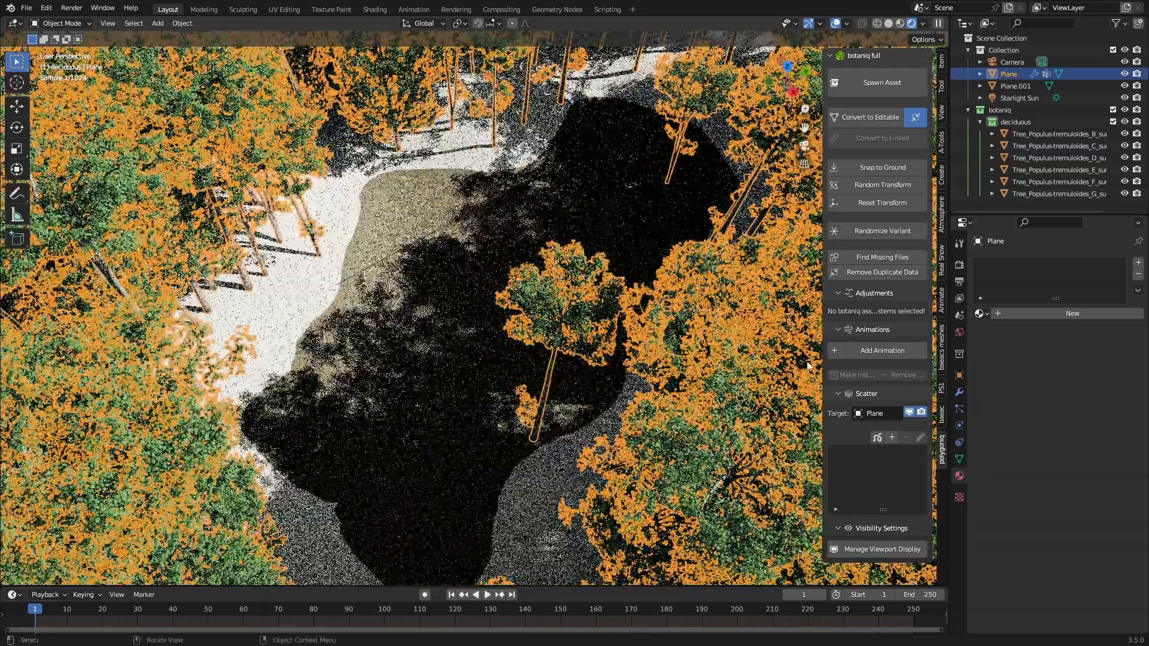
click(958, 390)
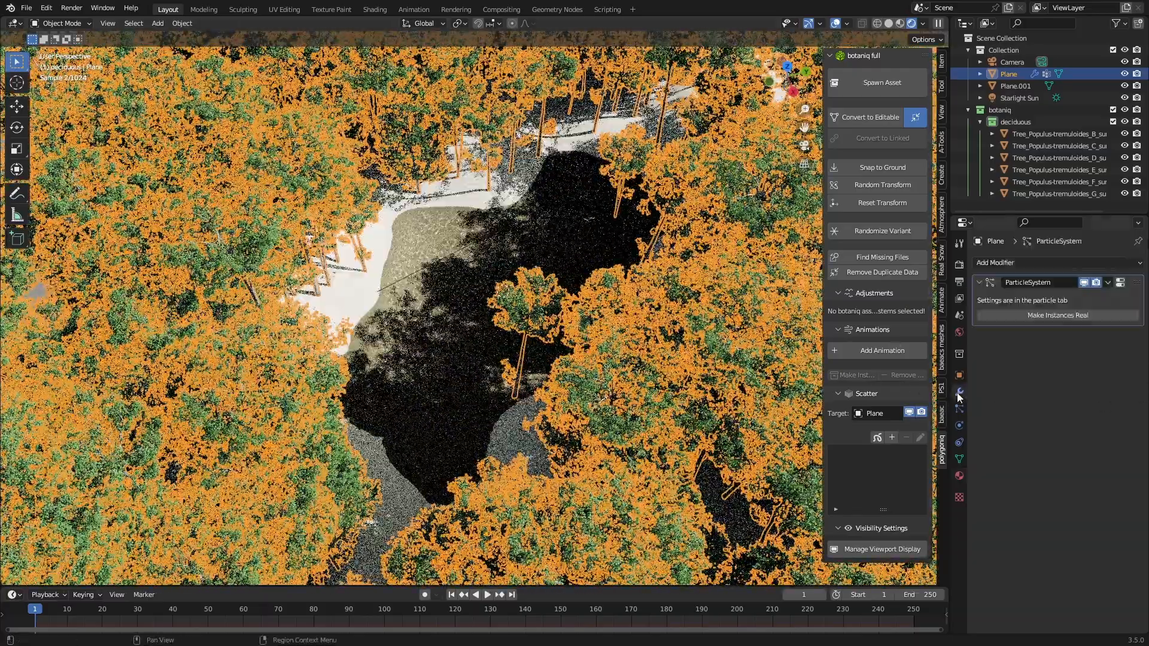
Step: Scatter the botaniq summer grass category over the terrain and return to Object Mode
click(917, 472)
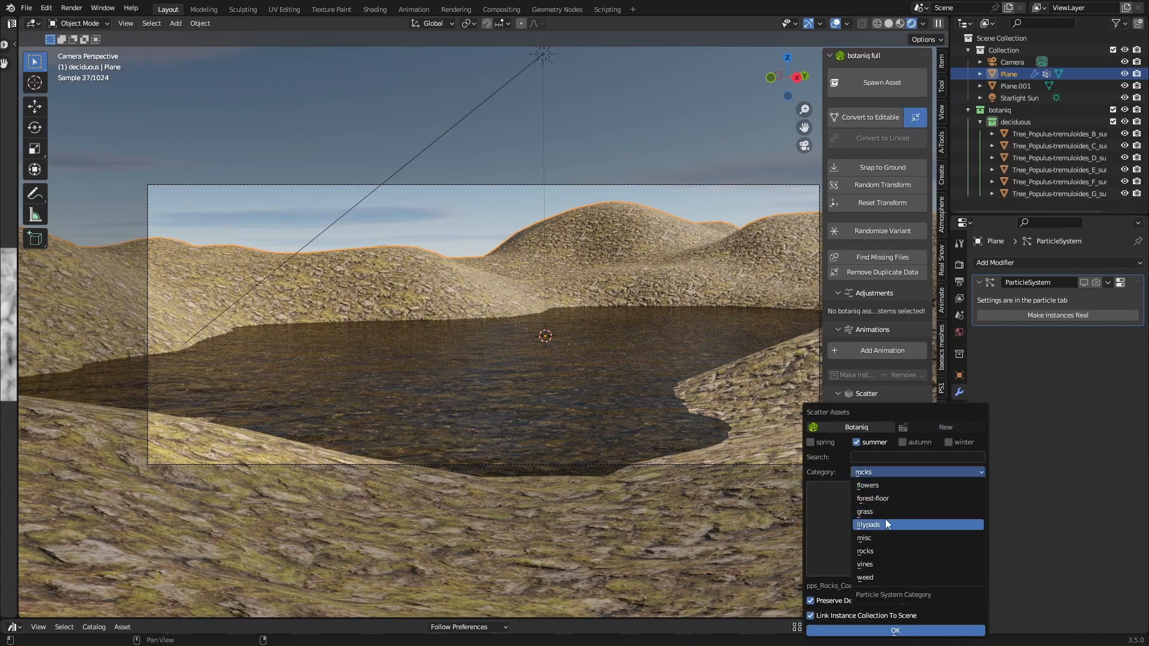
click(865, 510)
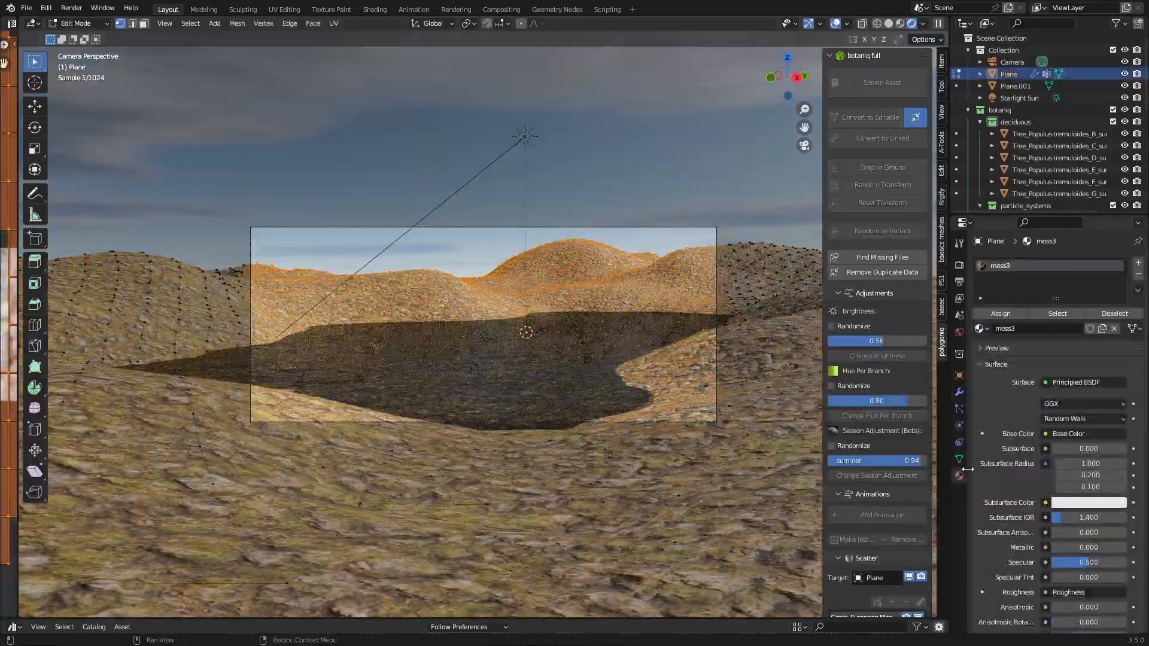
key(Tab)
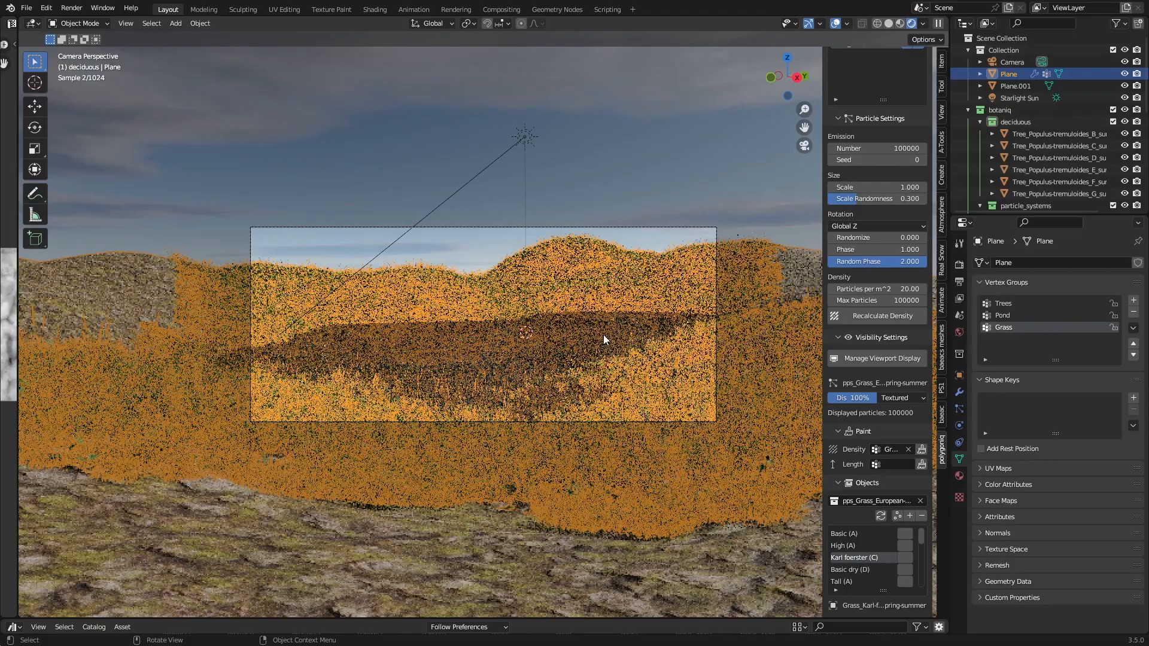
click(1016, 86)
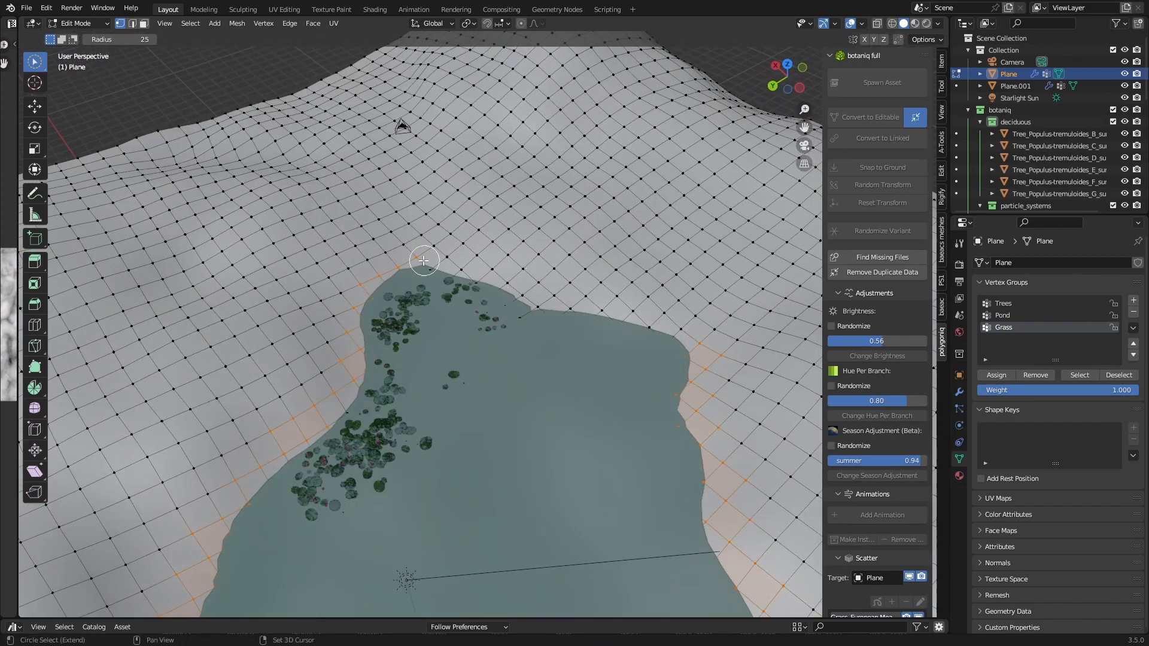
Step: Assign shoreline vertices to a Shore group and scatter summer riverbank weeds onto the terrain
click(1132, 299)
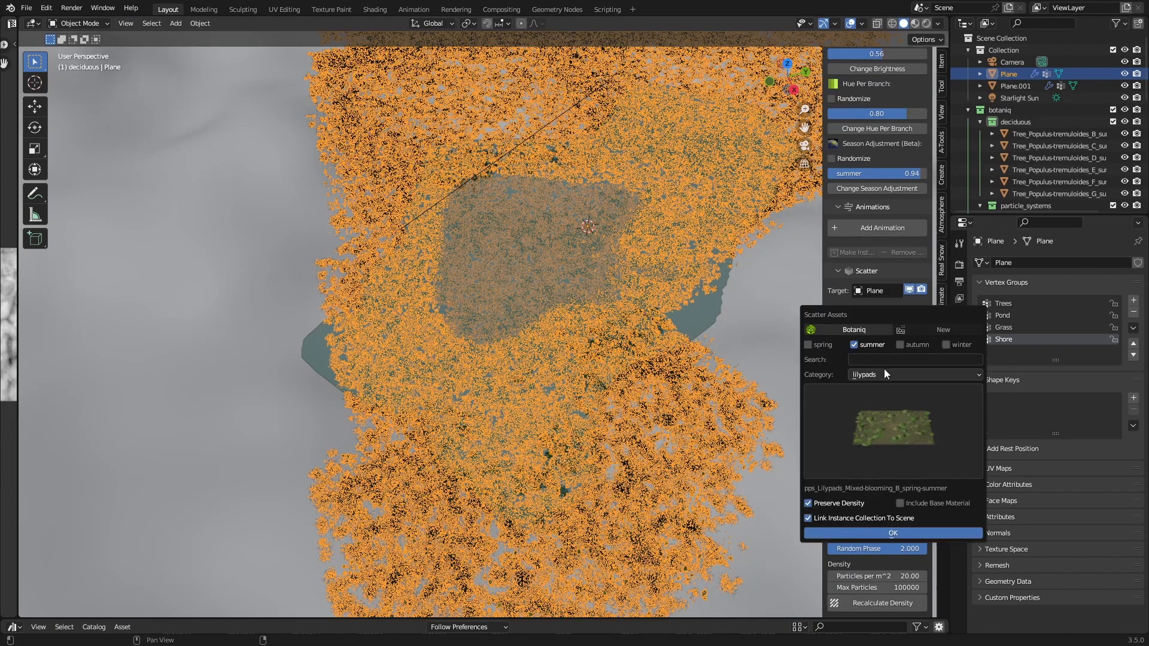
click(913, 375)
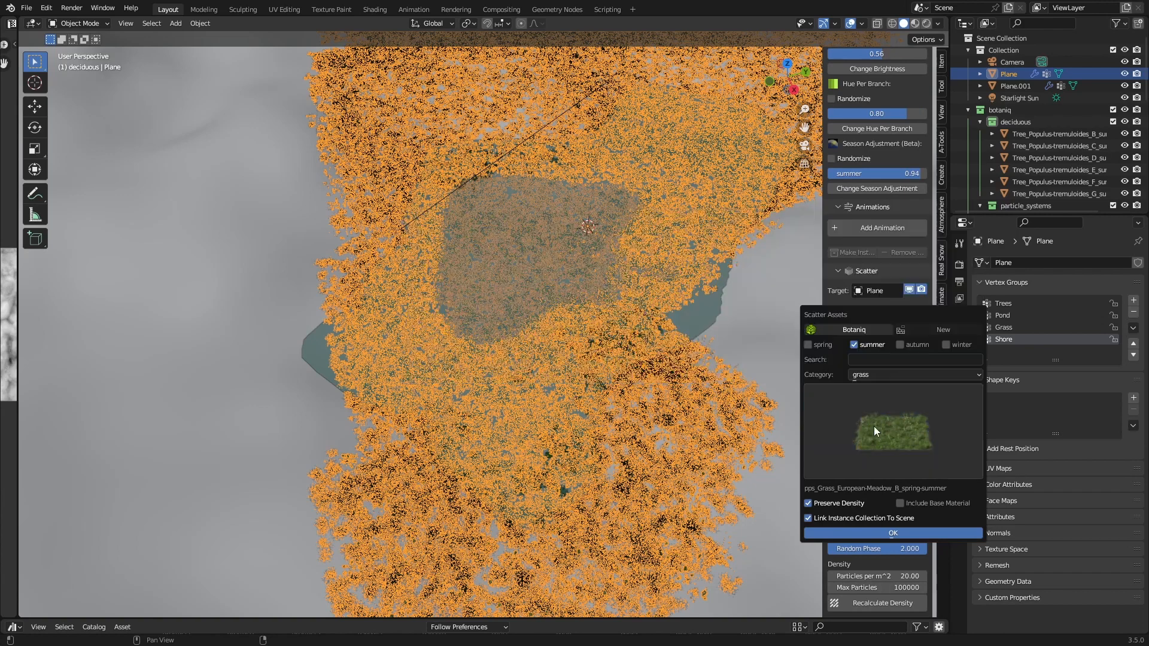
click(912, 375)
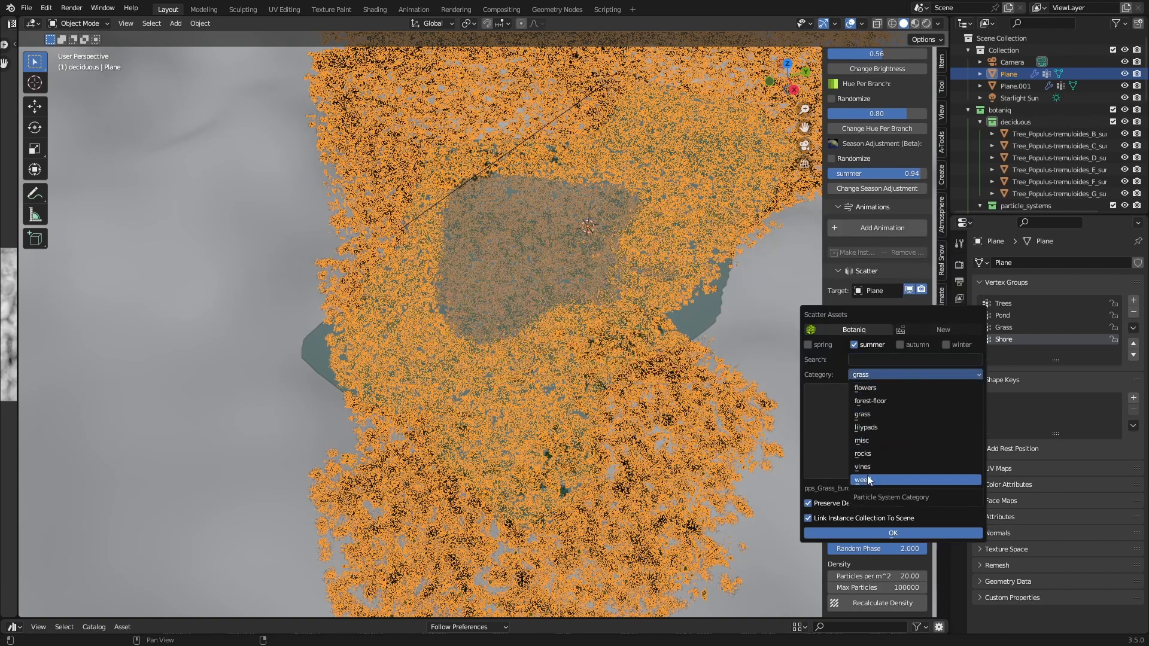
click(862, 479)
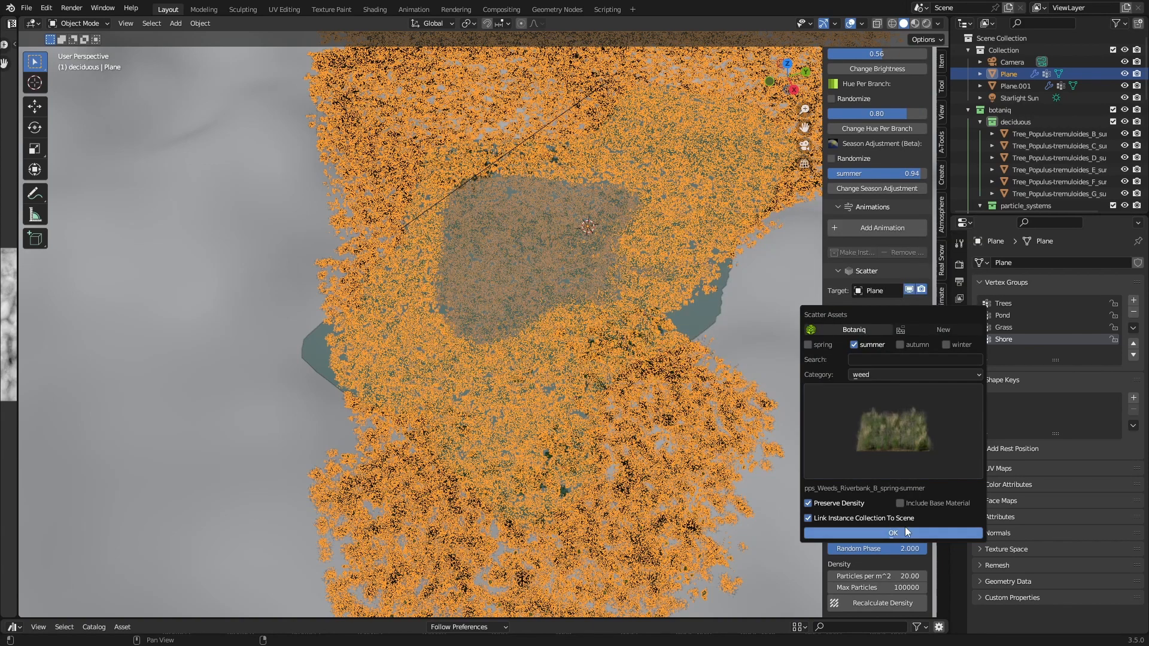
click(892, 532)
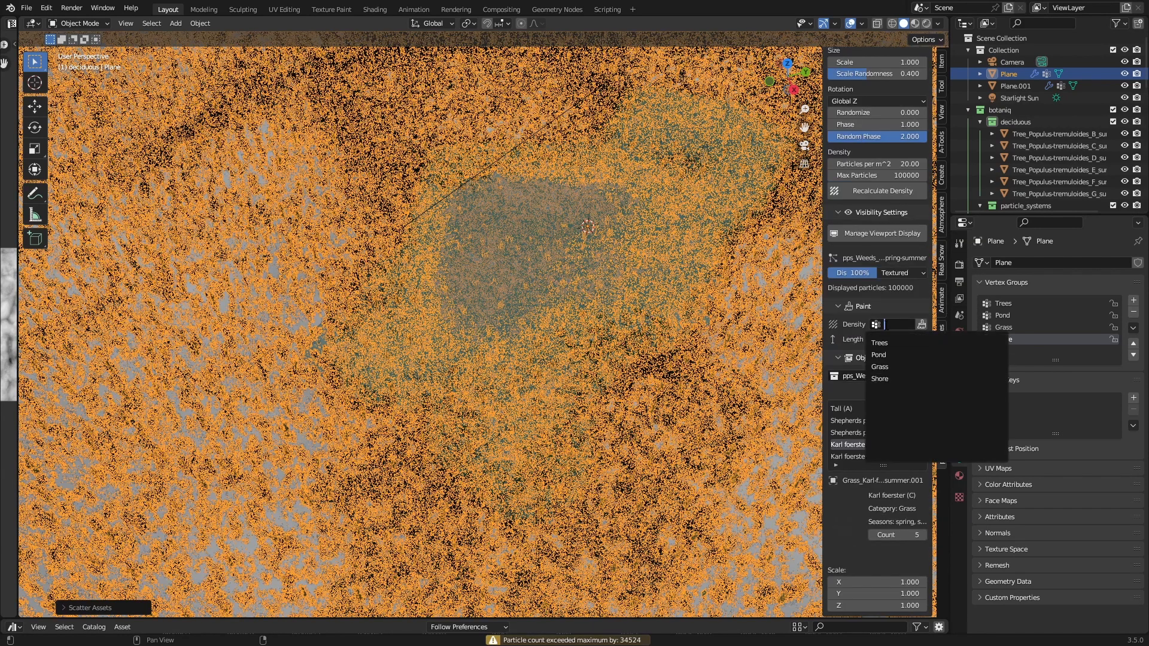
mouse_move(879, 378)
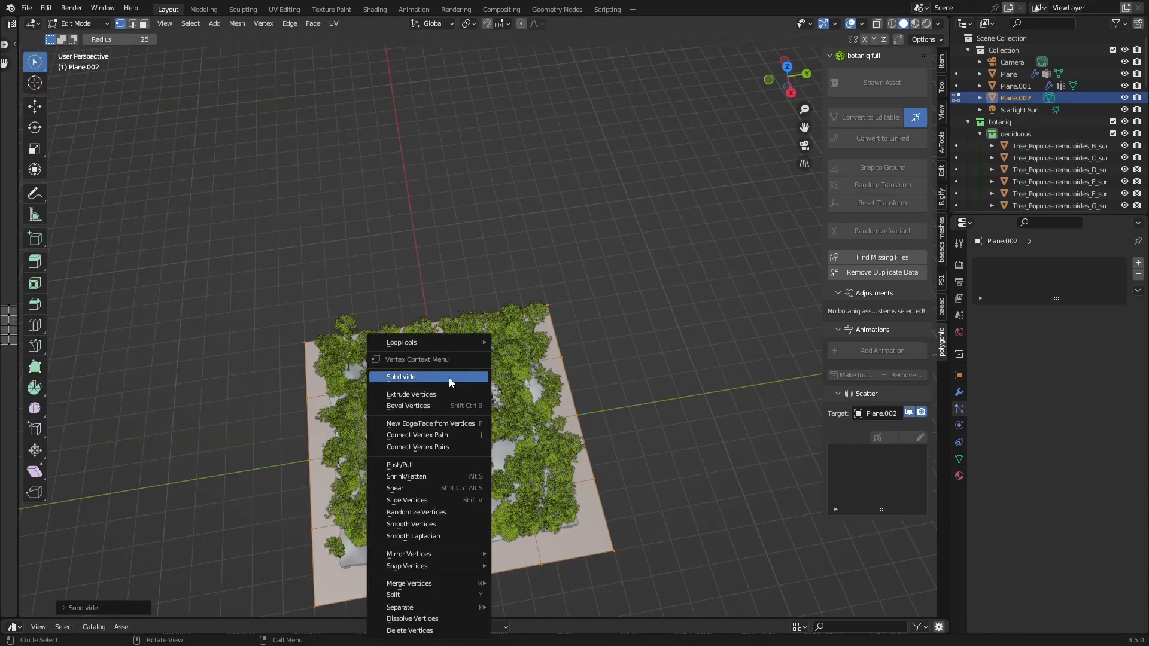
Step: Subdivide the new Plane.002 and scatter summer meadow grass across it
click(402, 377)
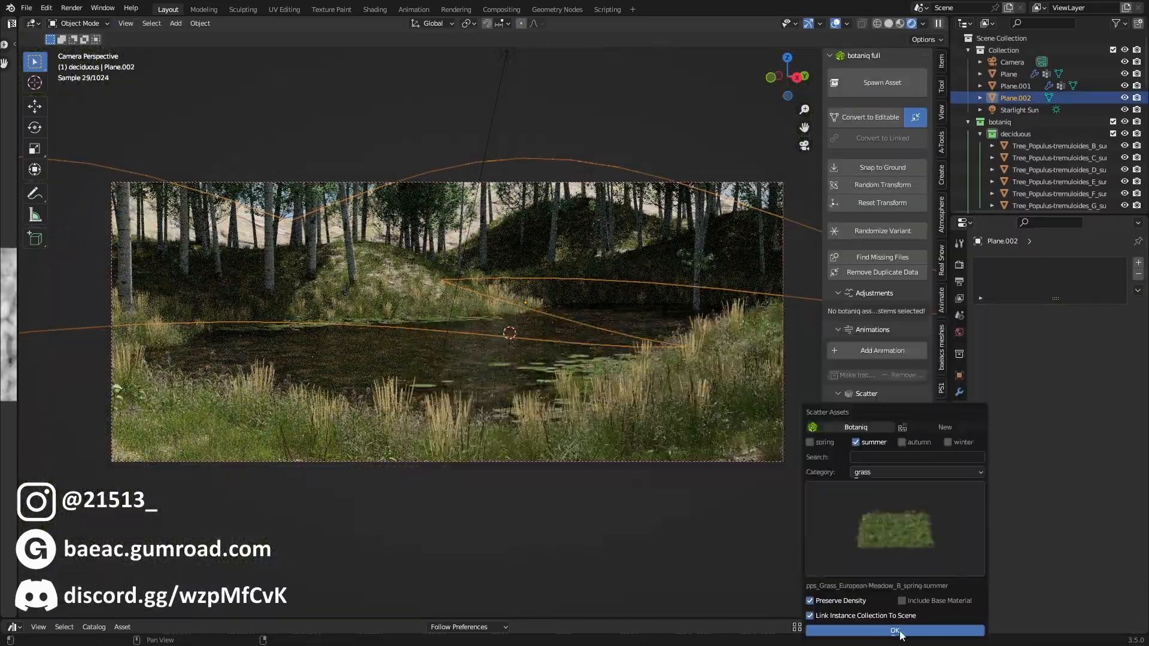
click(893, 631)
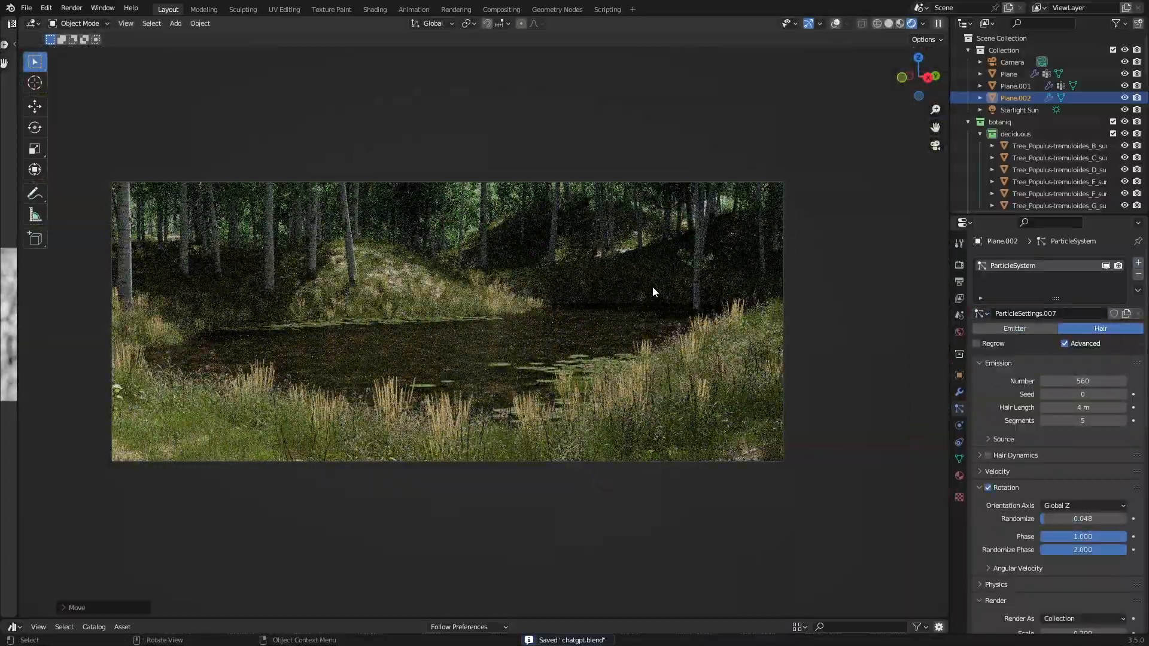
Step: Select the pond plane Plane.001 and enter Edit Mode to edit its Lilypads faces
click(1015, 86)
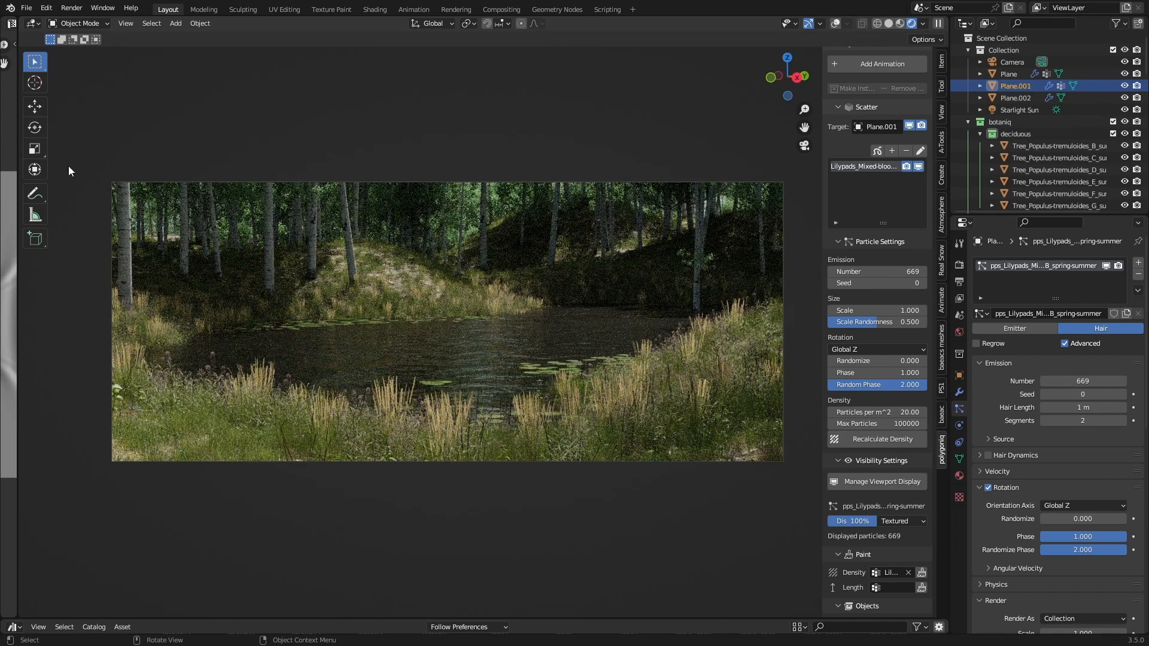
mouse_move(517, 271)
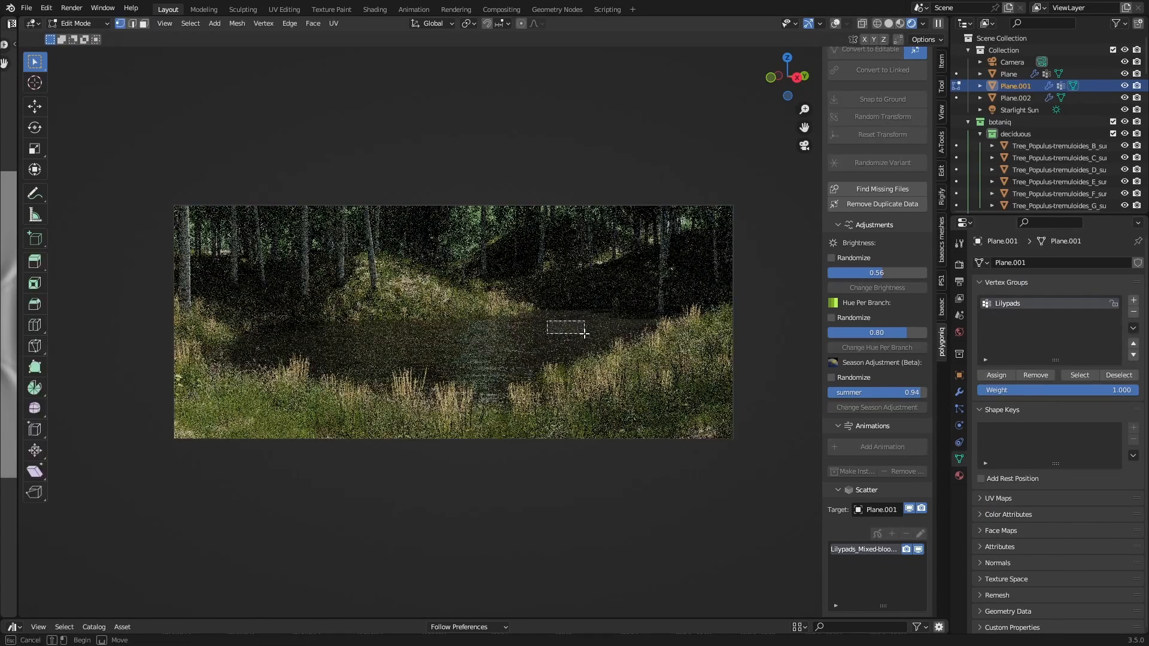
key(Tab)
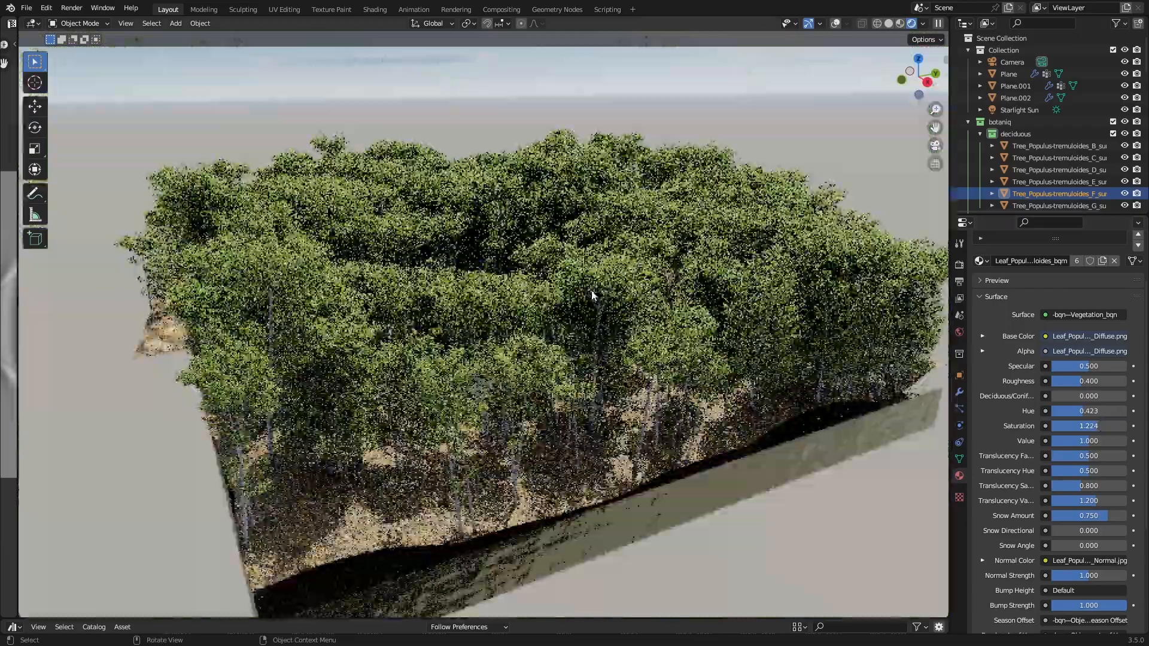
Step: Scroll the view to bring up the Tree_Populus-tremuloides_F leaf material
scroll(up, 3)
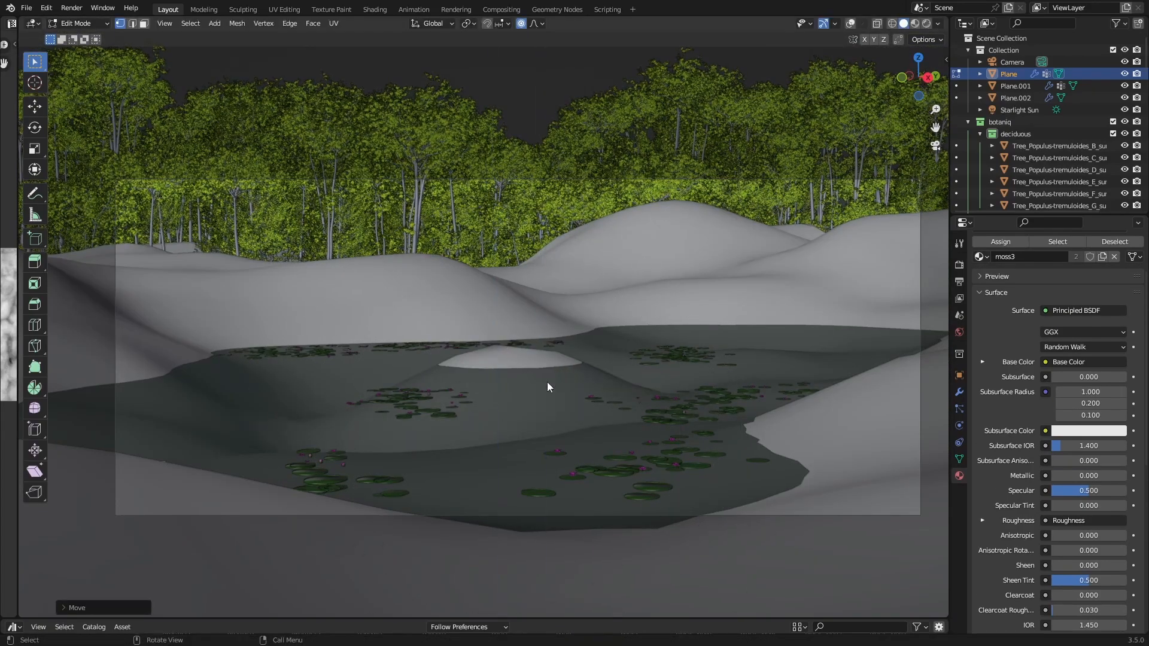
Step: Toggle terrain Edit Mode and start moving the central pond vertices with G
key(Tab)
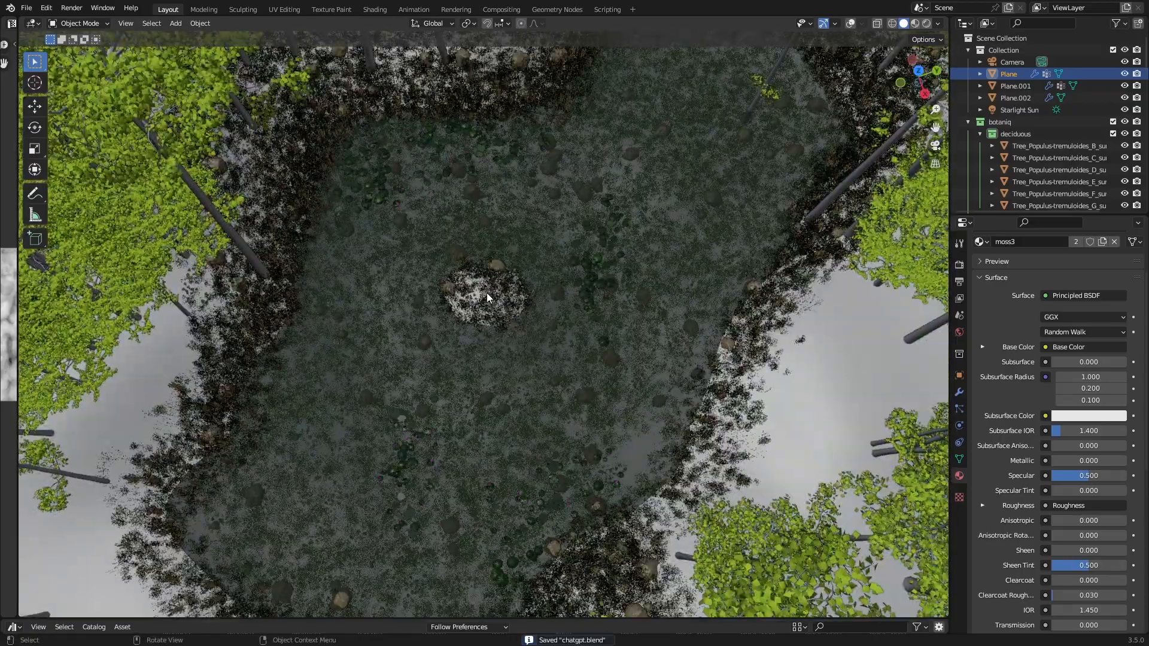
key(g)
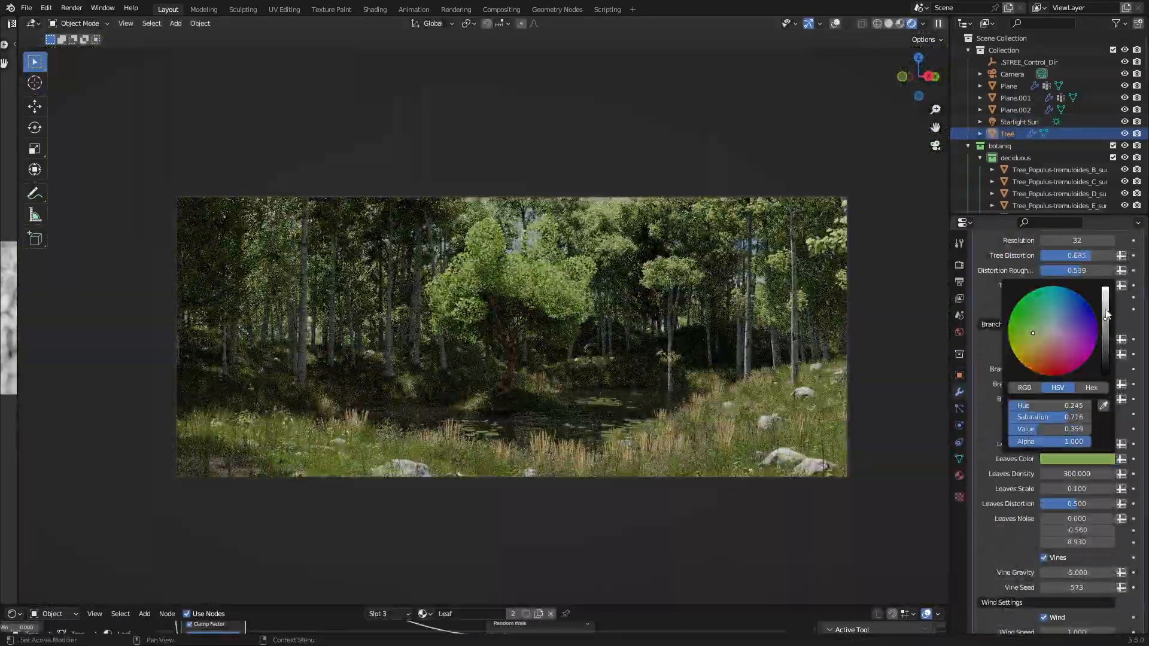
Step: Set the fantasy tree as the camera's focus object and review the ground particle systems
click(1057, 169)
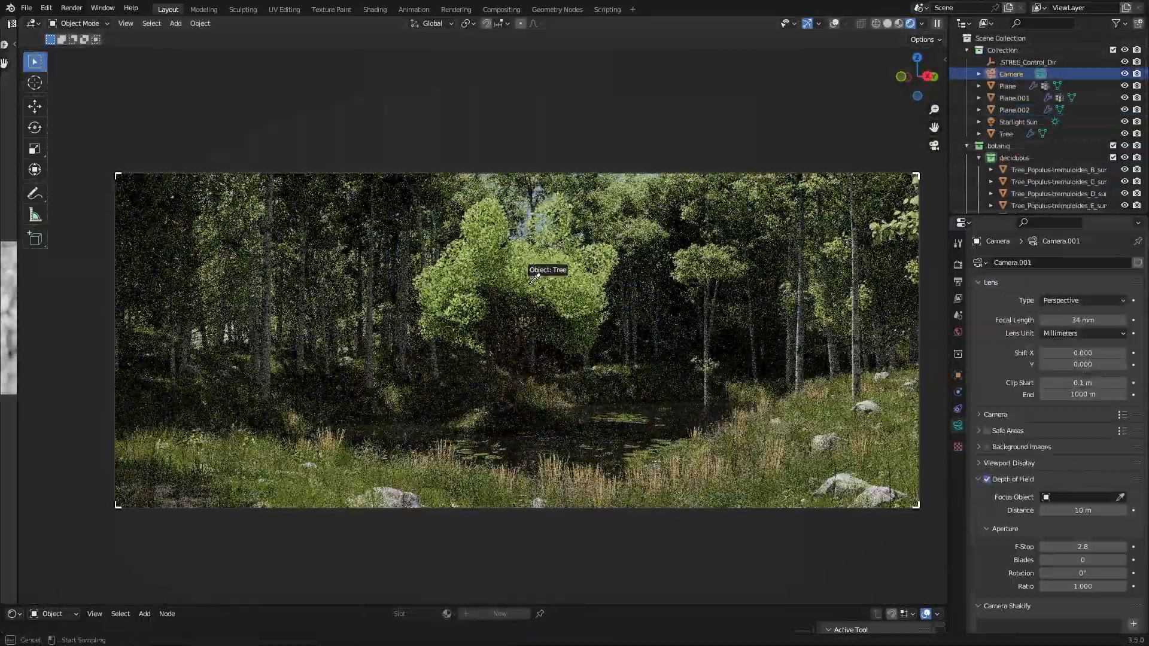
click(1018, 122)
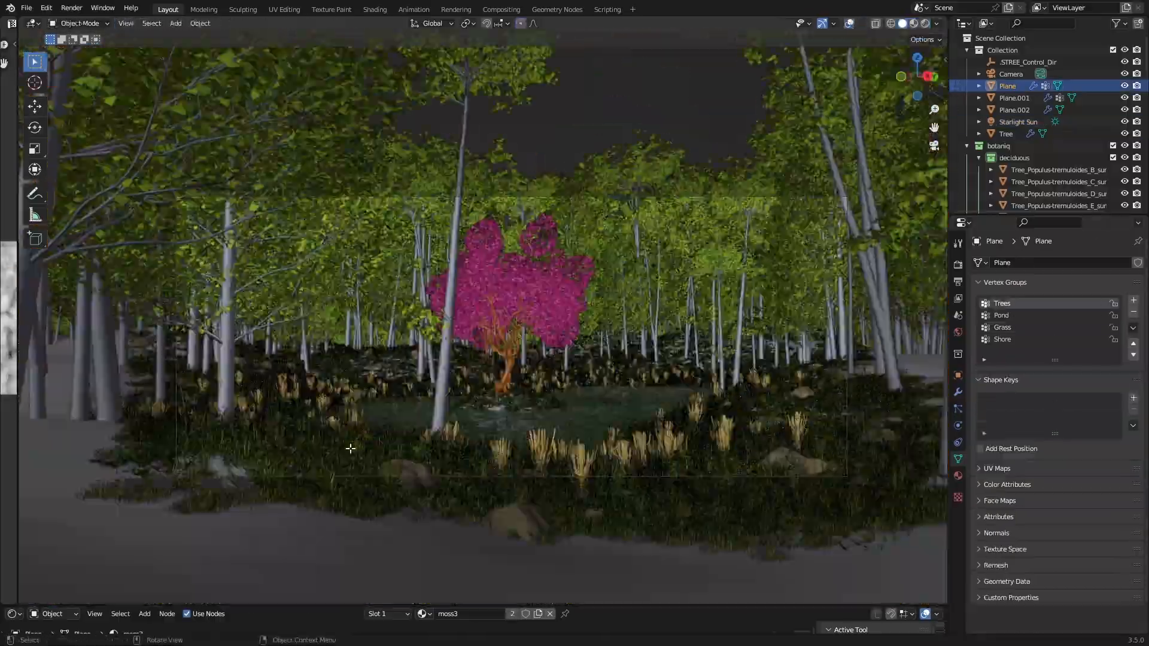
click(958, 459)
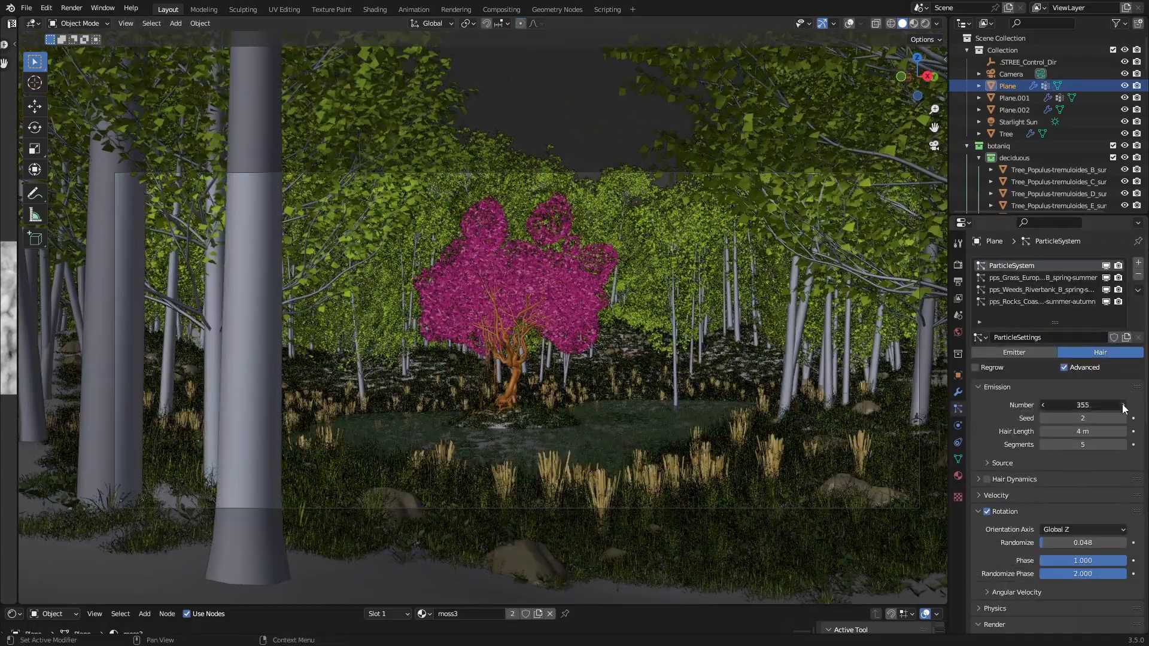
click(1011, 73)
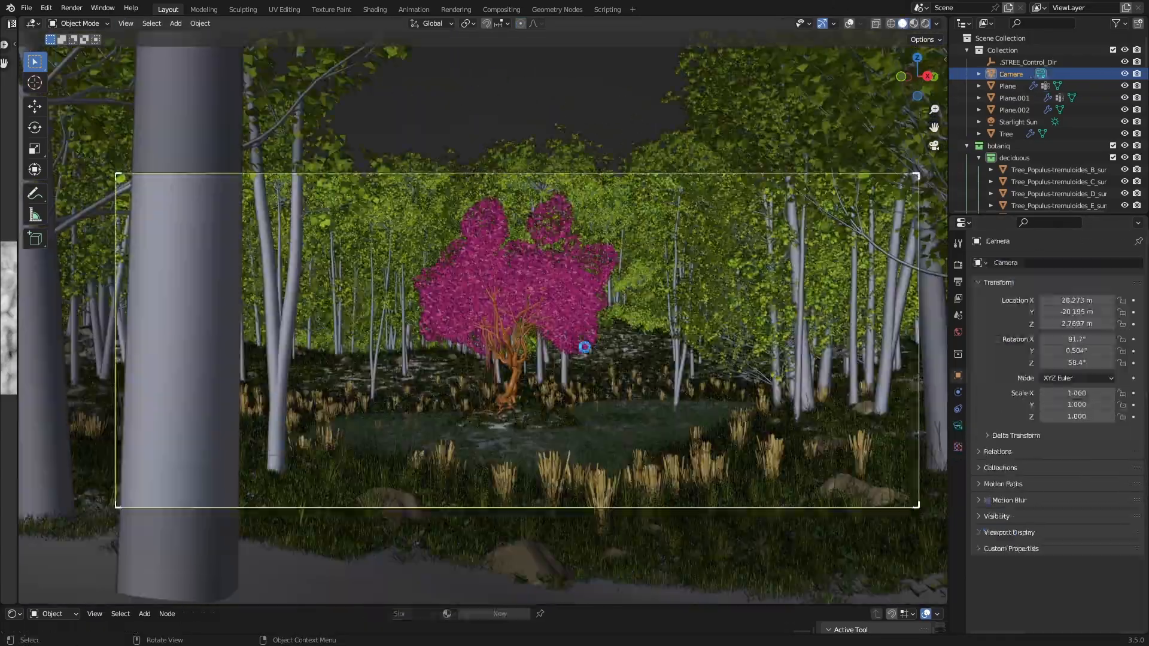
click(912, 23)
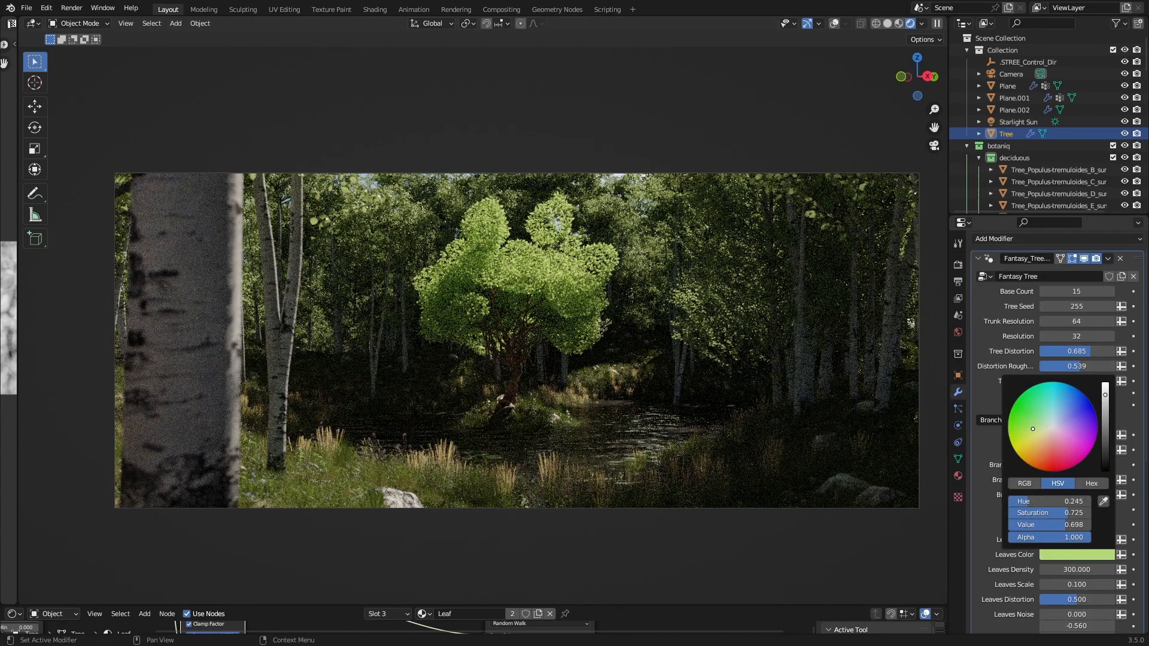
Step: Pick a light green Leaves Color for the fantasy tree and save the file
click(555, 352)
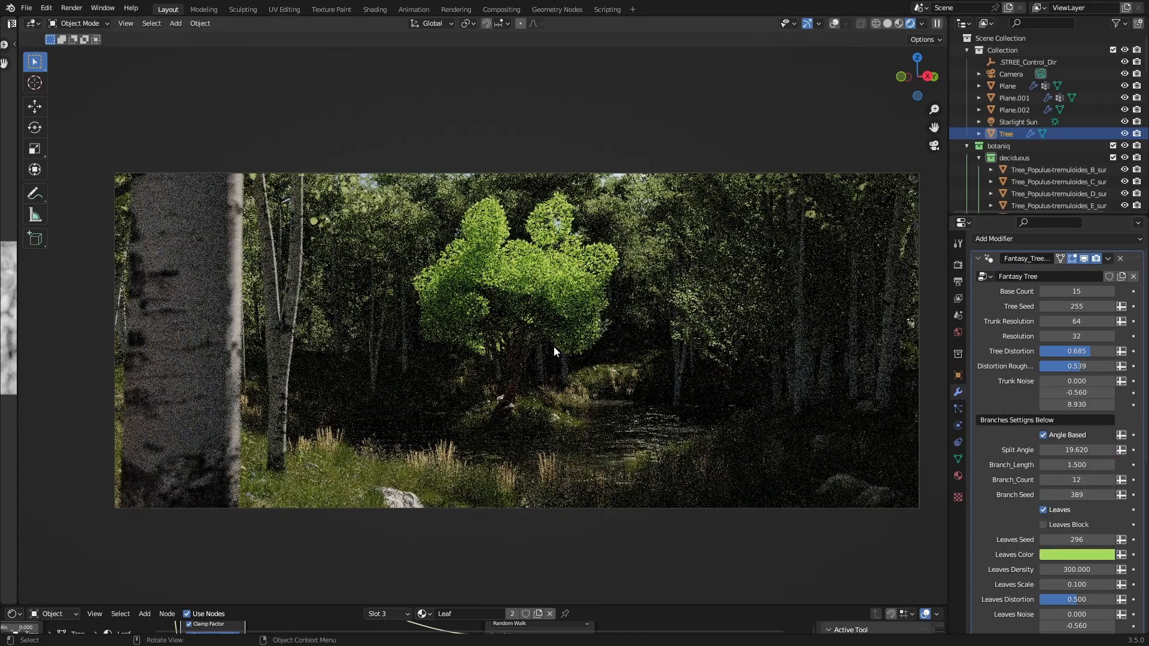
click(1078, 555)
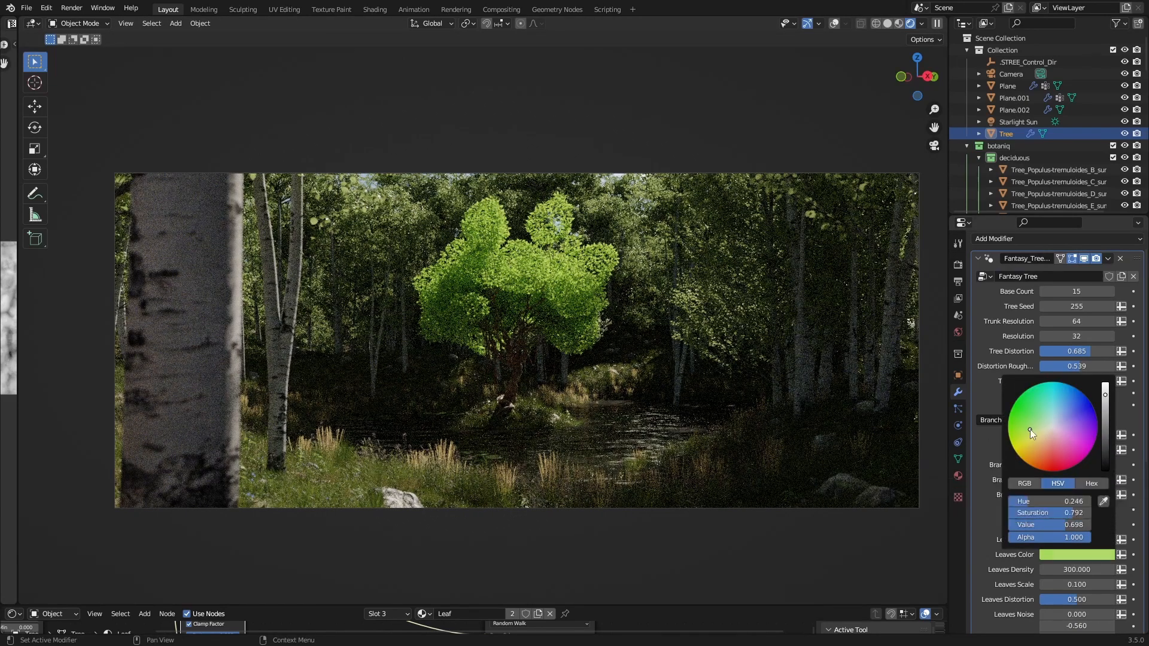
click(587, 228)
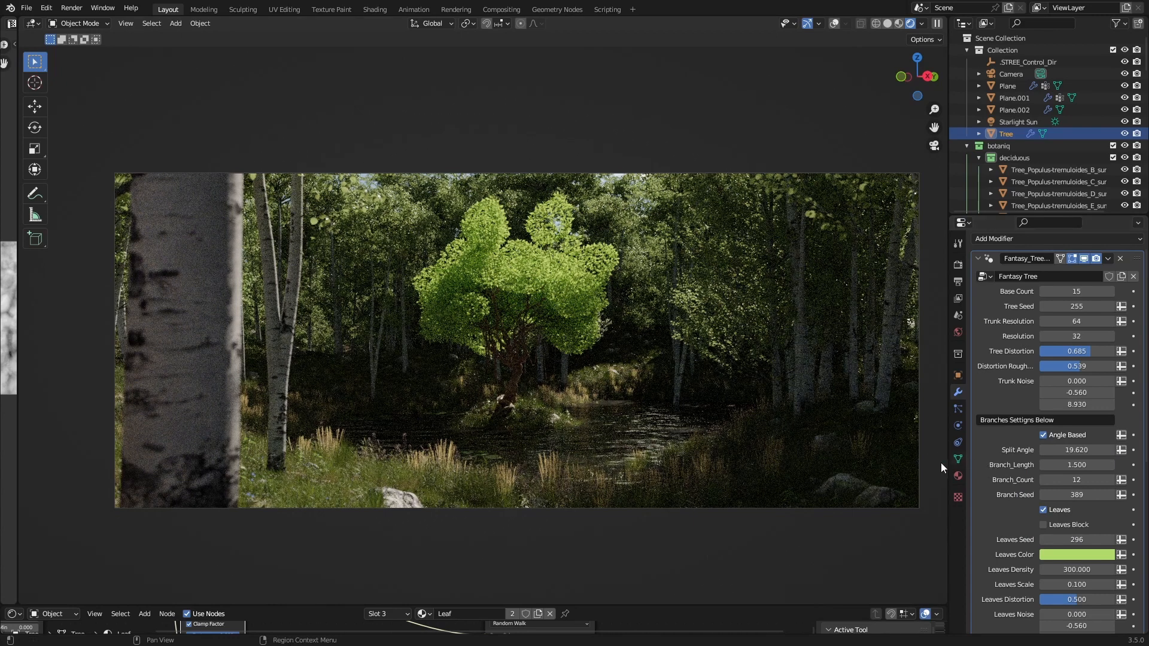
click(1077, 555)
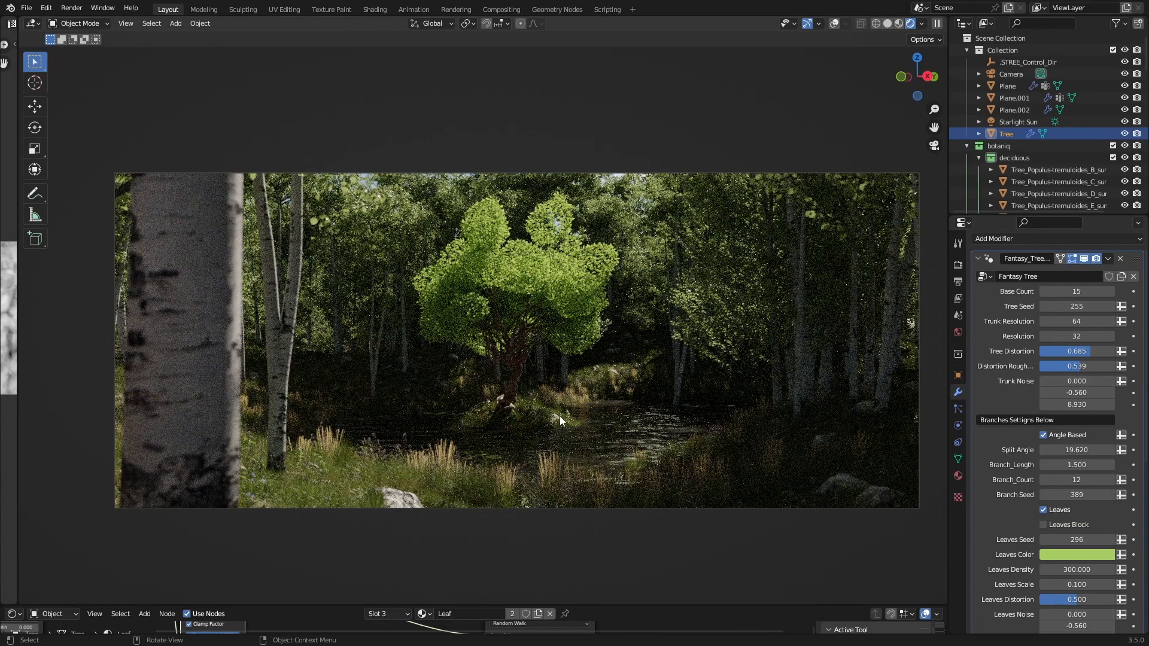
key(ctrl+s)
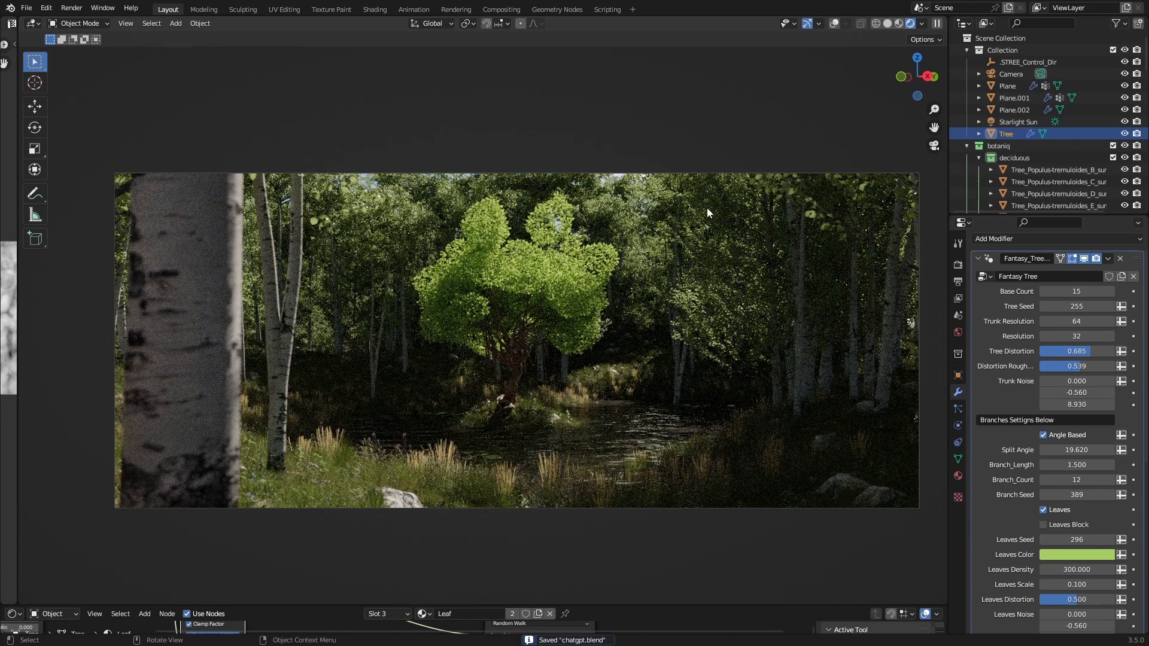
mouse_move(183, 395)
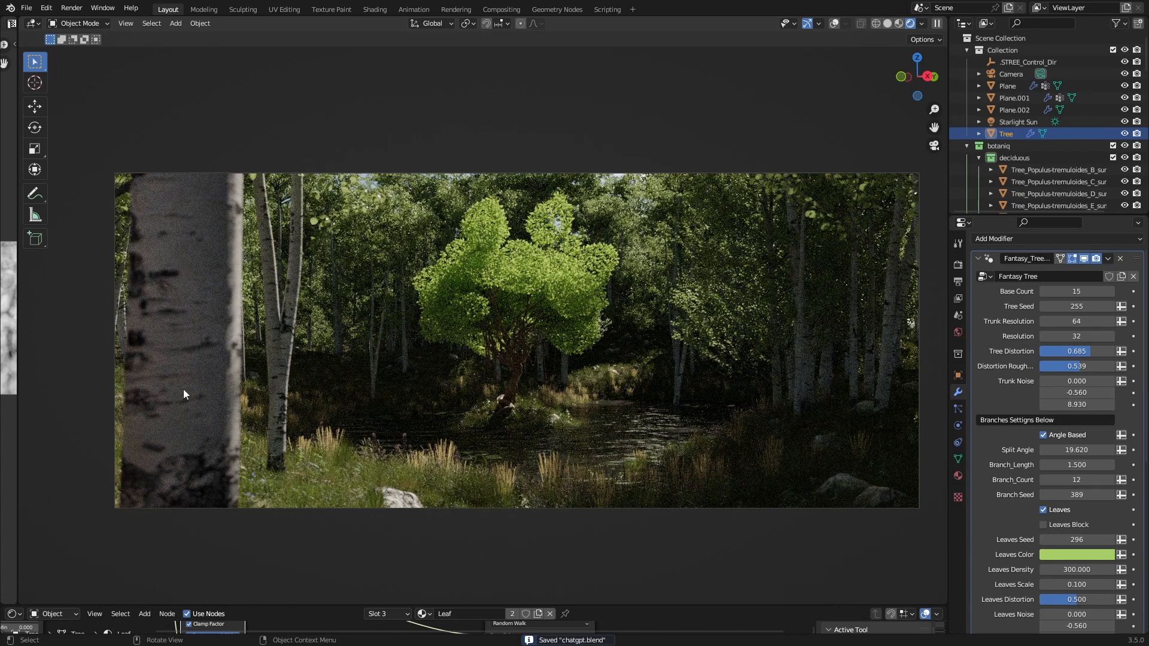
mouse_move(855, 457)
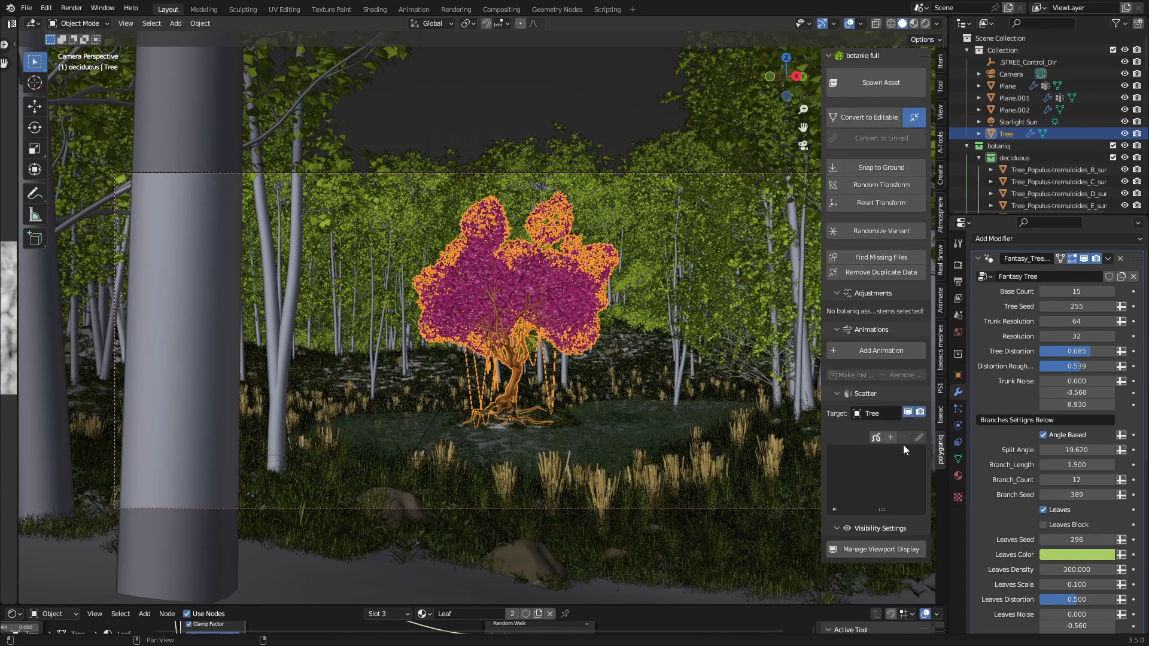
Step: Spawn a trial Carpinus betulus shrub from botaniq, then delete it
click(881, 82)
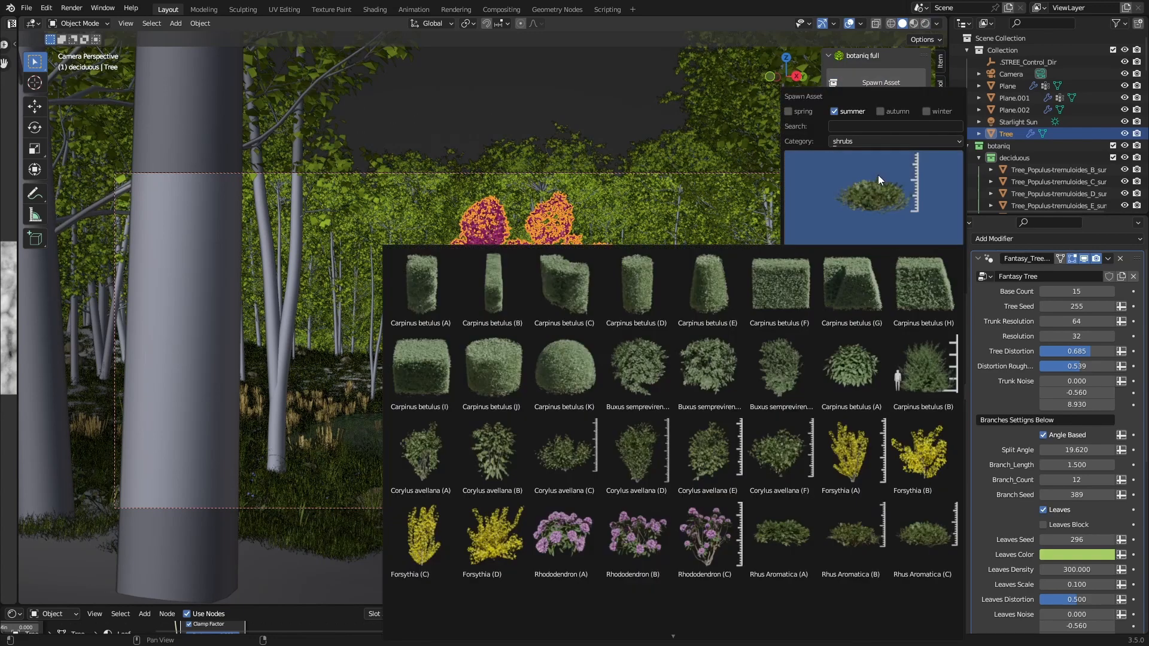
mouse_move(923, 372)
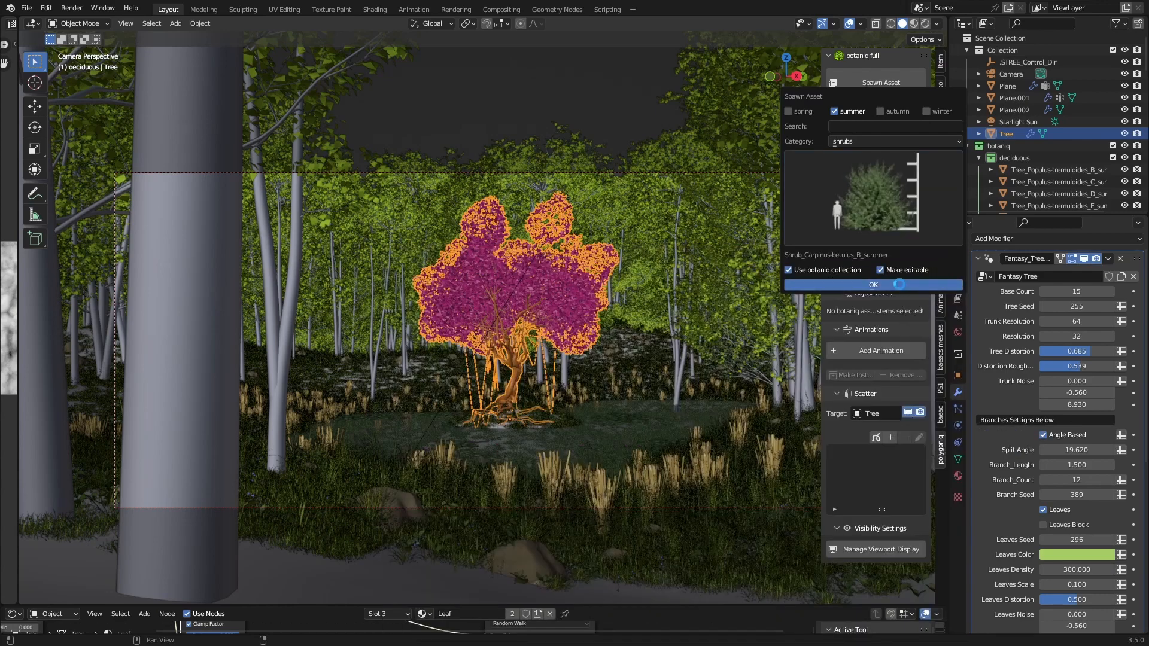
click(873, 284)
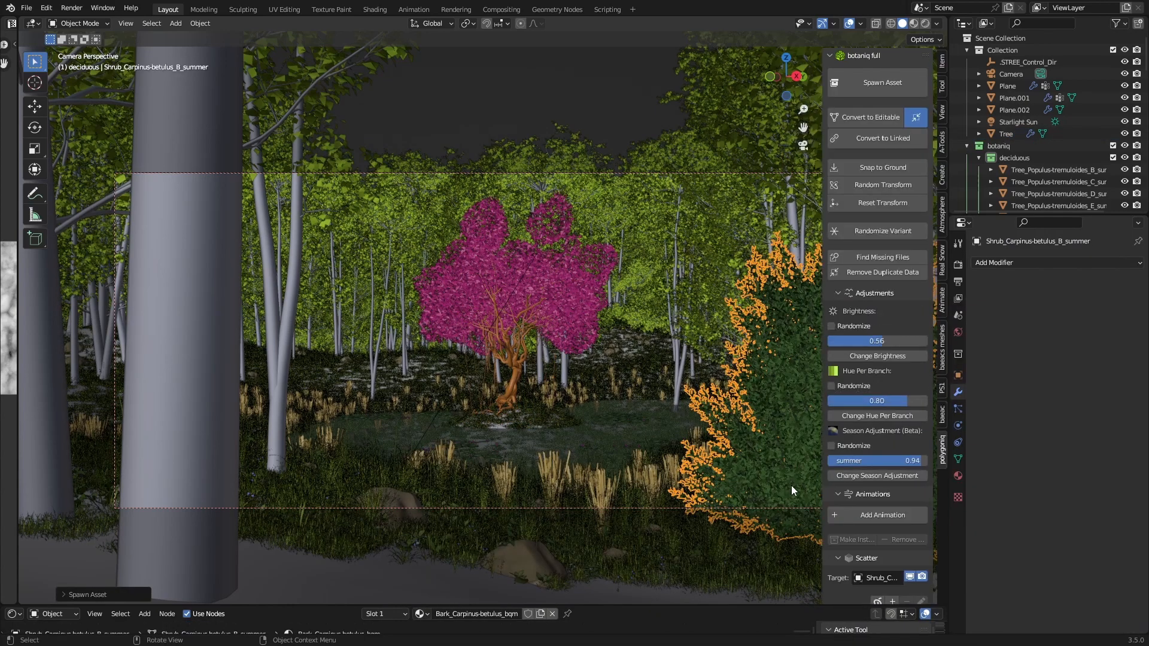
key(g)
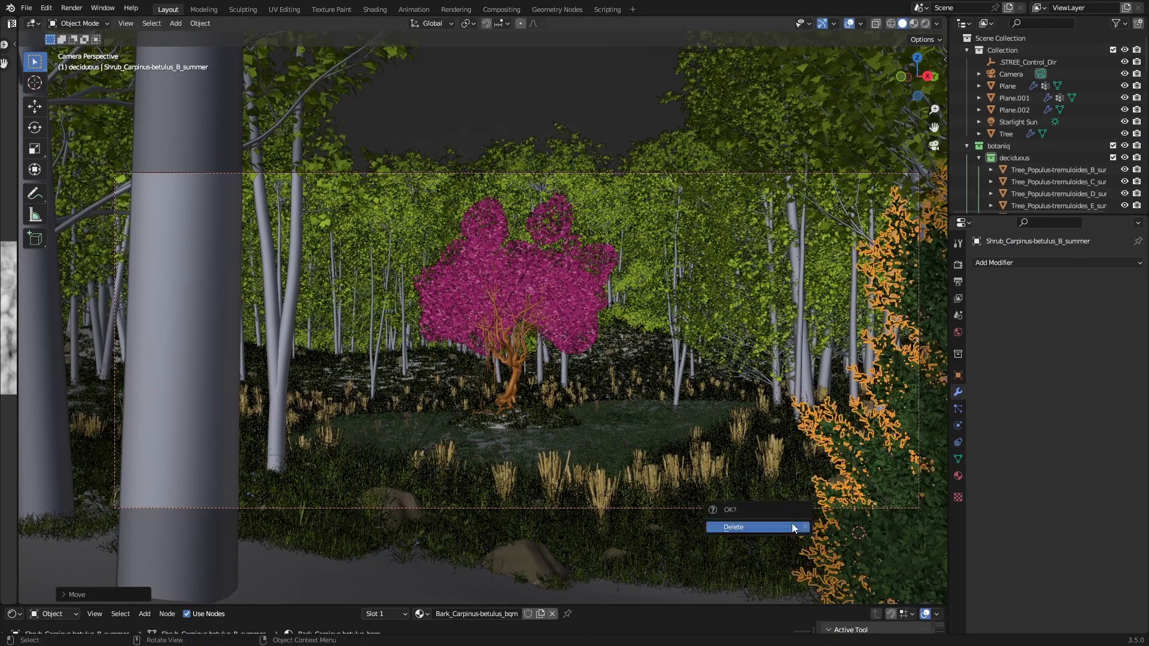
click(733, 527)
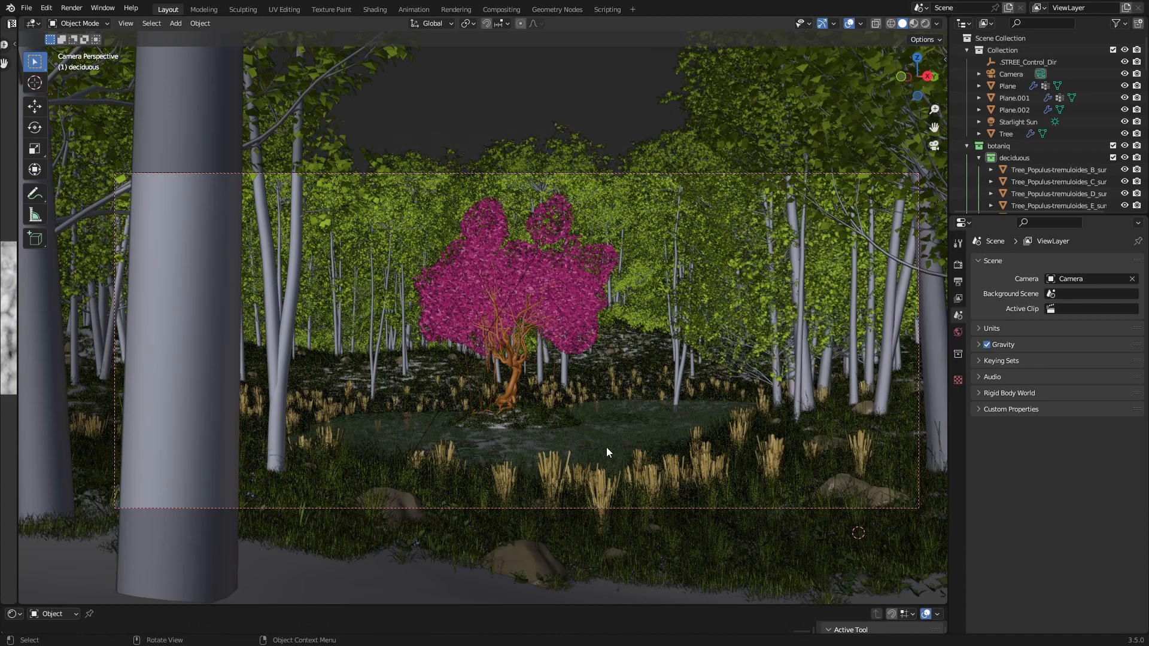
Step: Spawn a Populus tremuloides sapling from the botaniq sapling category
click(888, 120)
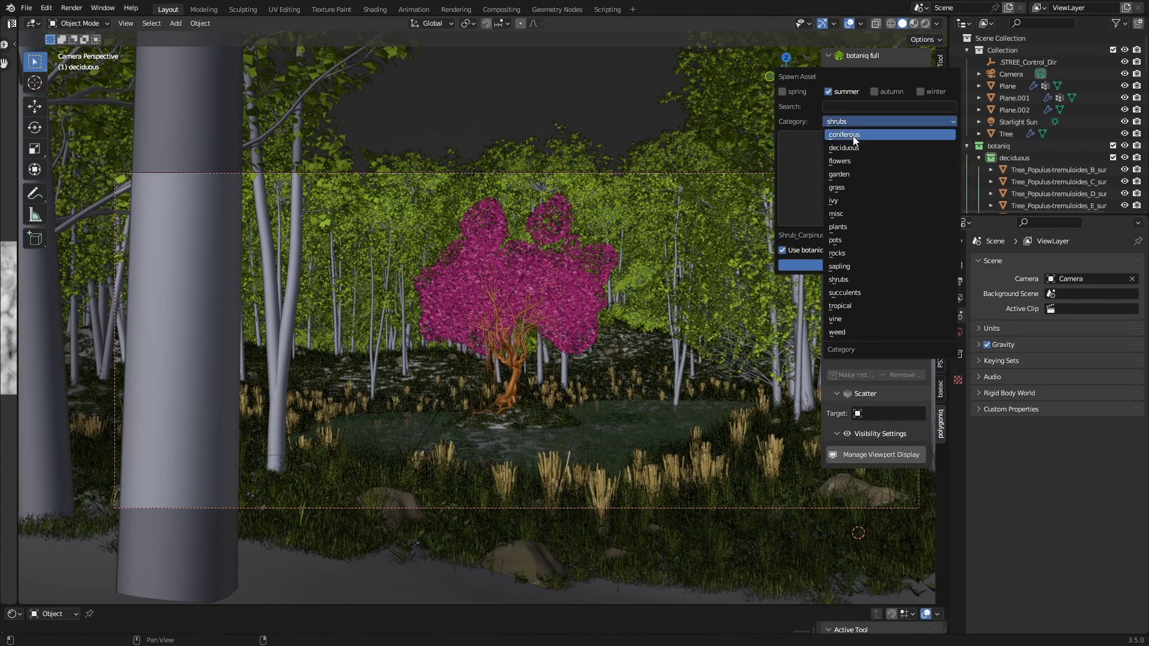
mouse_move(850, 266)
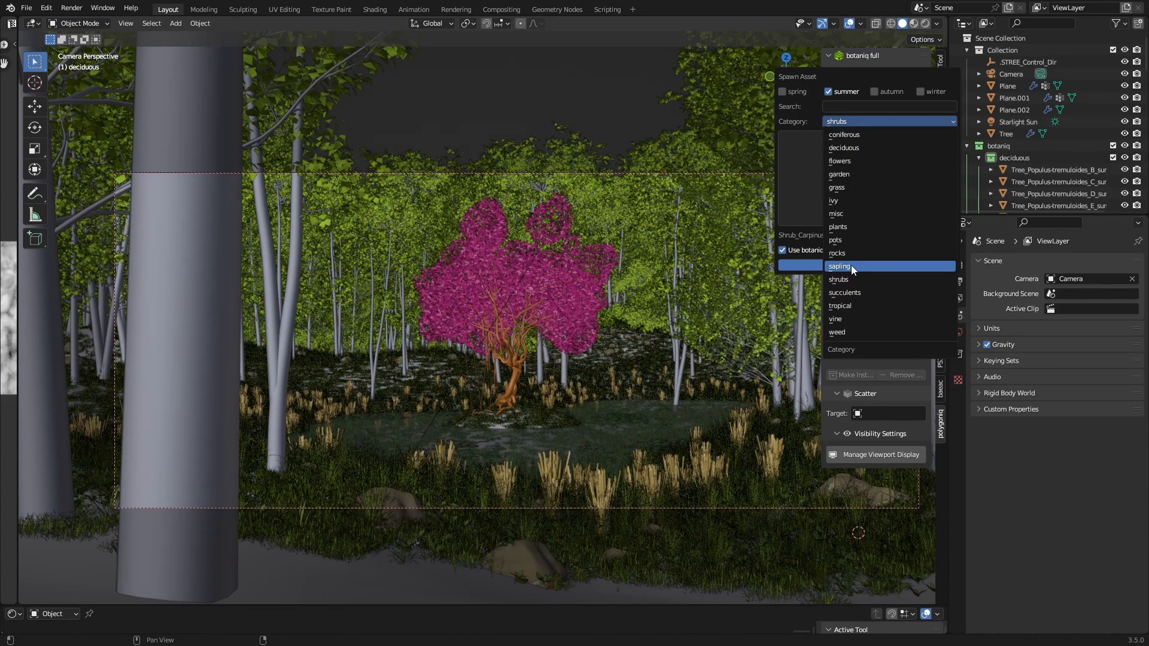
click(839, 265)
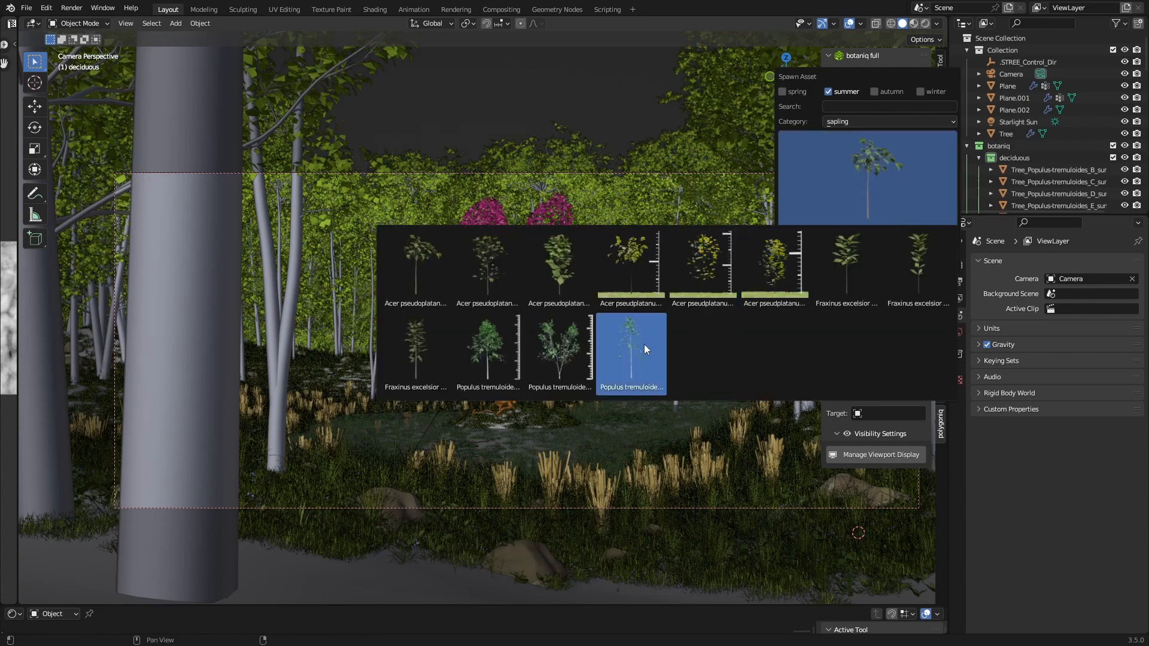
click(630, 352)
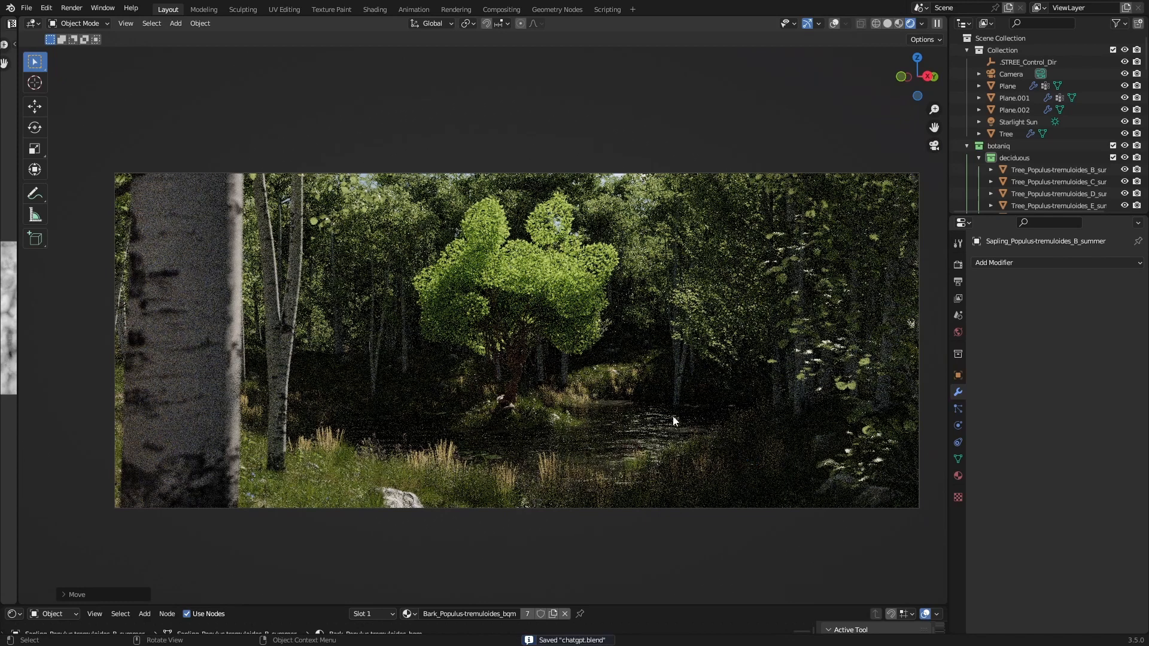
mouse_move(834, 24)
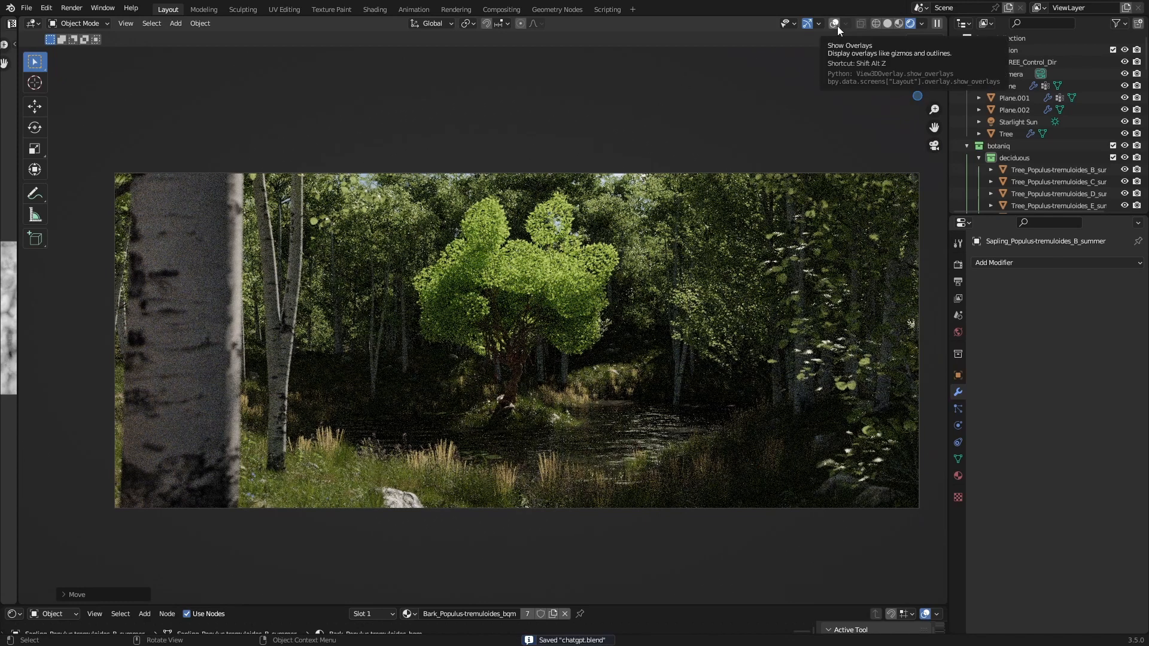
mouse_move(848, 53)
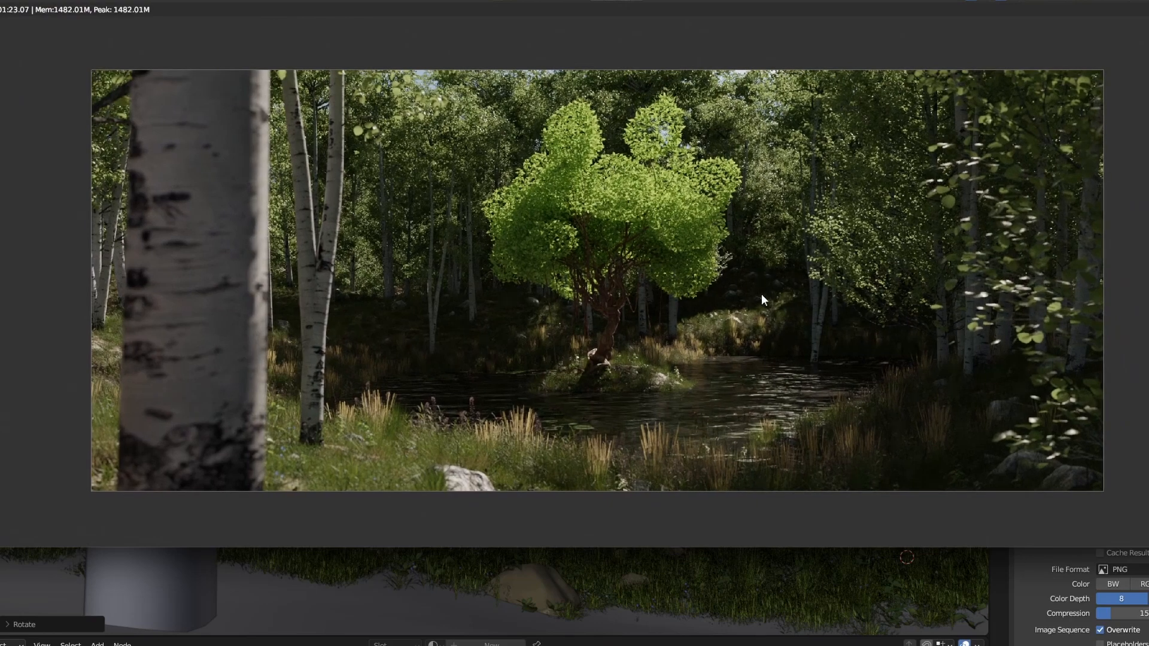
mouse_move(372, 433)
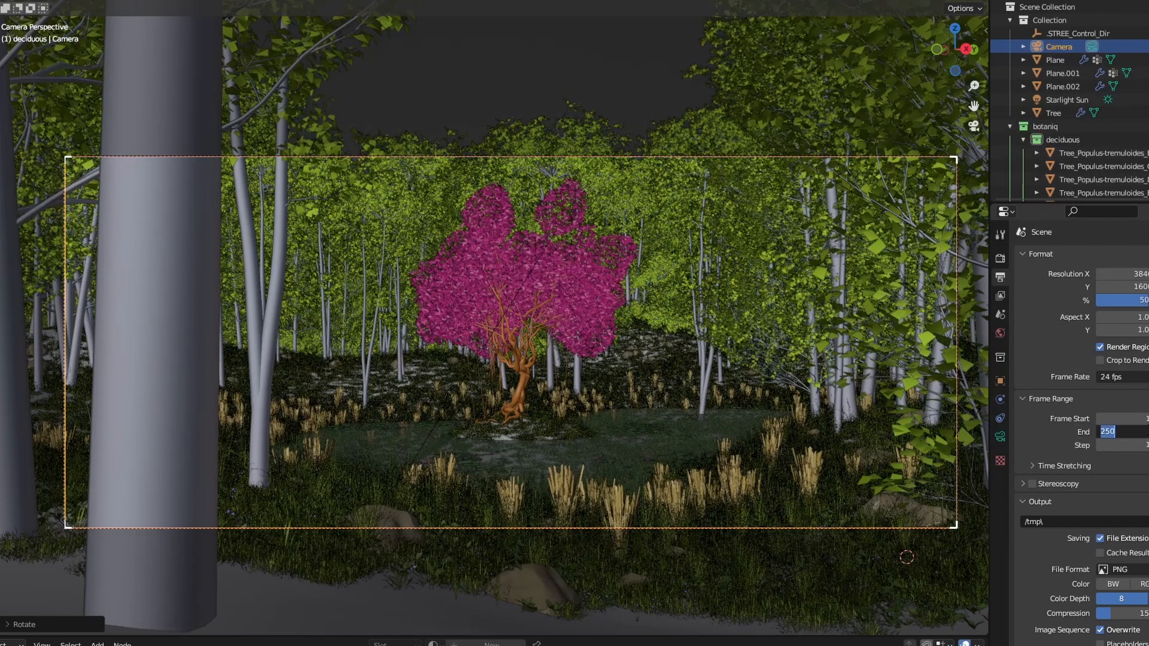
Step: Check Denoise under both Viewport and Render in Cycles Sampling settings
click(1000, 234)
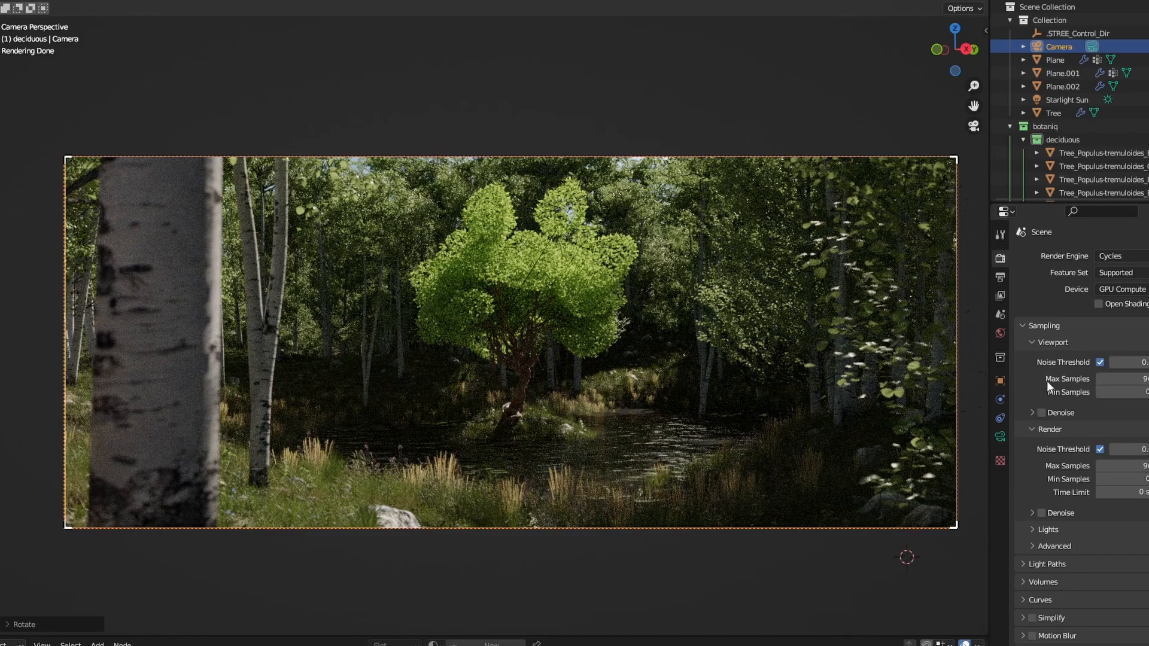
click(1040, 412)
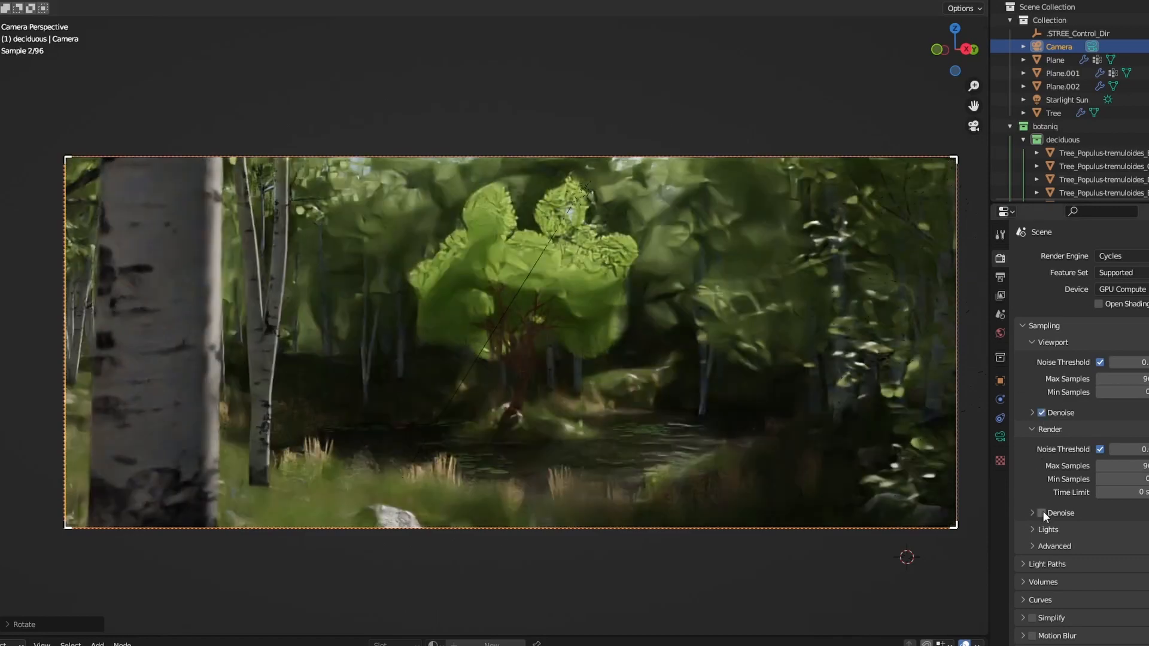
mouse_move(1042, 513)
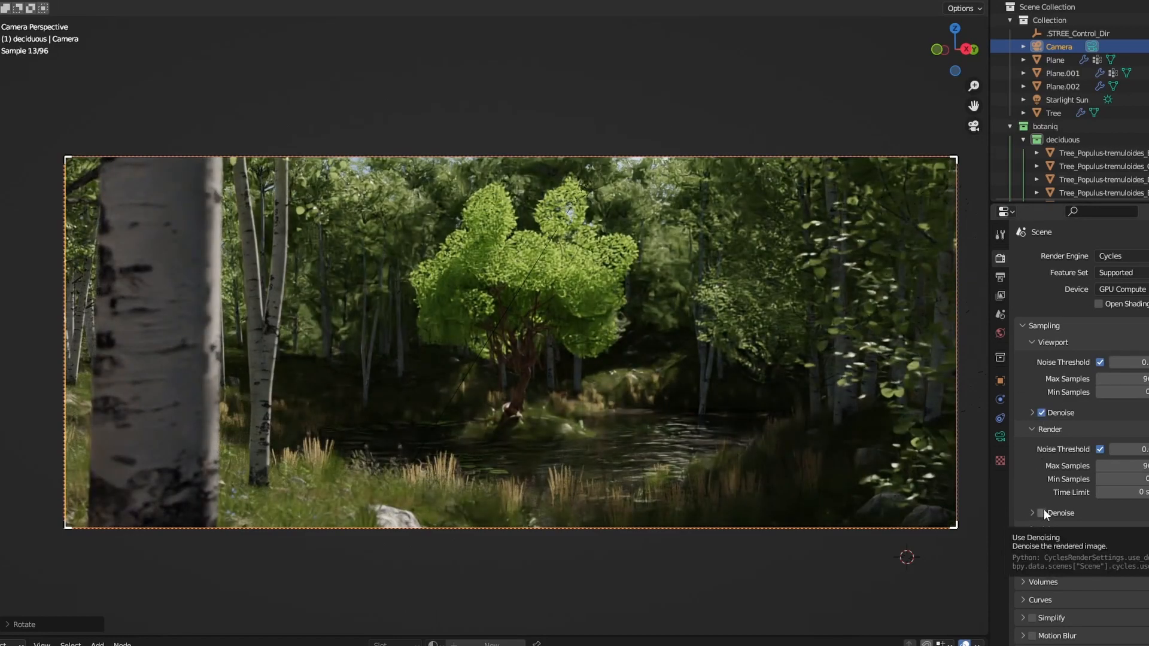
click(1041, 513)
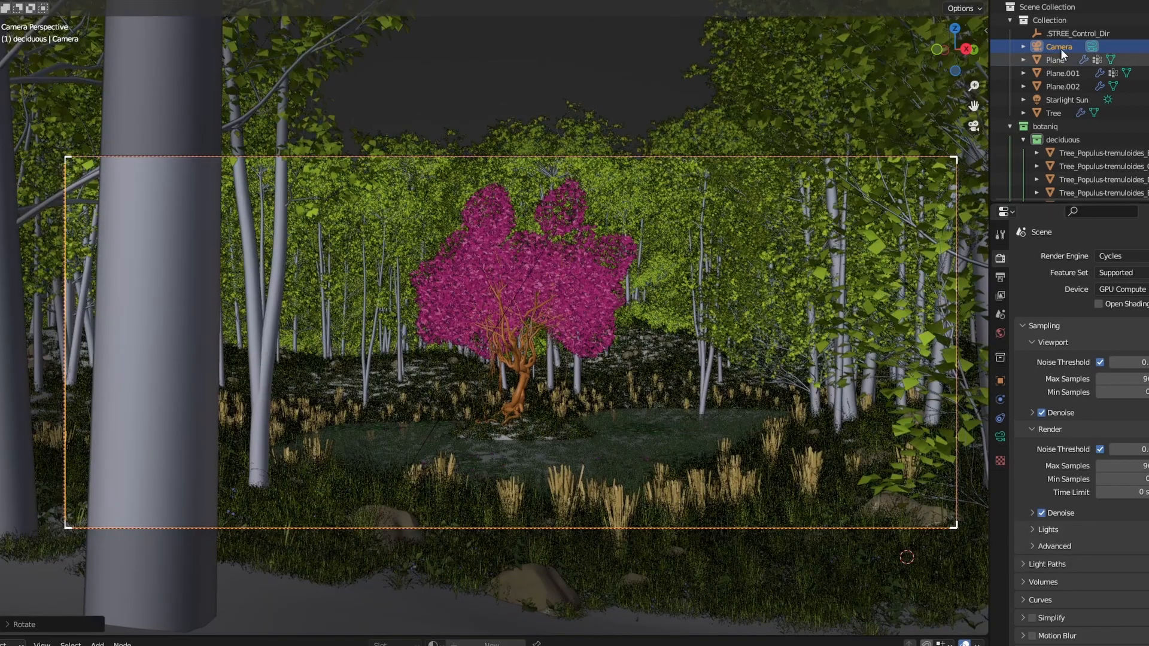
mouse_move(649, 384)
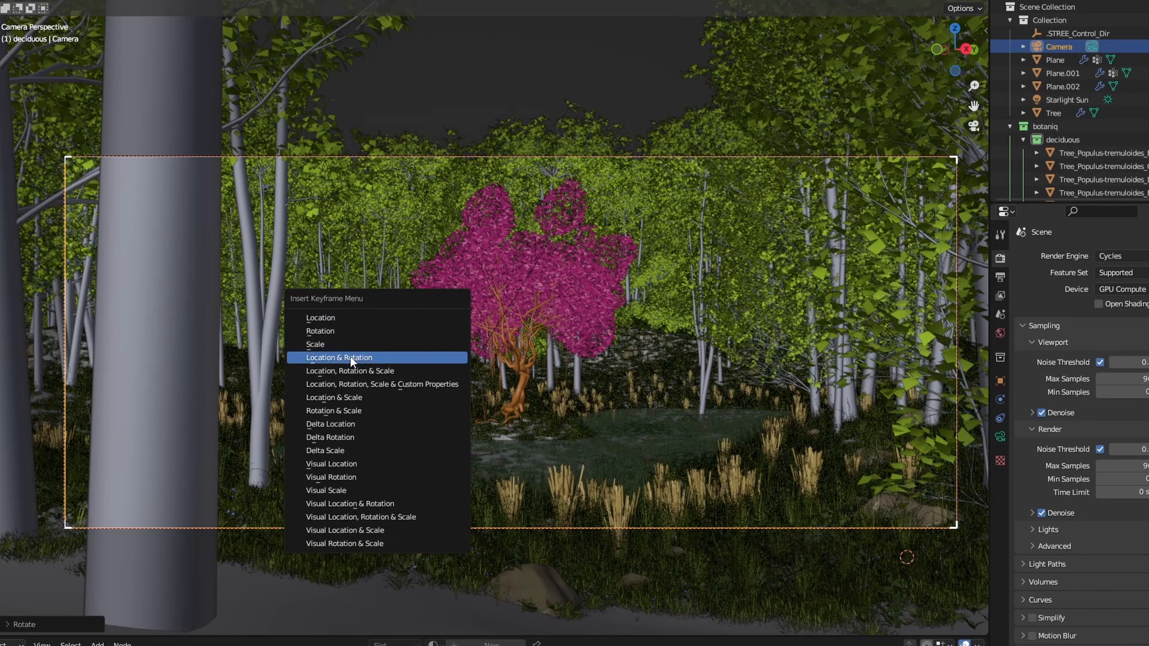
Step: Keyframe the camera's location and rotation, then jump to frame 120
click(339, 358)
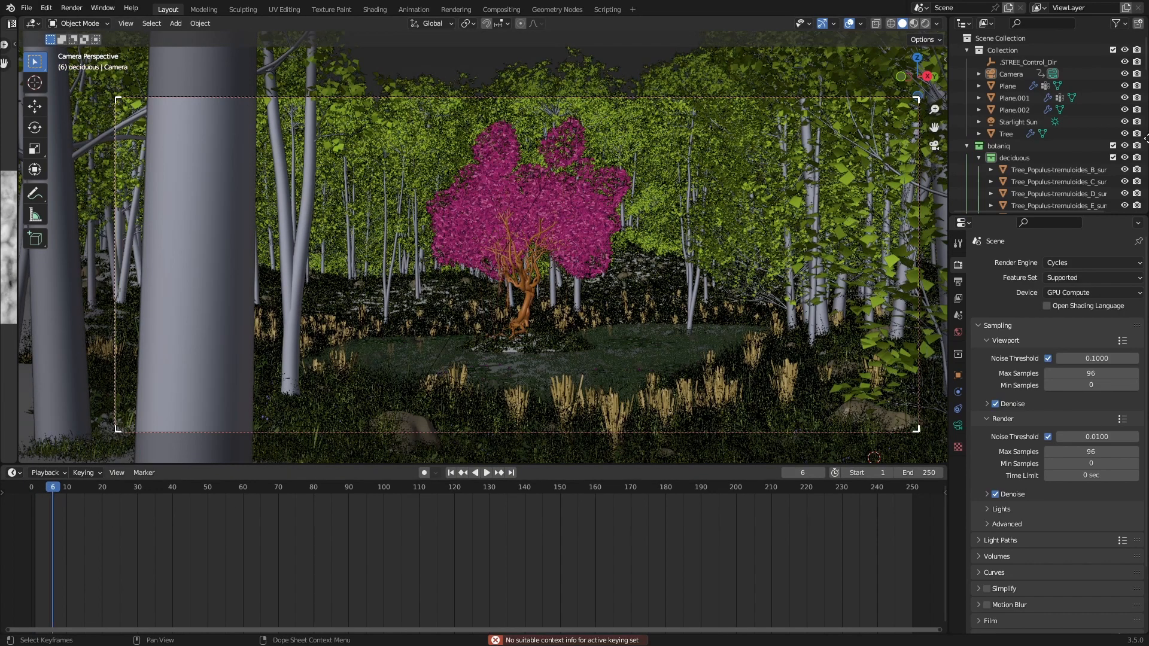
click(1010, 73)
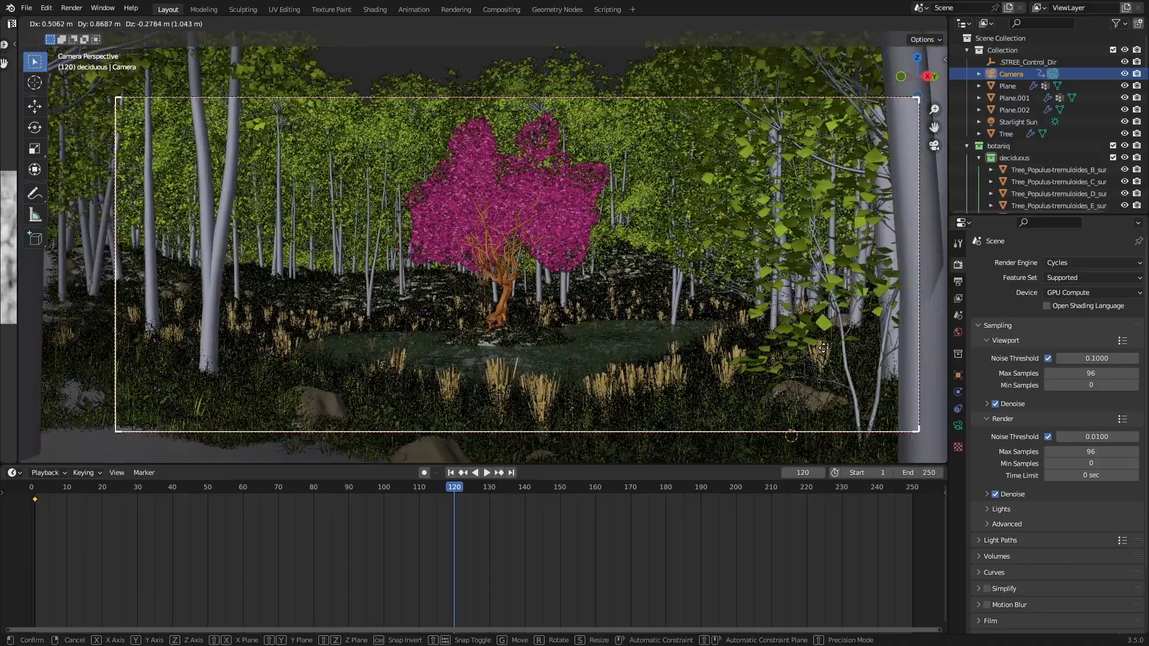
mouse_move(872, 373)
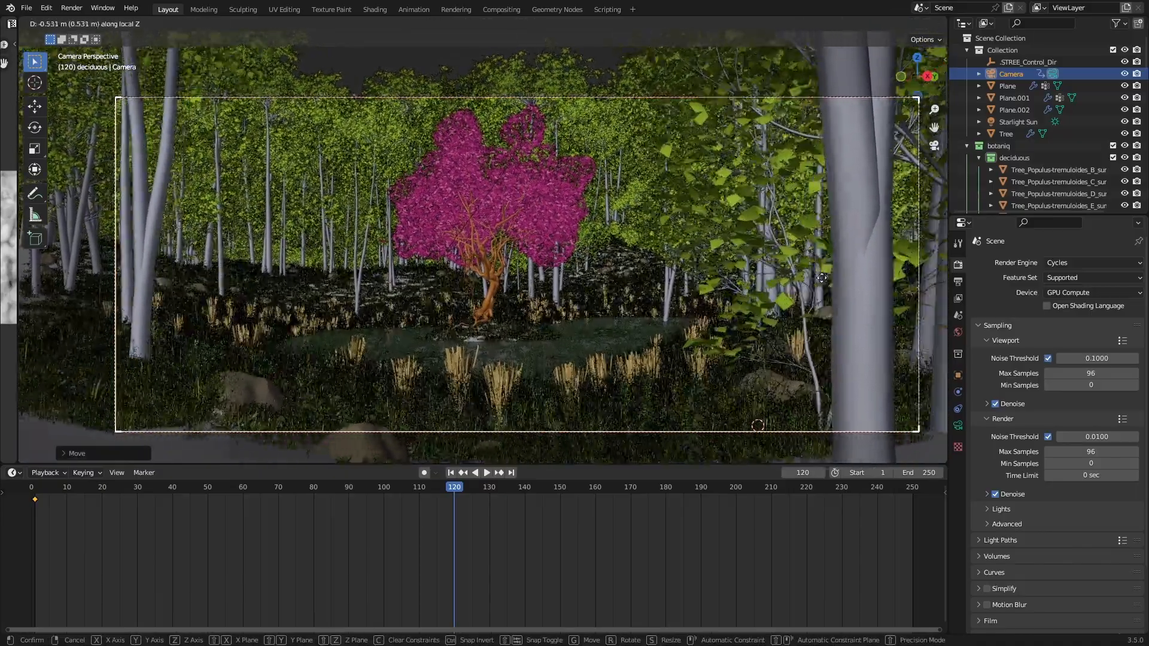
mouse_move(788, 337)
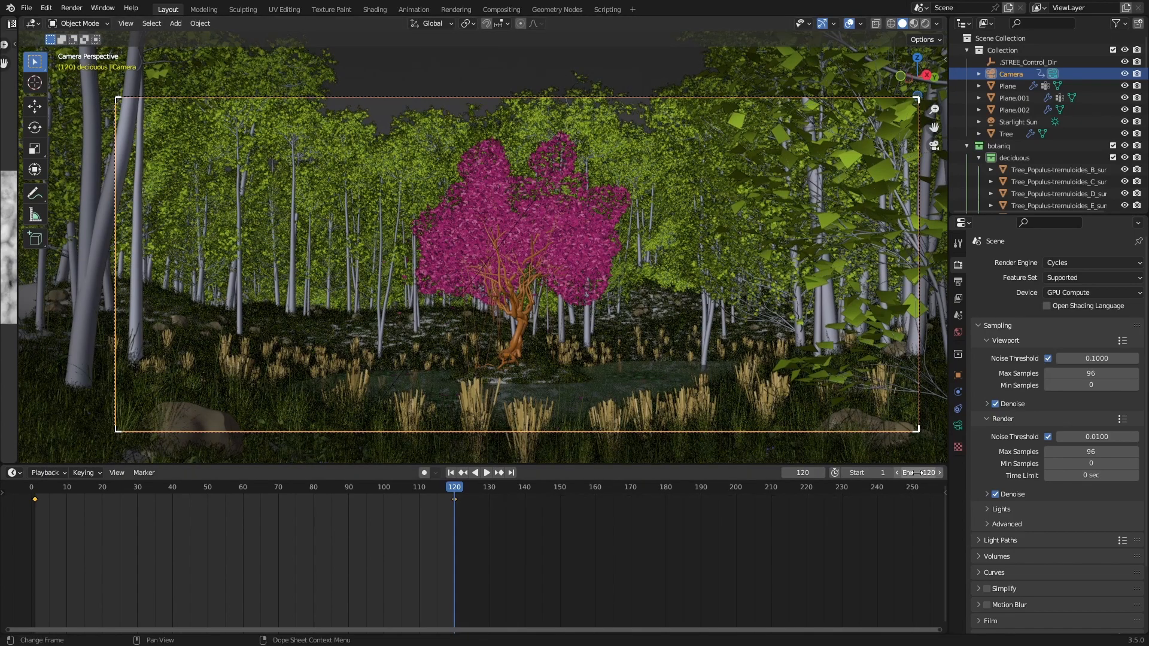
Step: Play the camera push-in across frames 1–120 in Solid shading, replaying from the start
click(486, 472)
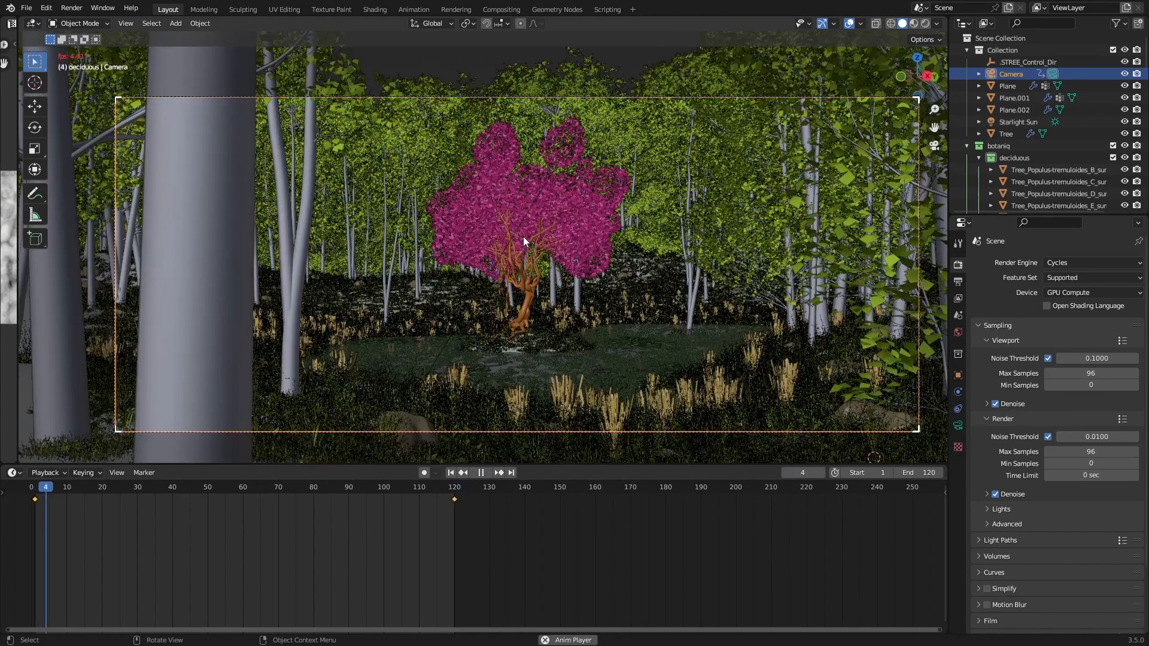
click(481, 472)
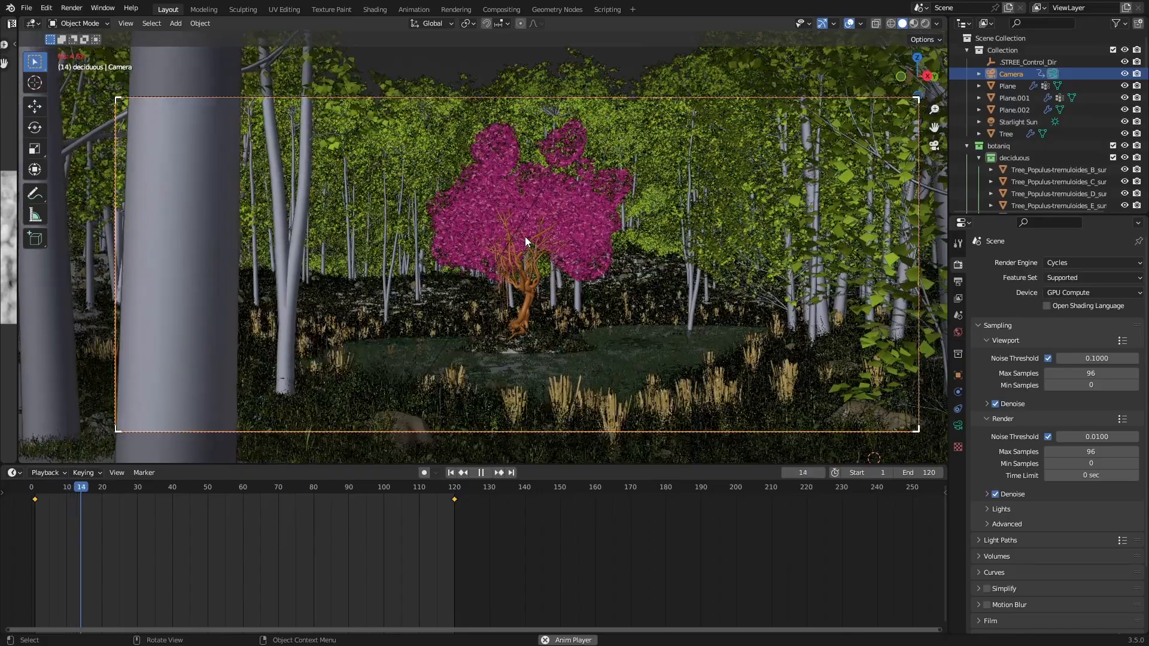
click(481, 472)
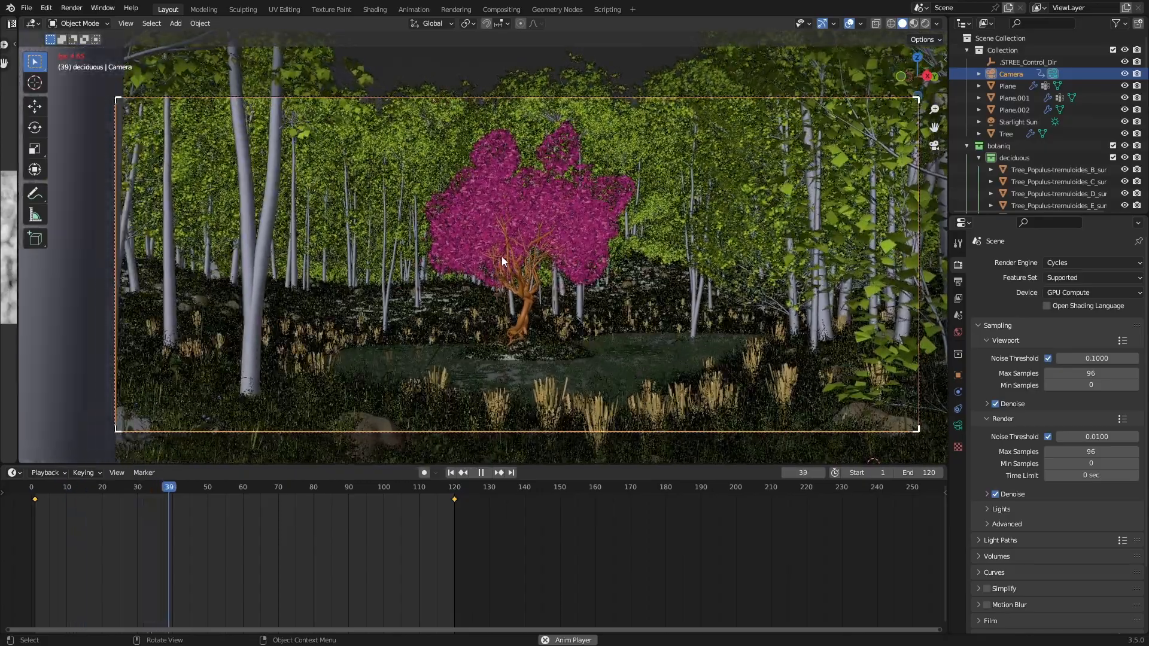
click(481, 473)
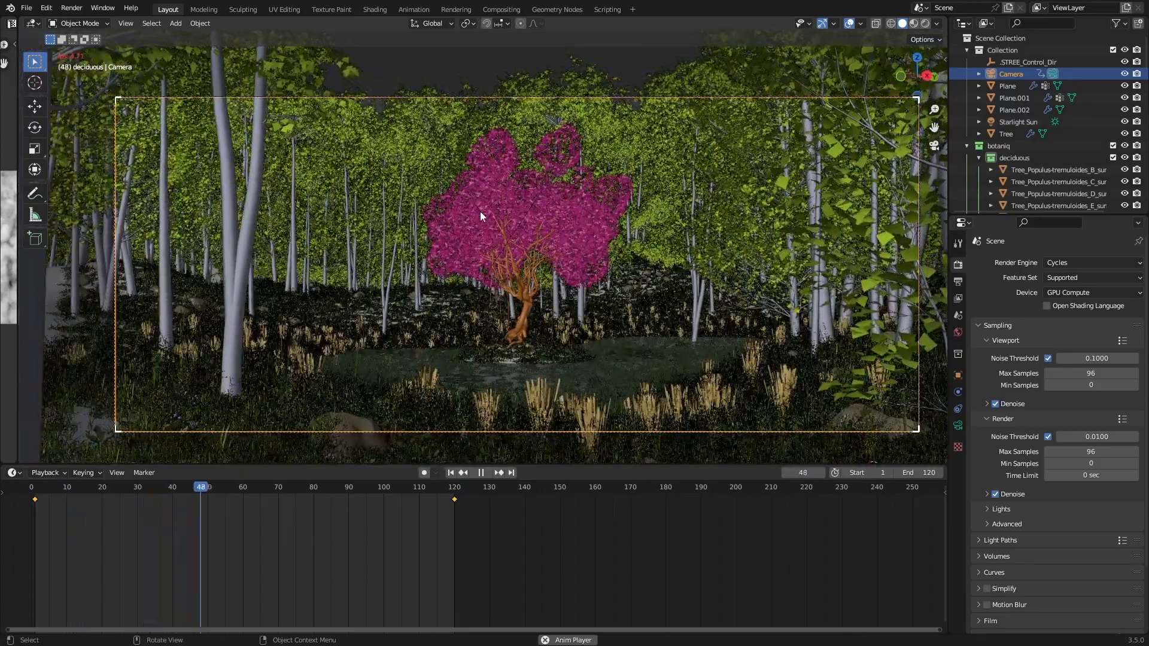
click(236, 486)
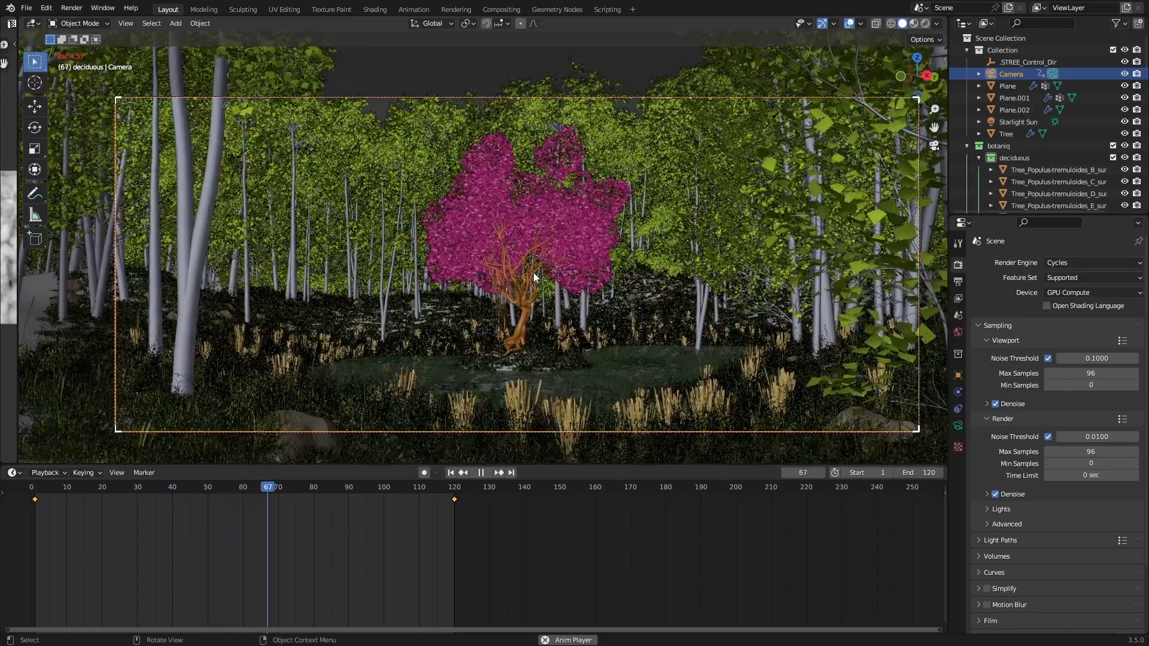
click(345, 486)
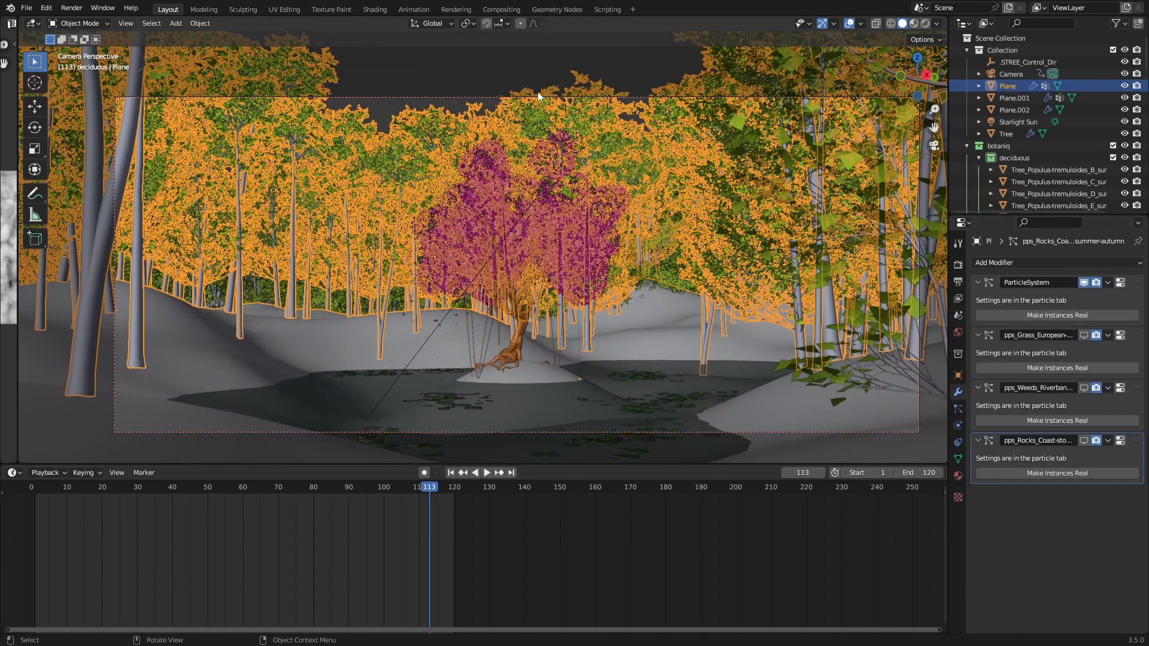
click(487, 472)
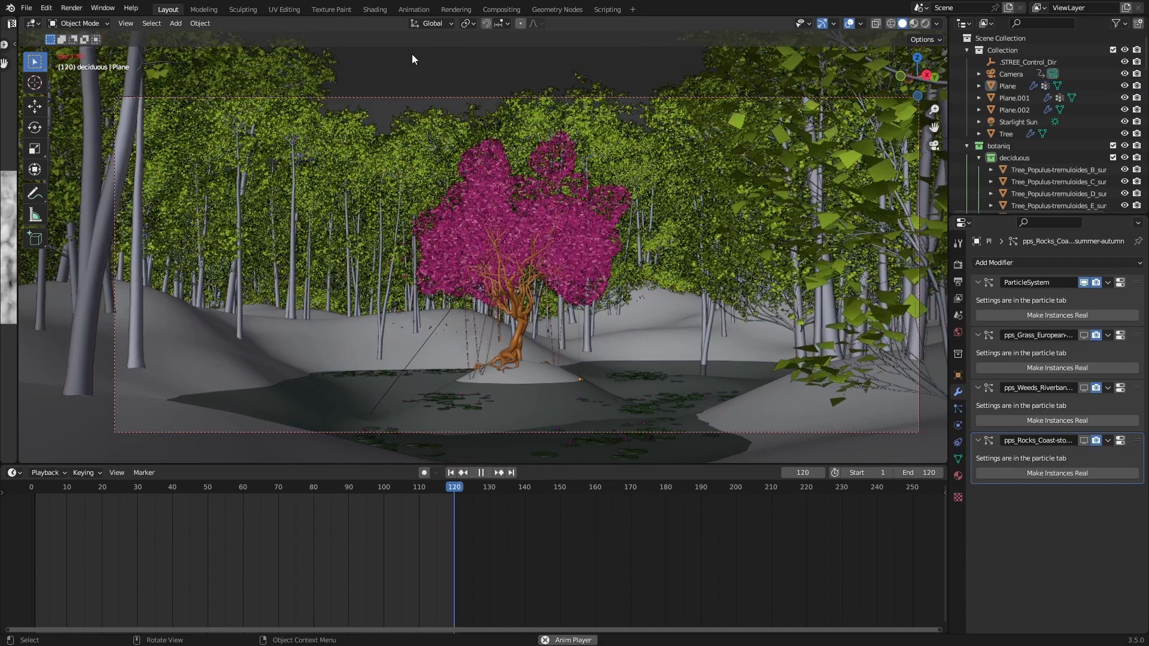
click(95, 486)
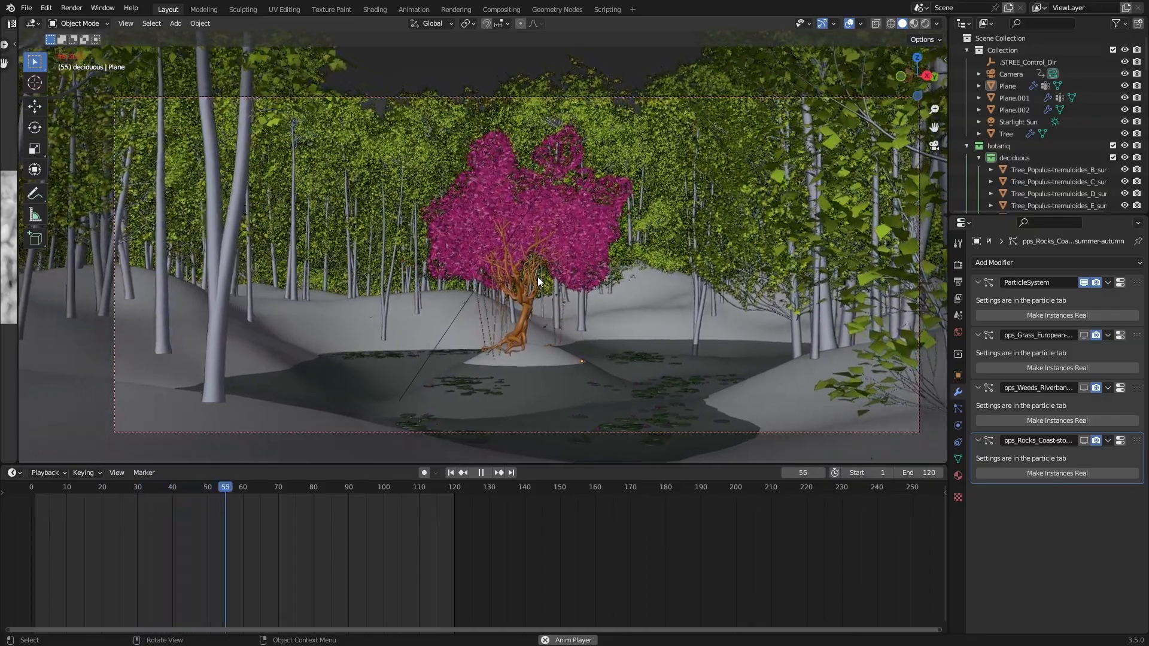
click(1006, 134)
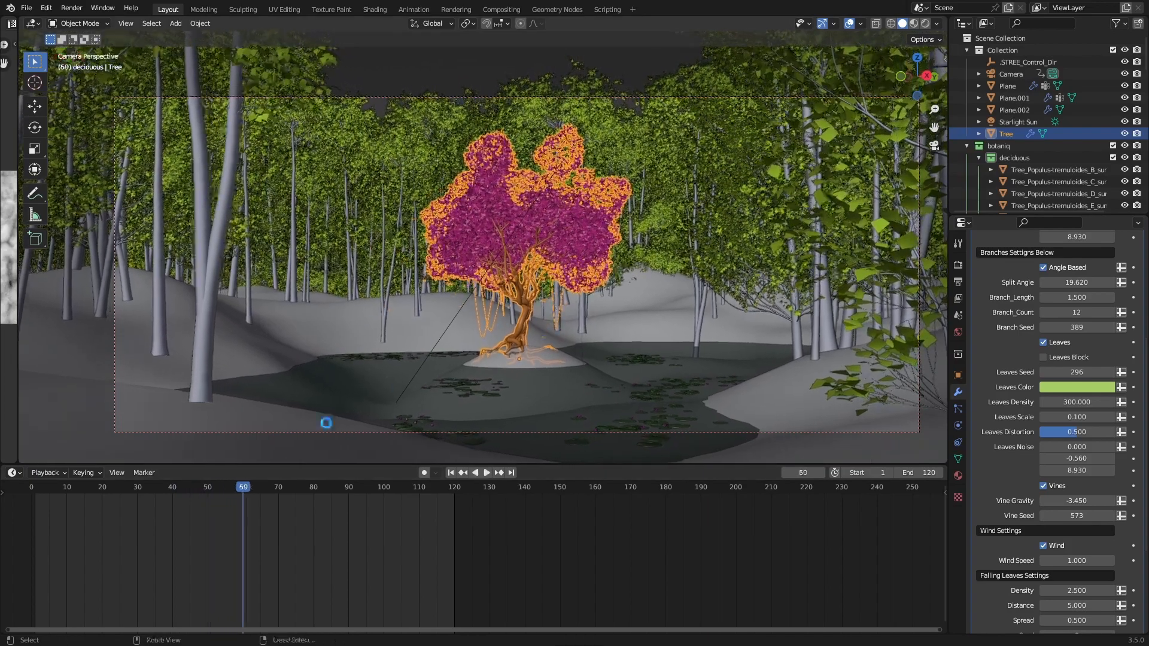
Step: Restart timeline playback of the camera push-in with the generated tree selected
click(451, 472)
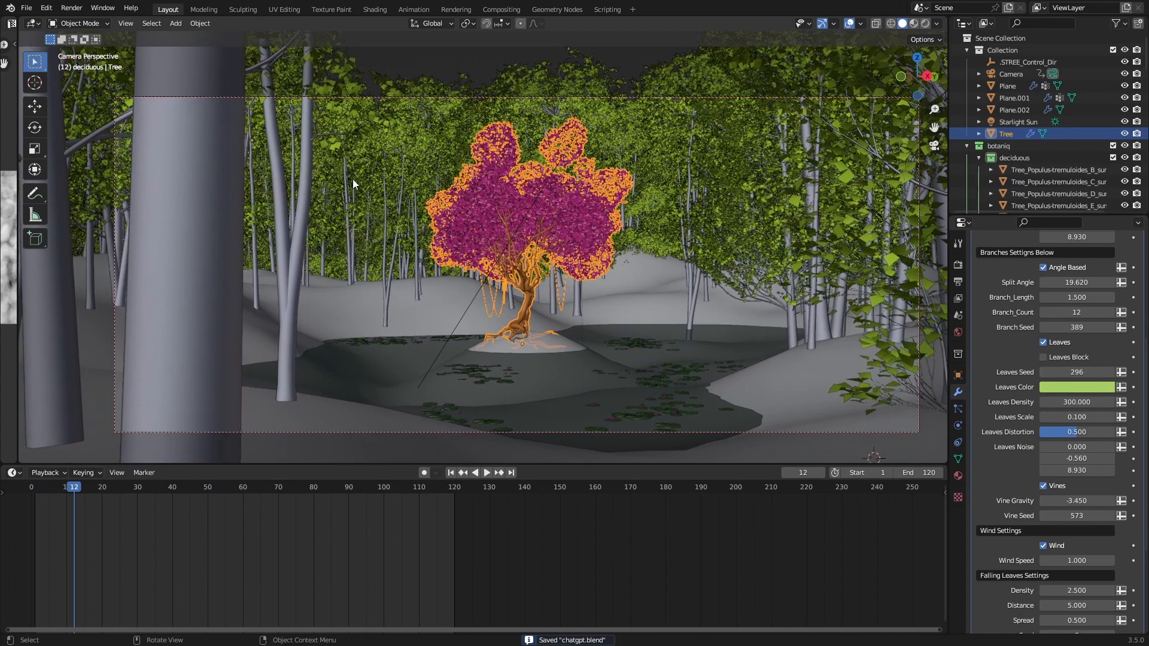
click(486, 472)
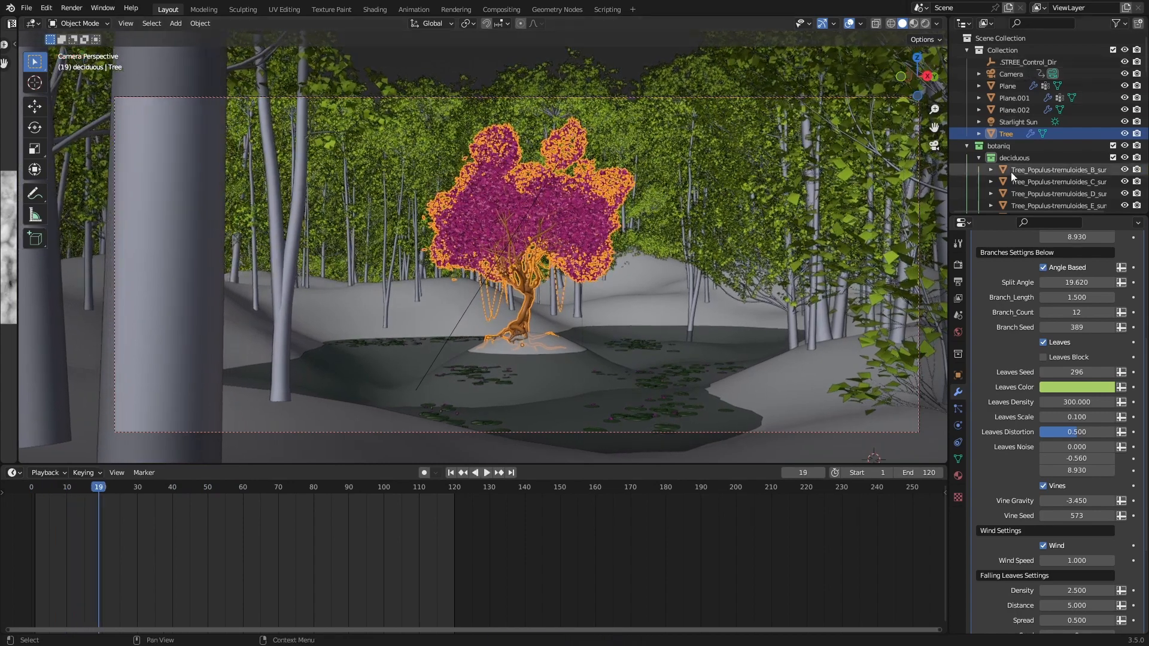
Step: Add a looping 120-frame botaniq wind animation to the Tree_Populus aspen trees
click(1057, 169)
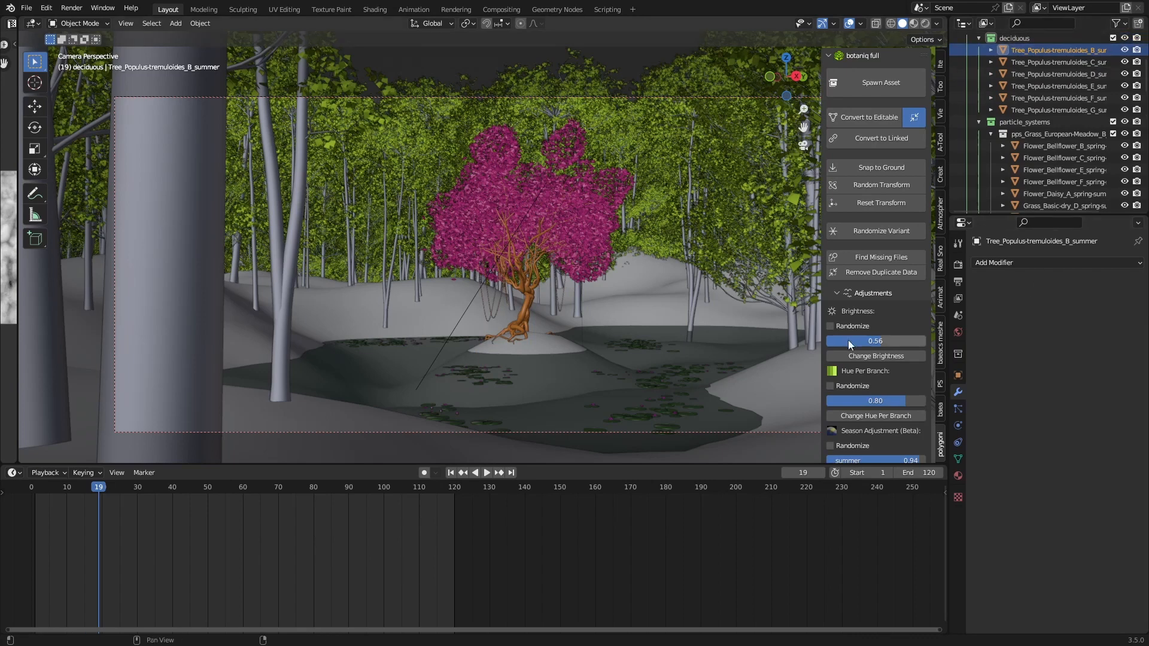
mouse_move(854, 213)
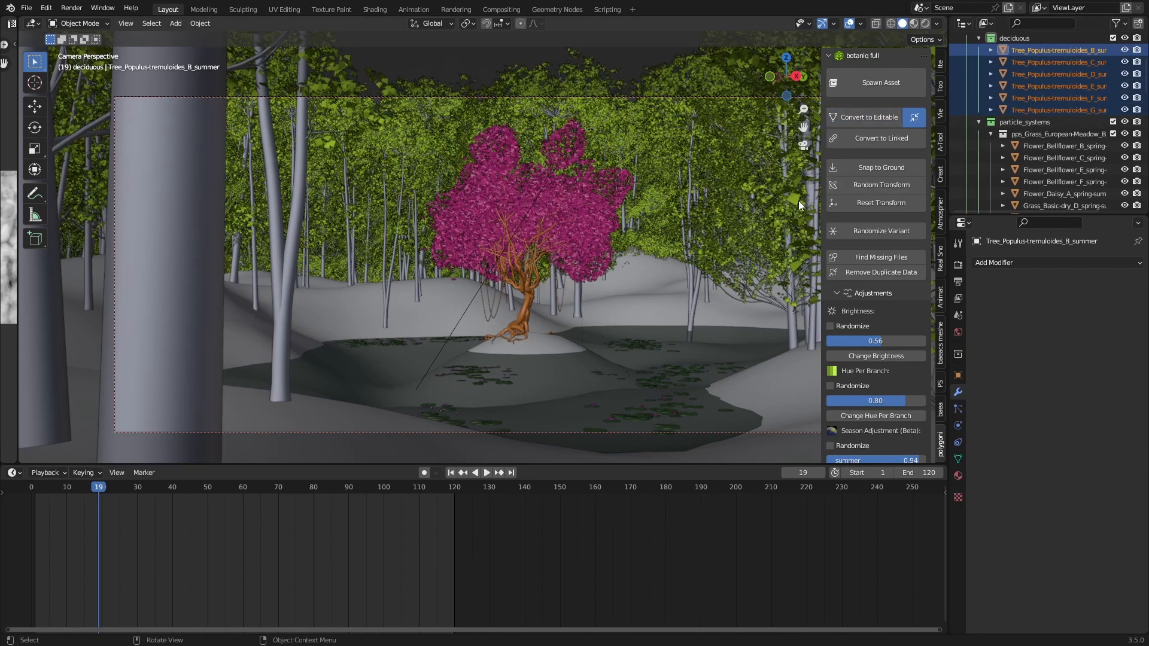
mouse_move(881, 185)
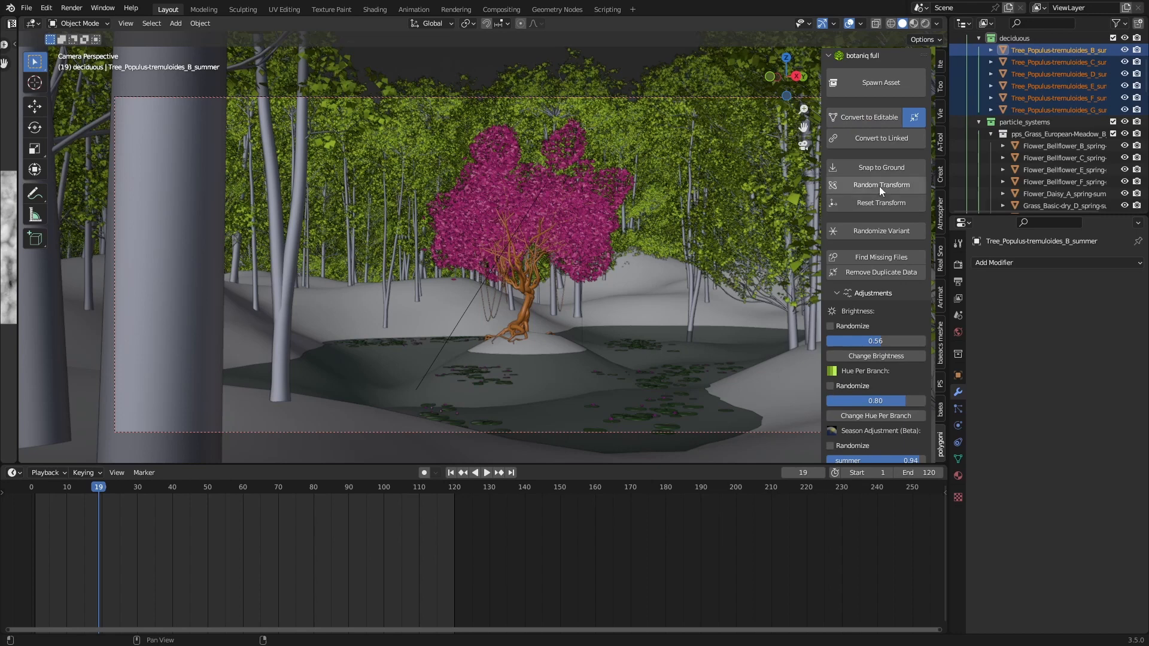
mouse_move(859, 399)
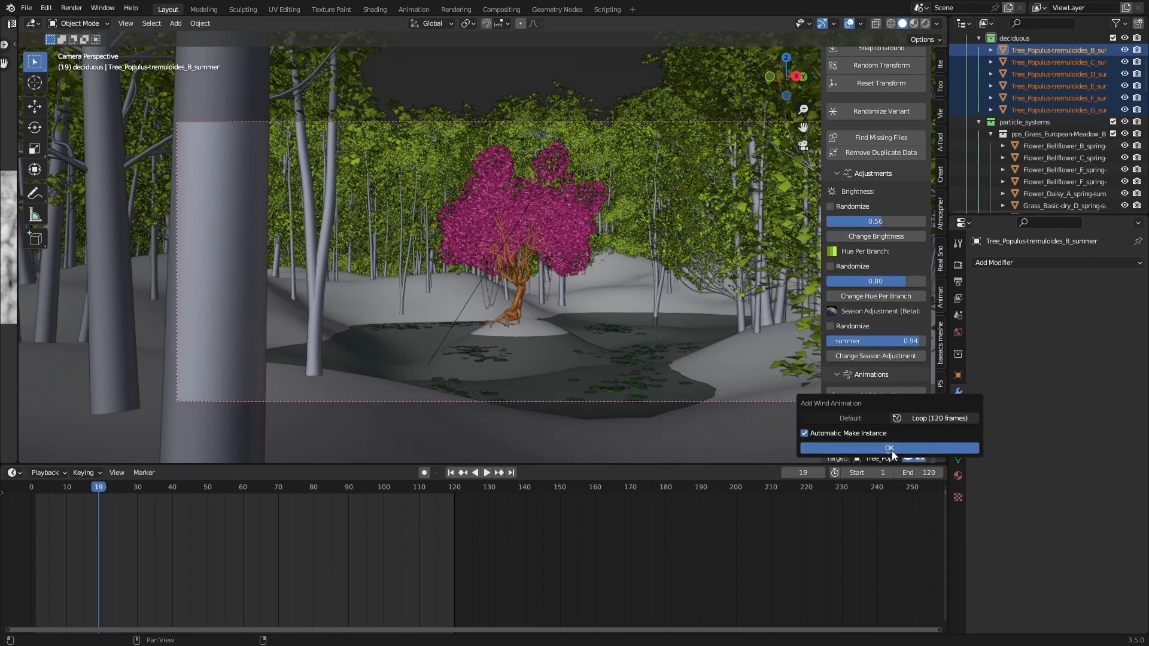
click(890, 448)
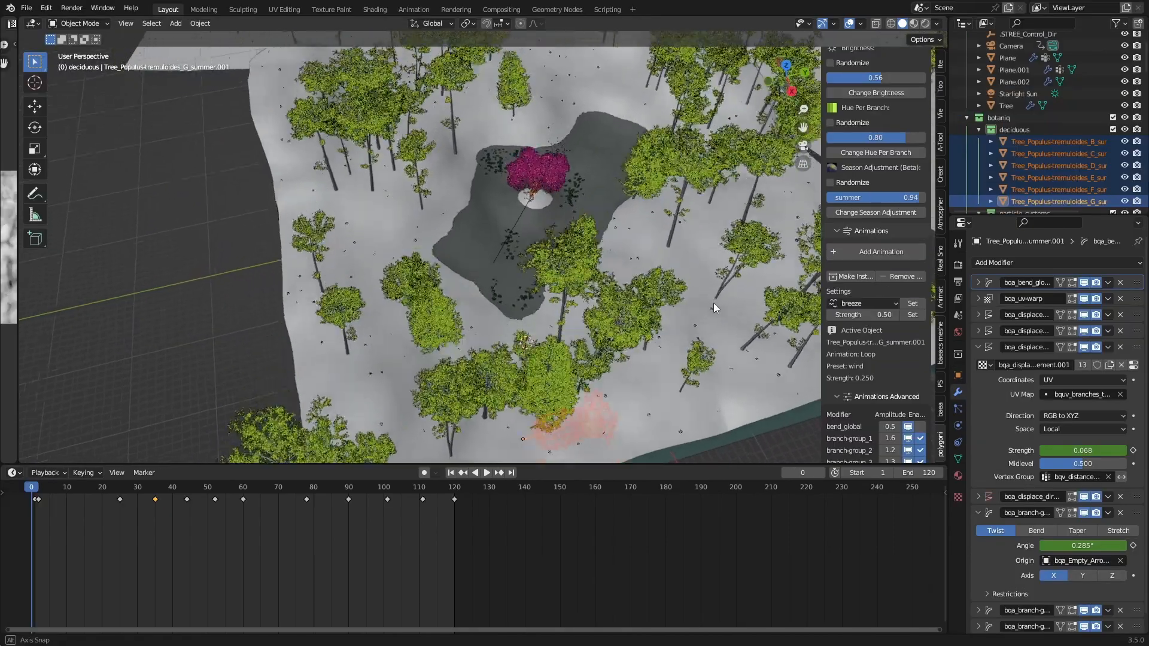
click(874, 251)
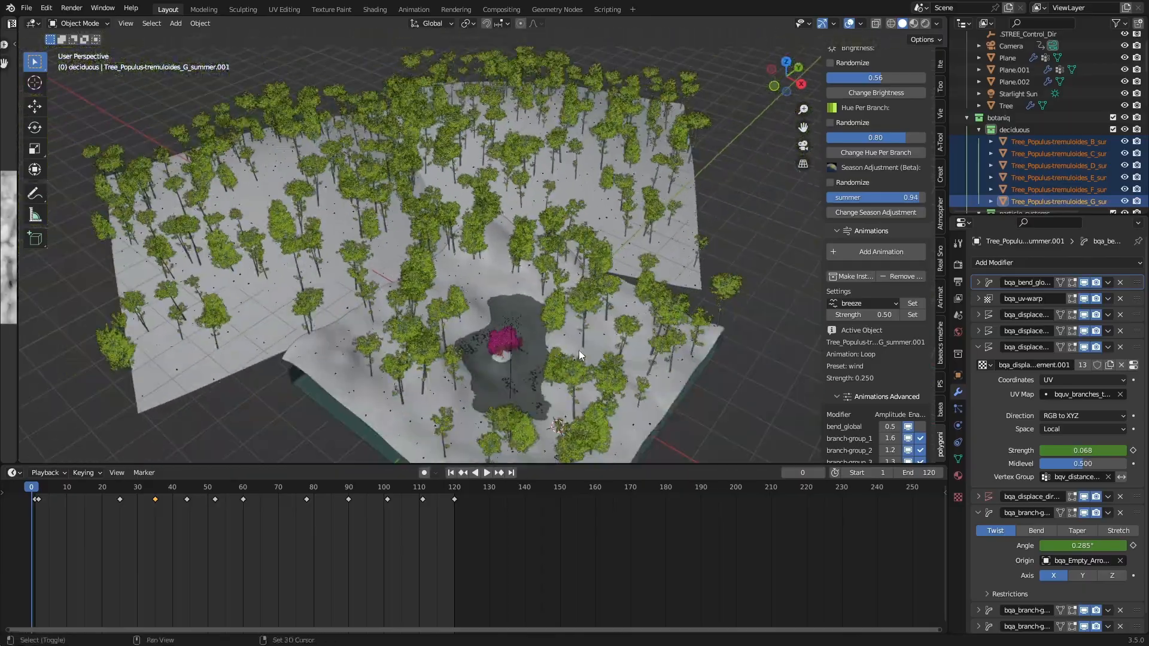
click(1015, 81)
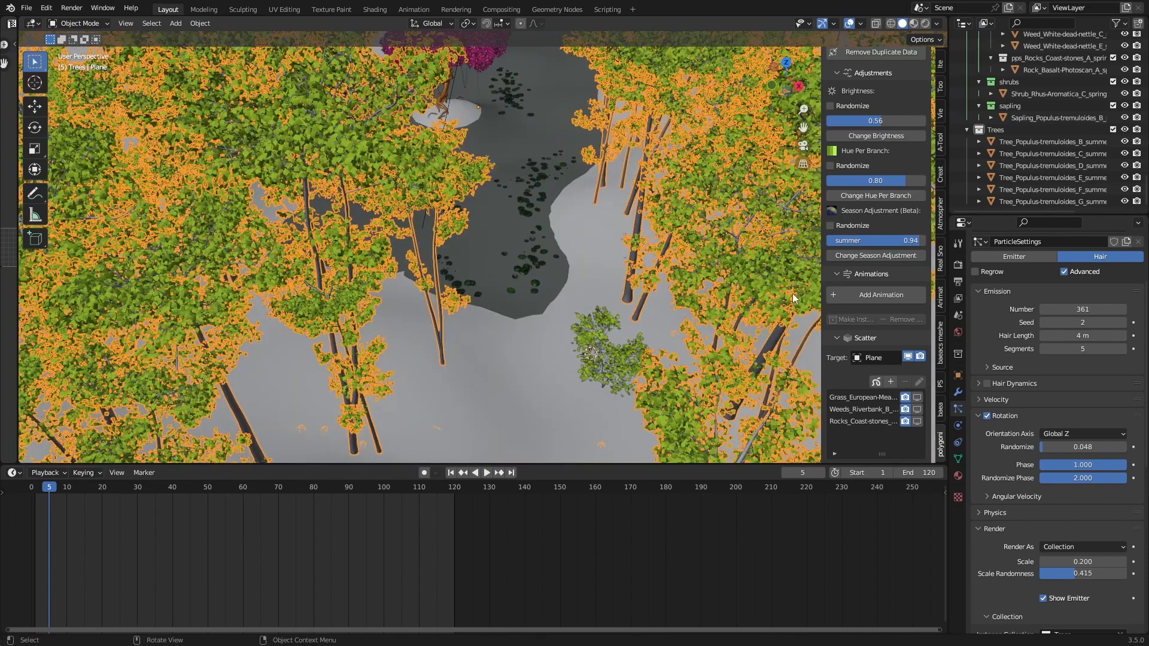
Step: Enable Use Count for the Plane's Trees collection particles, then collapse the Trees collection in the Outliner
scroll(down, 3)
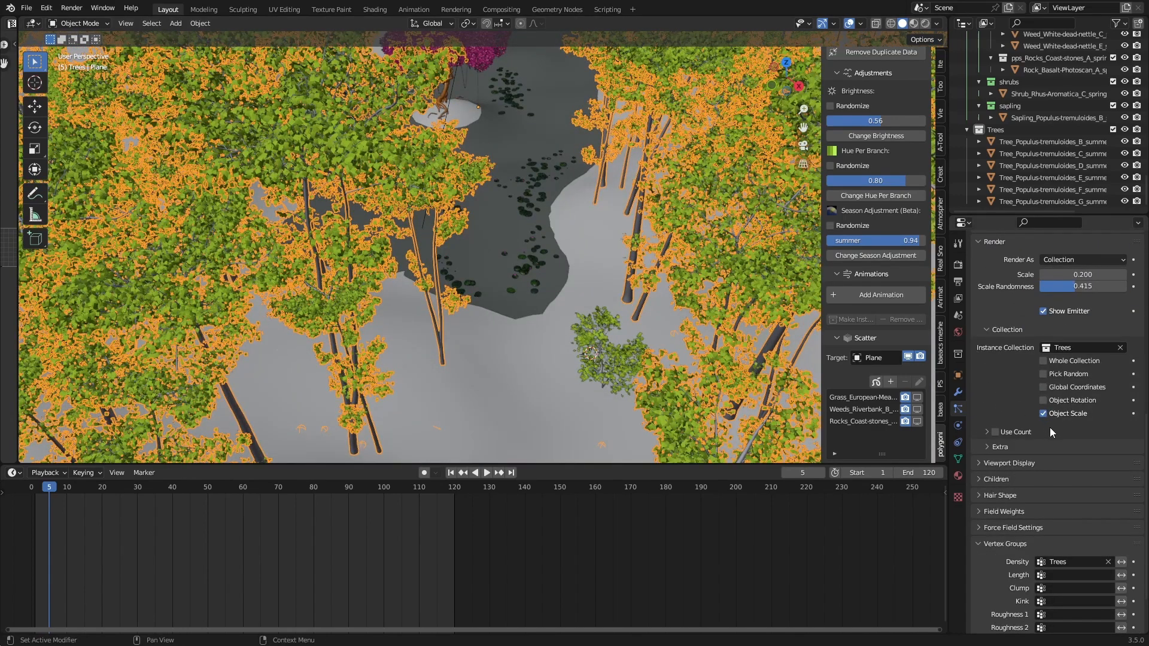
mouse_move(963, 409)
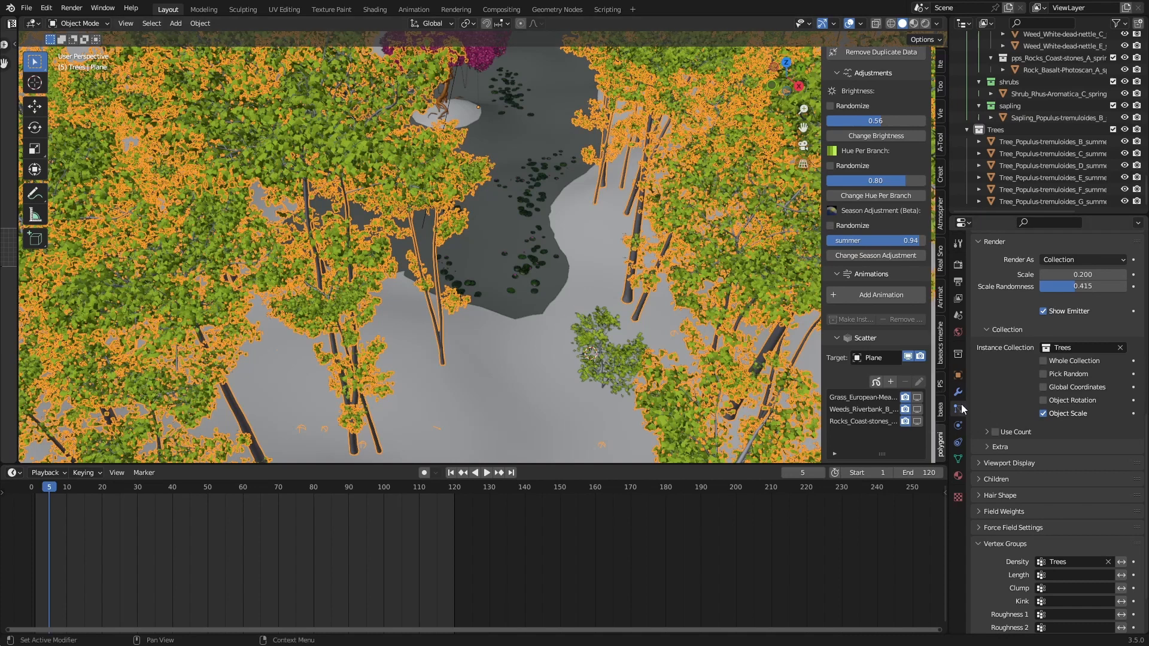
mouse_move(989, 429)
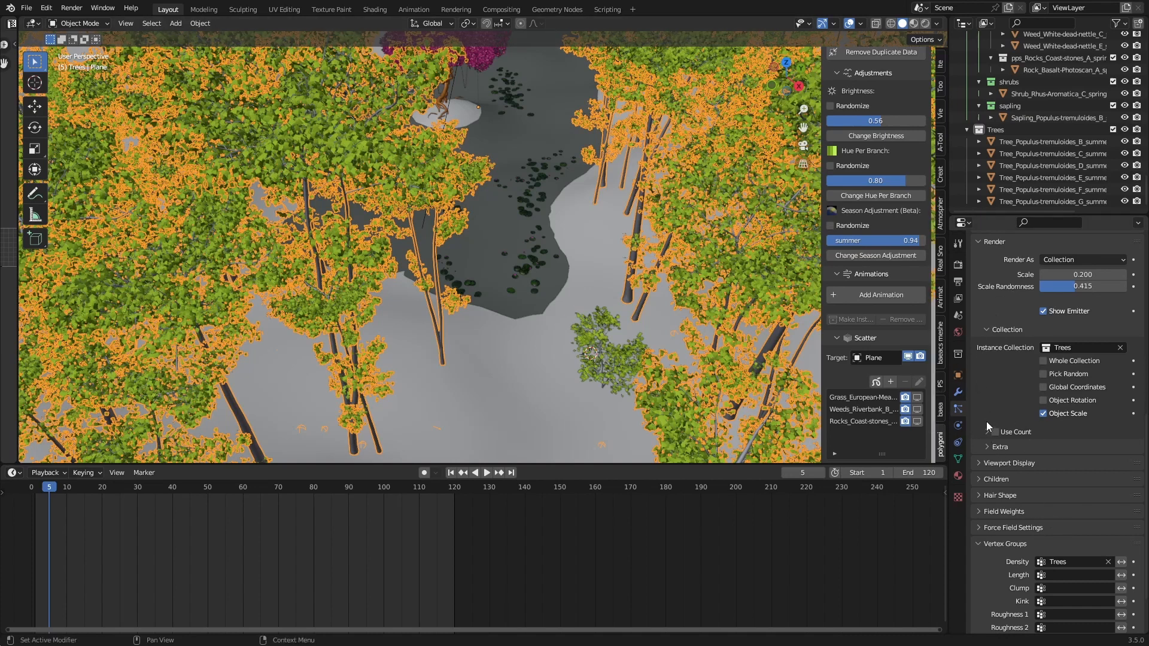
click(990, 431)
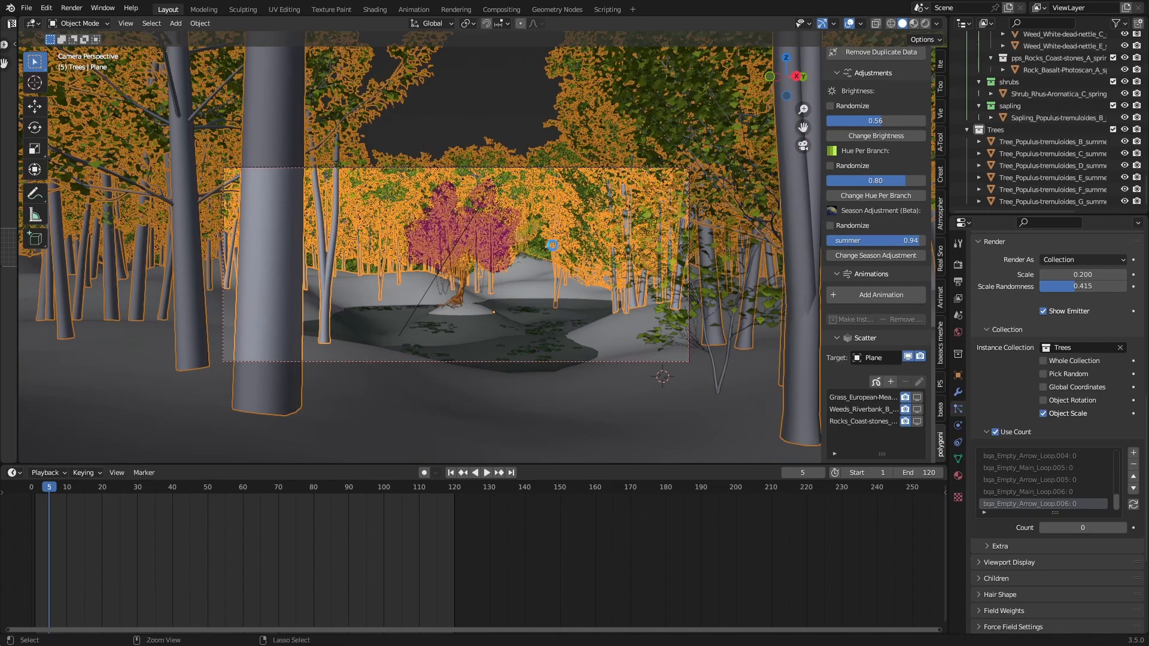
click(486, 472)
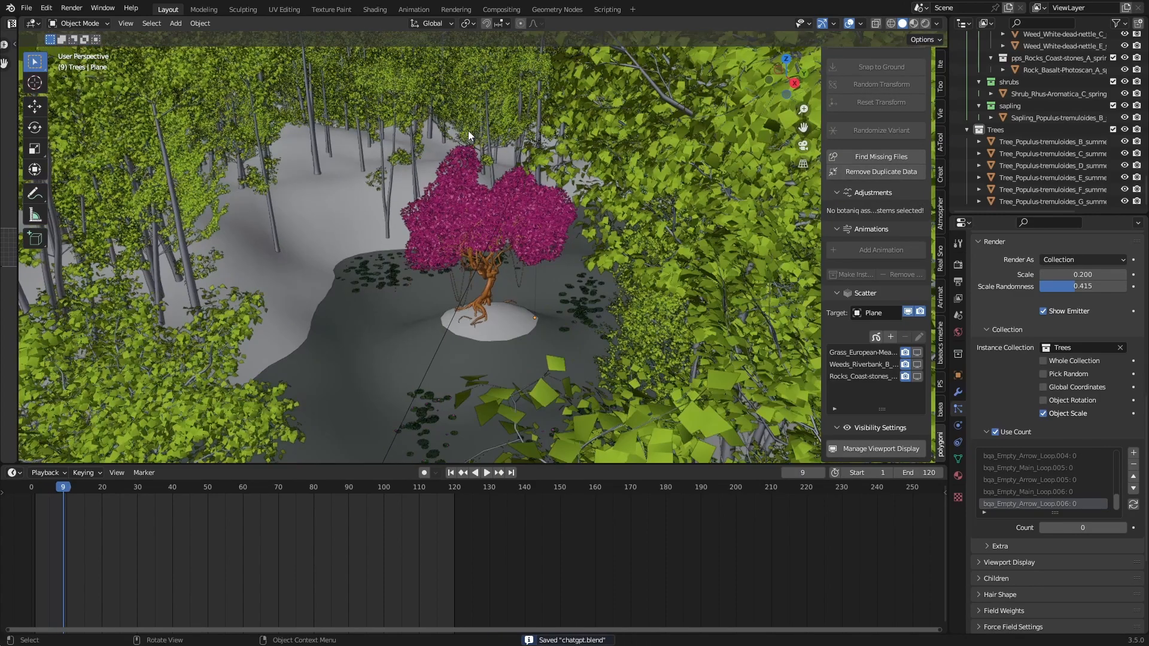
click(78, 487)
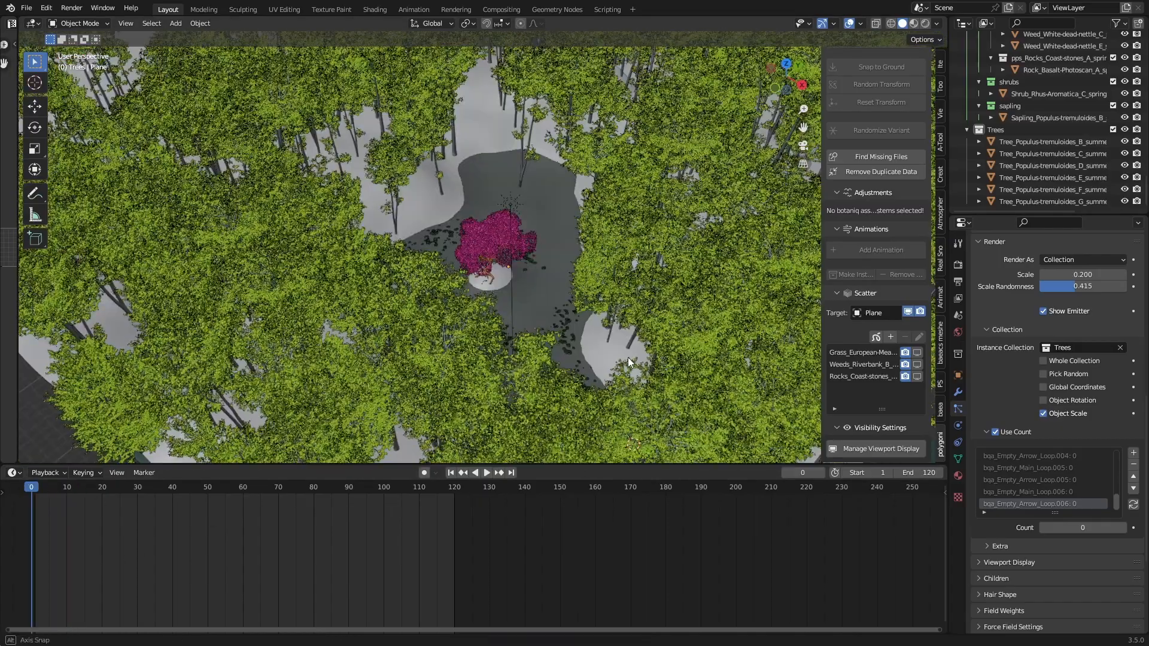
click(486, 472)
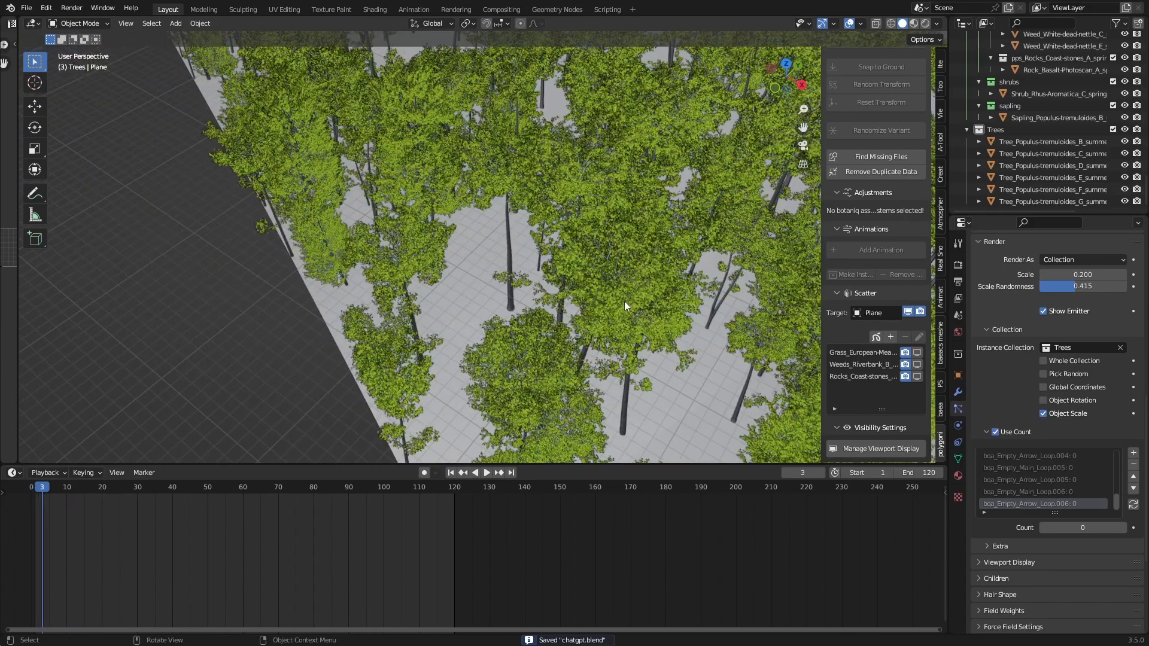
click(56, 487)
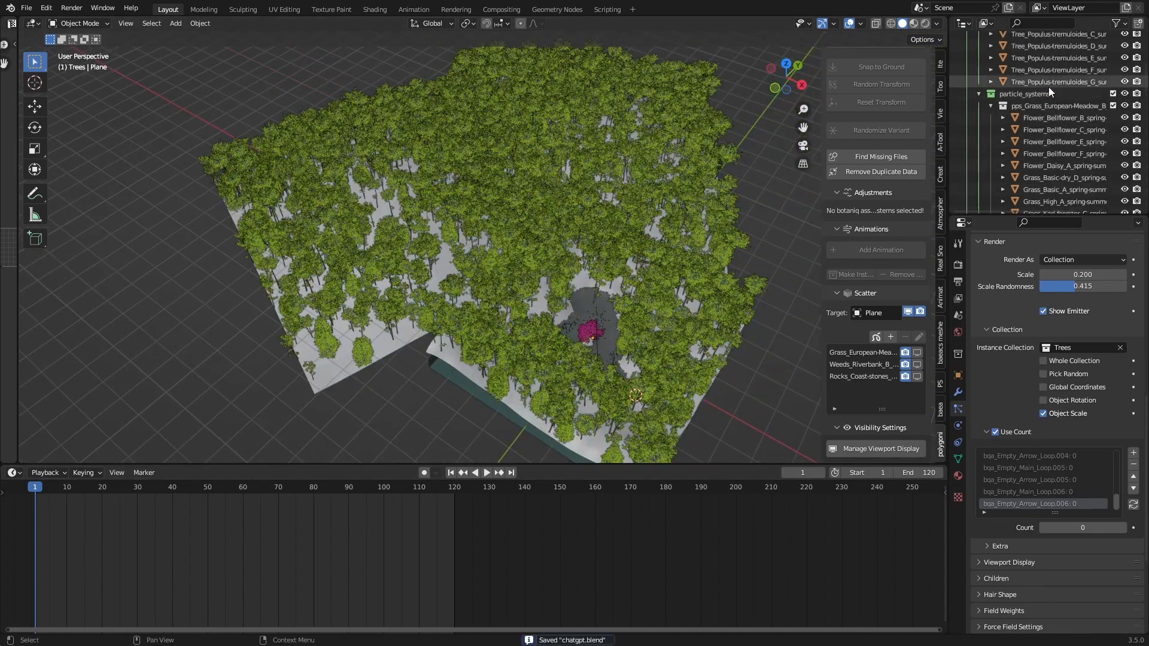
scroll(up, 3)
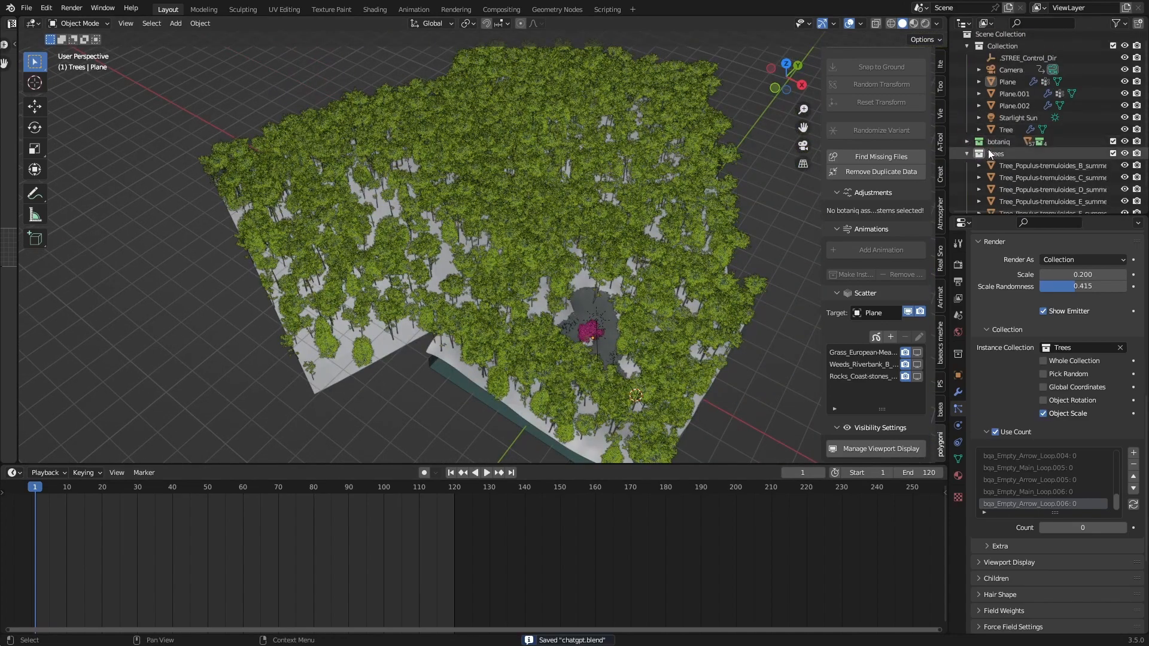
click(979, 153)
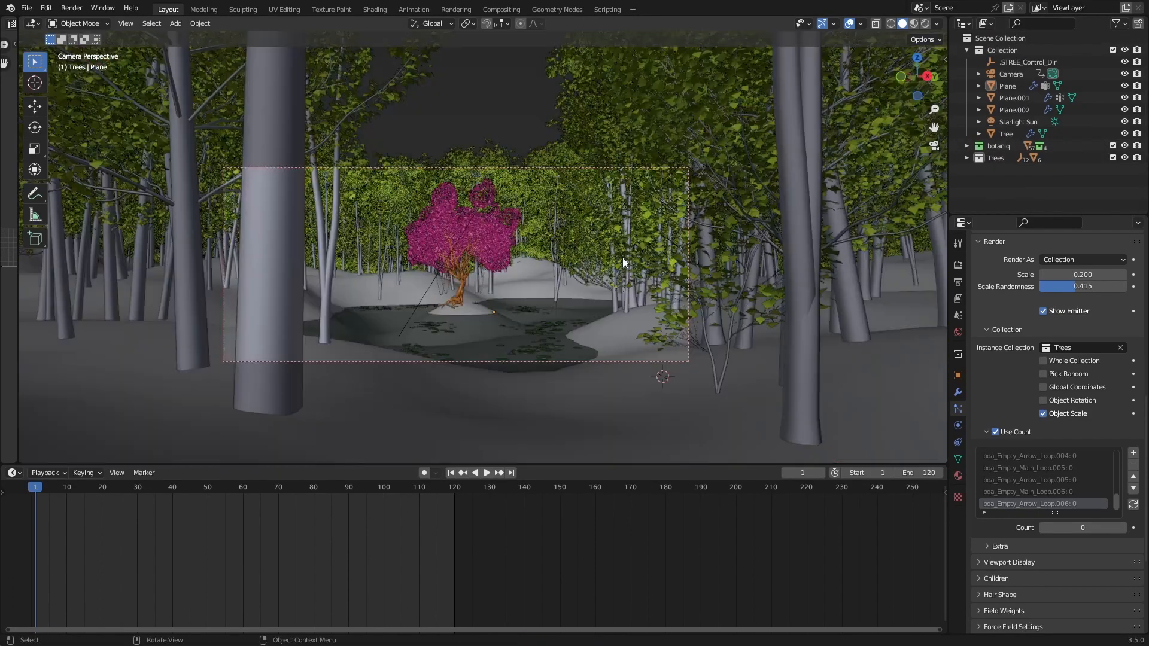
Step: Set the output frame range to 1–121 with step 2, and save the file
click(486, 472)
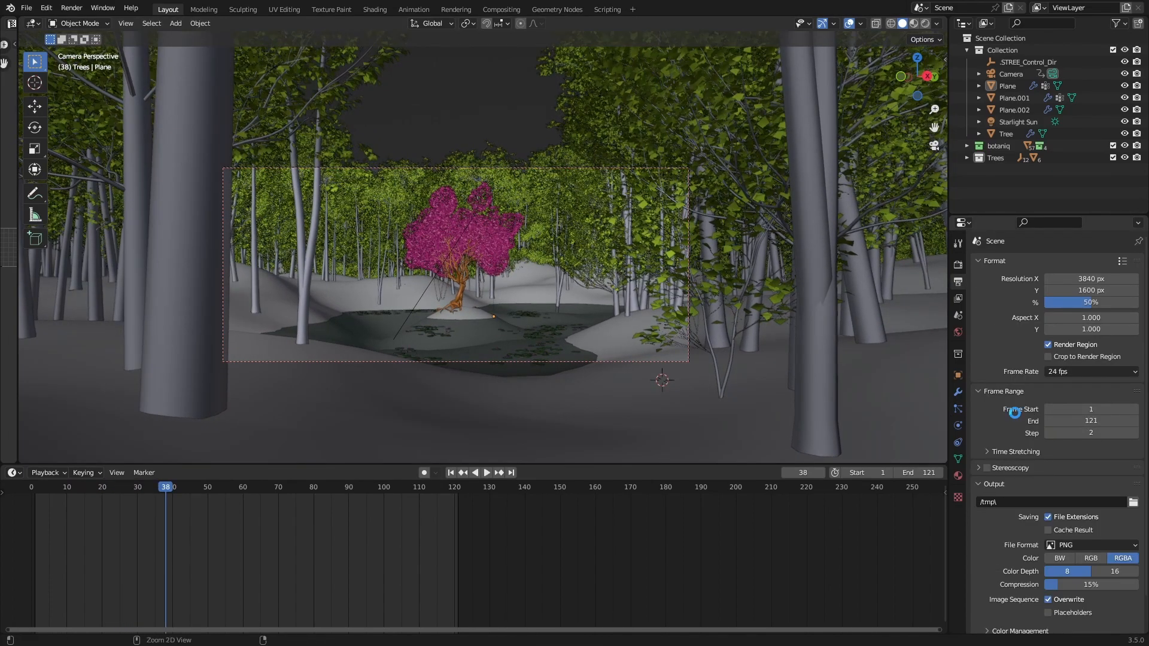
key(ctrl+s)
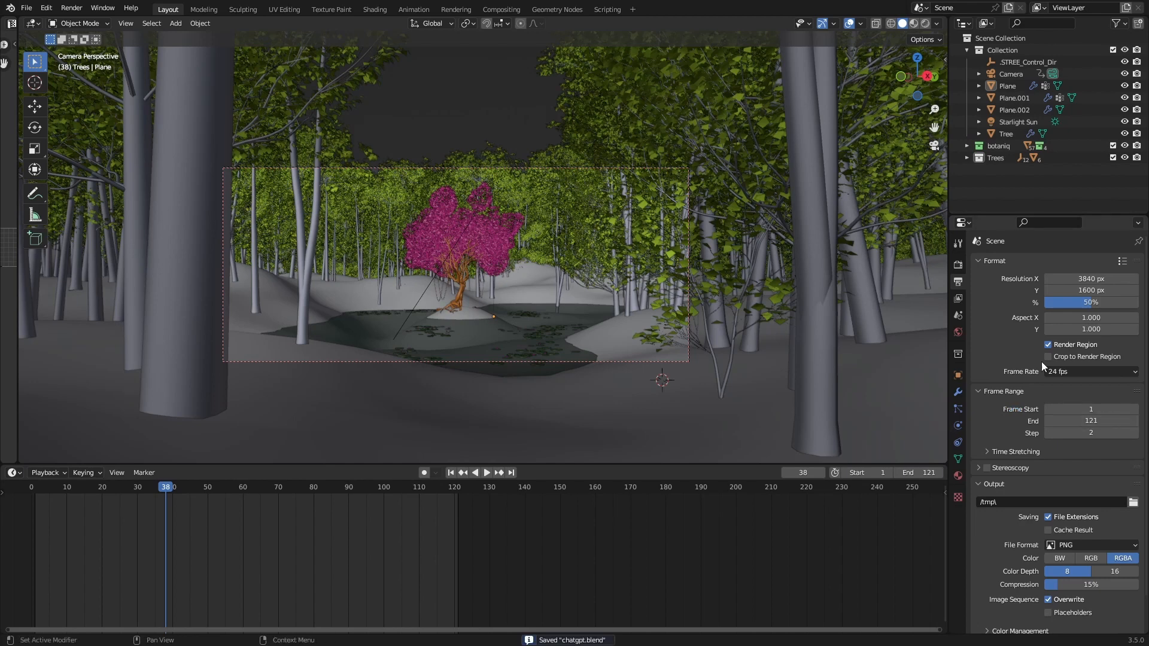